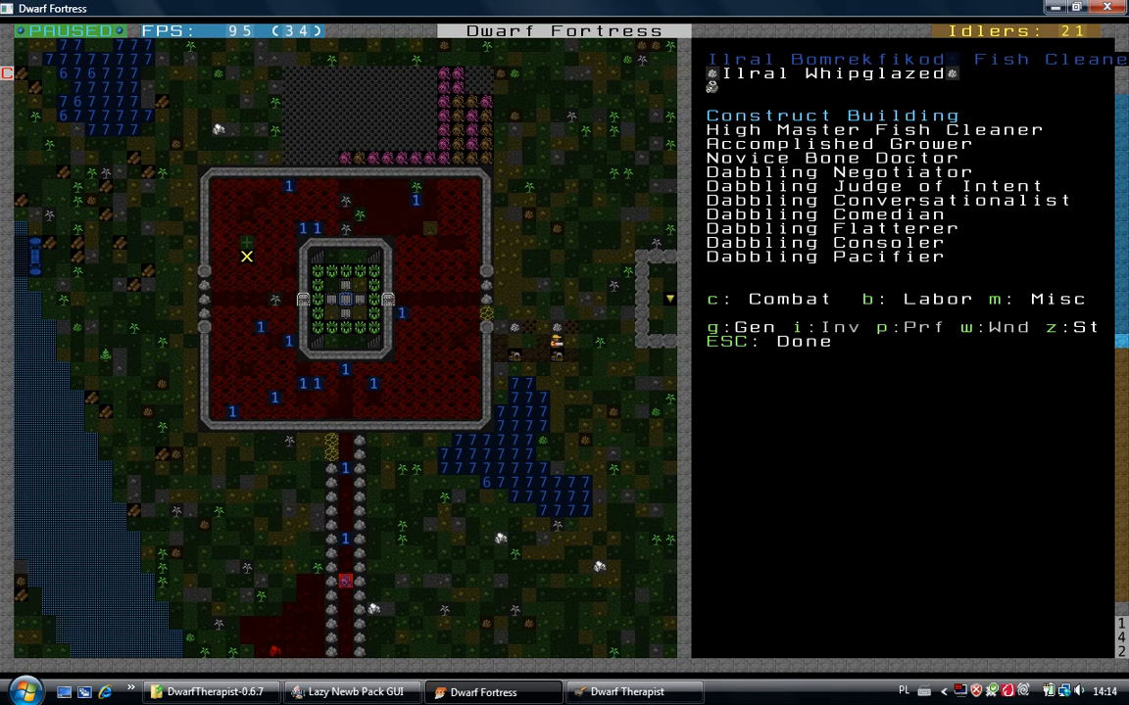
Close the fish cleaner's skill sheet and pan across the unpaused fortress map
key(Escape)
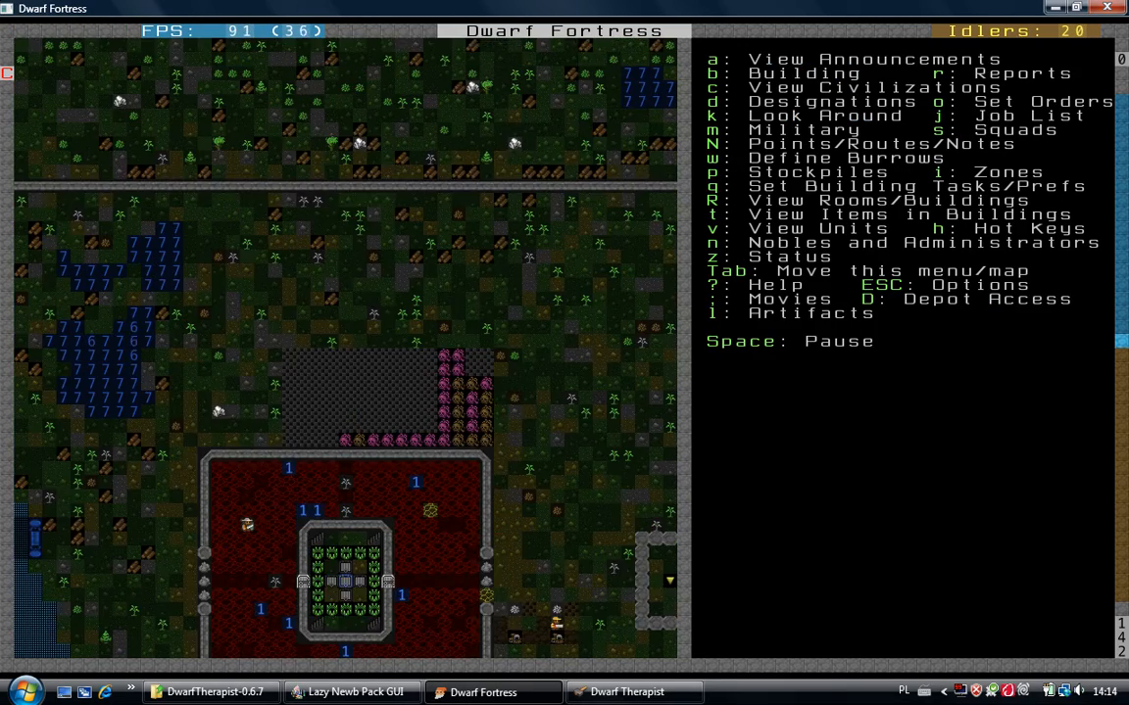
scroll(down, 3)
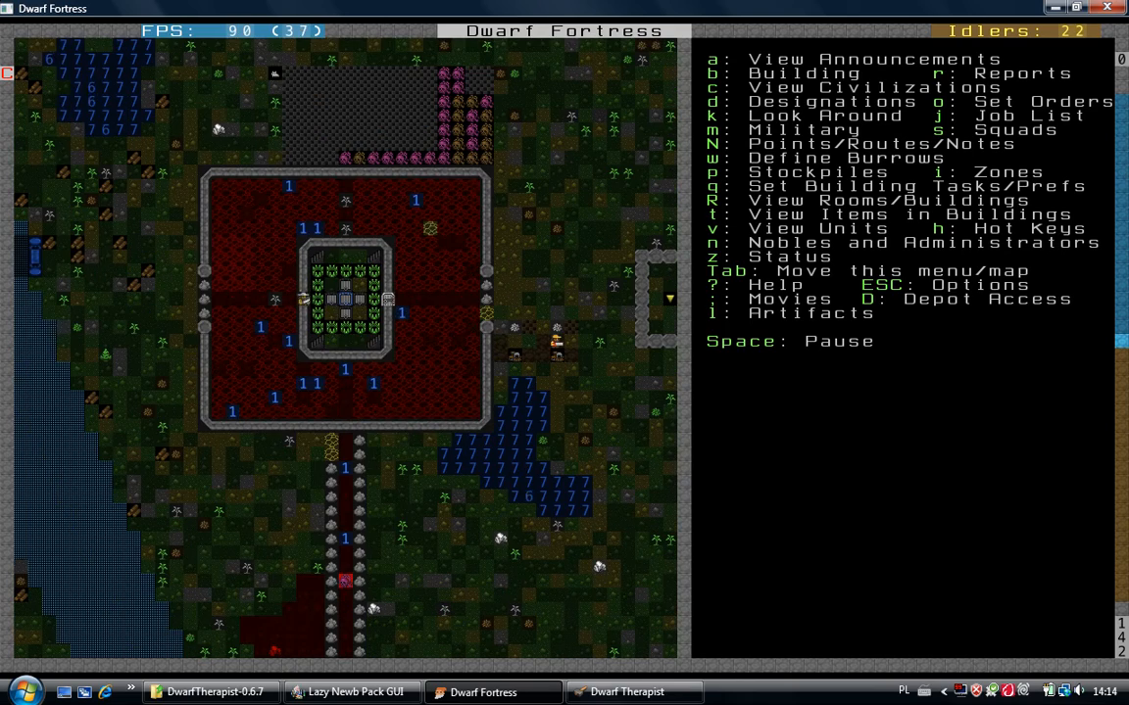
scroll(down, 3)
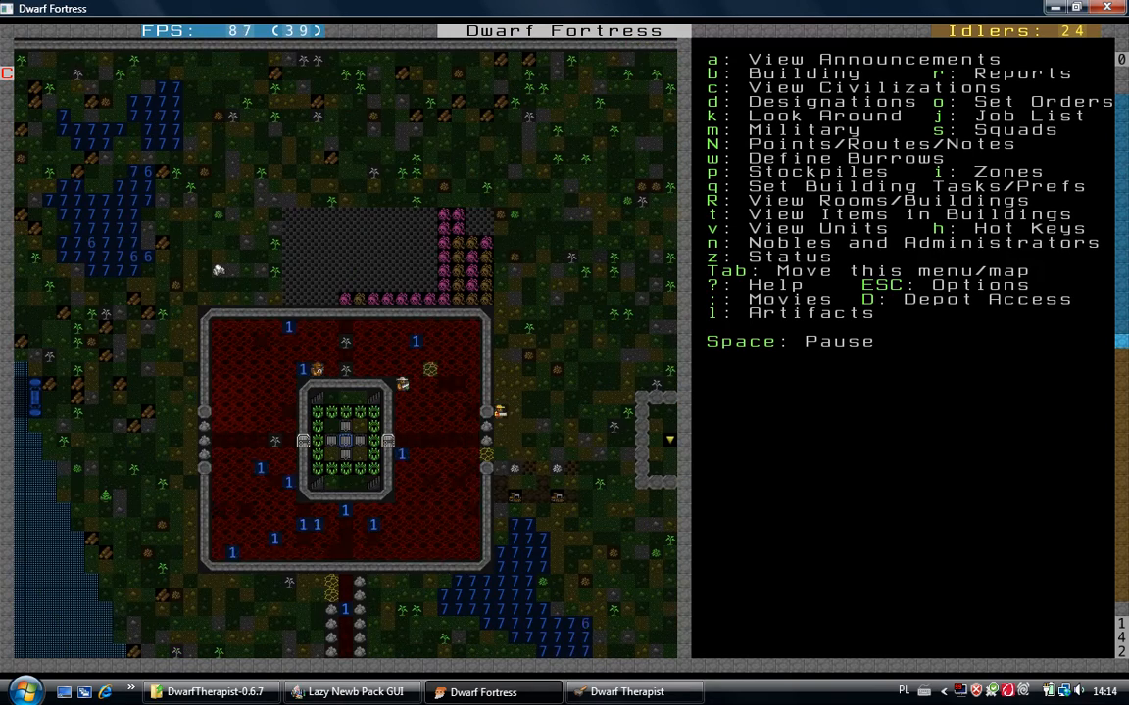
scroll(down, 3)
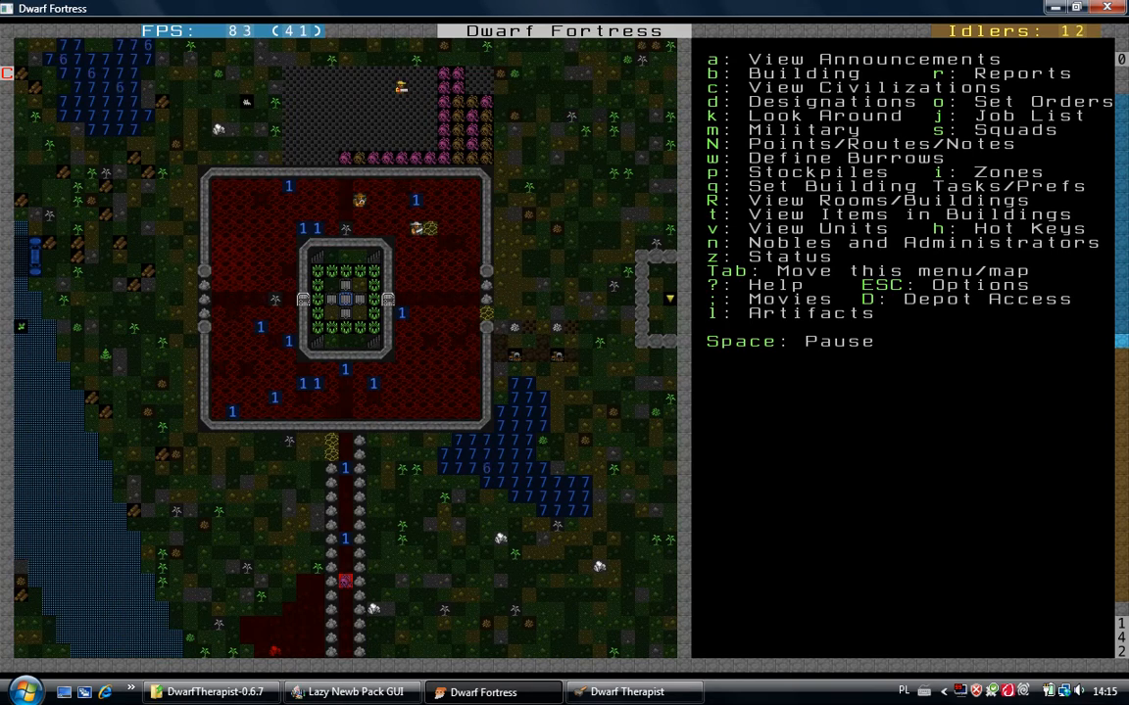
Review the Labors grid in Dwarf Therapist, then return to the carpenter's six wooden bin orders
click(634, 691)
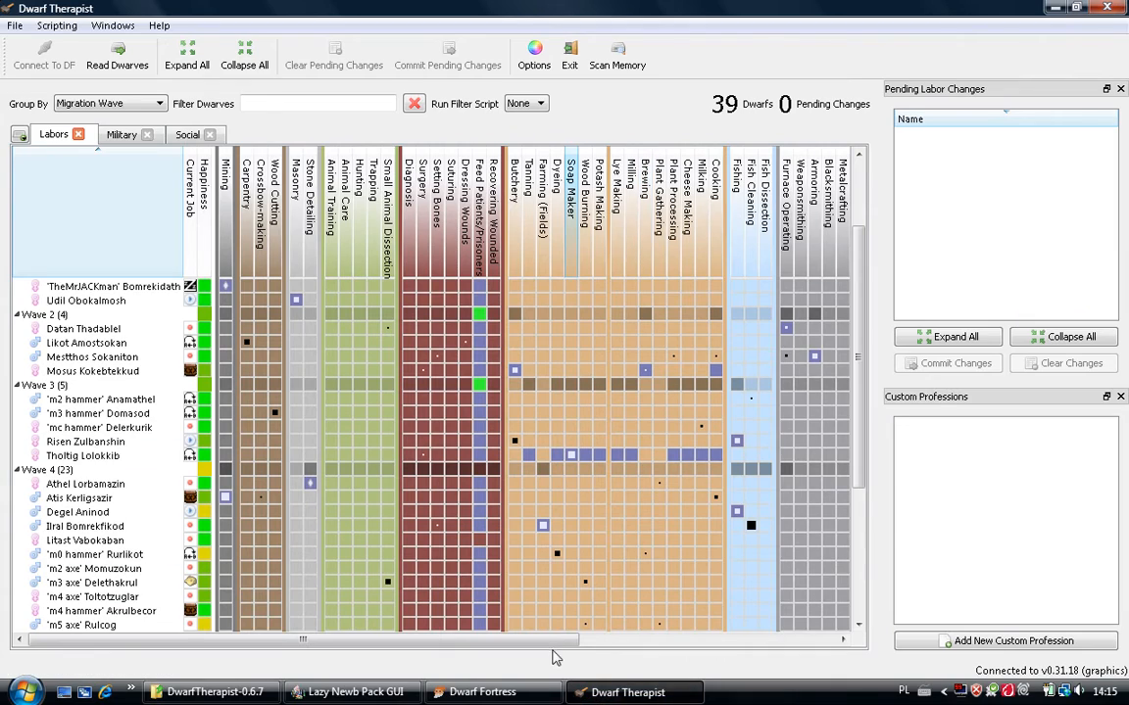
scroll(right, 3)
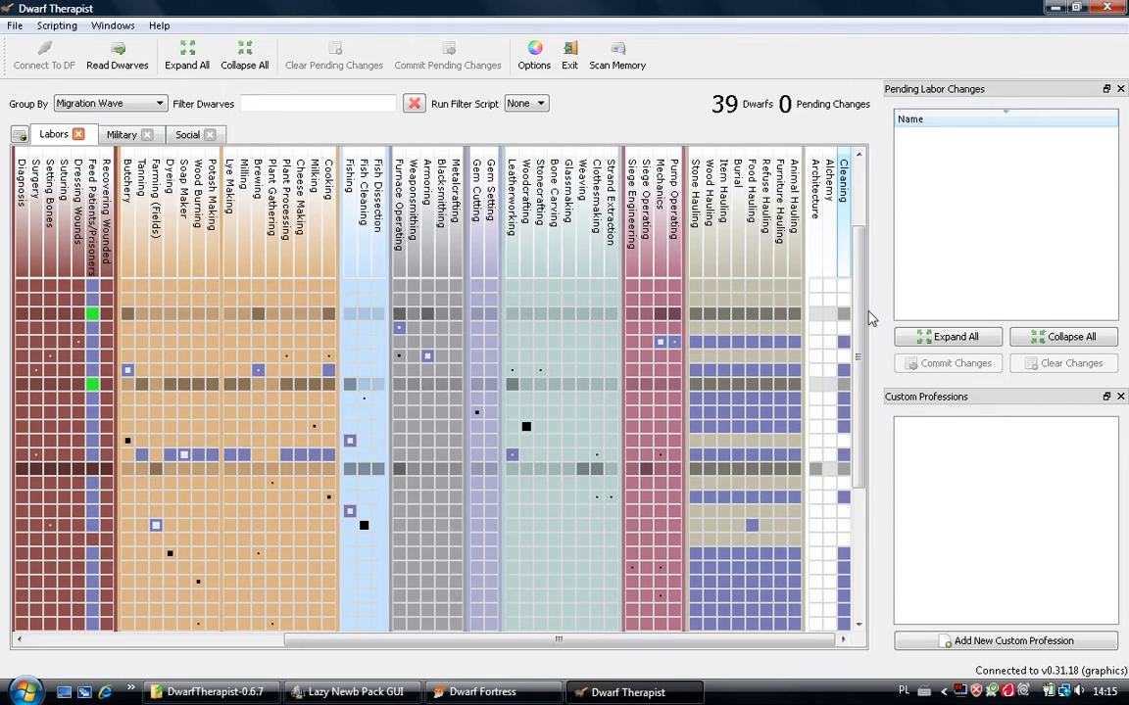
scroll(down, 3)
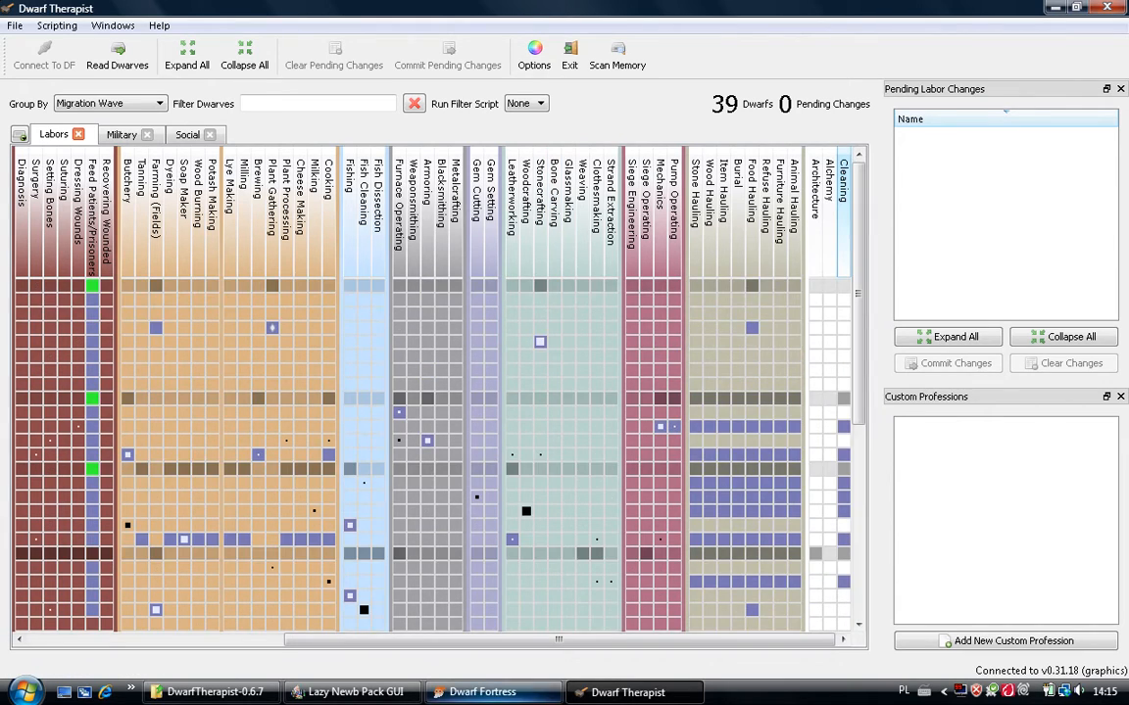
click(493, 691)
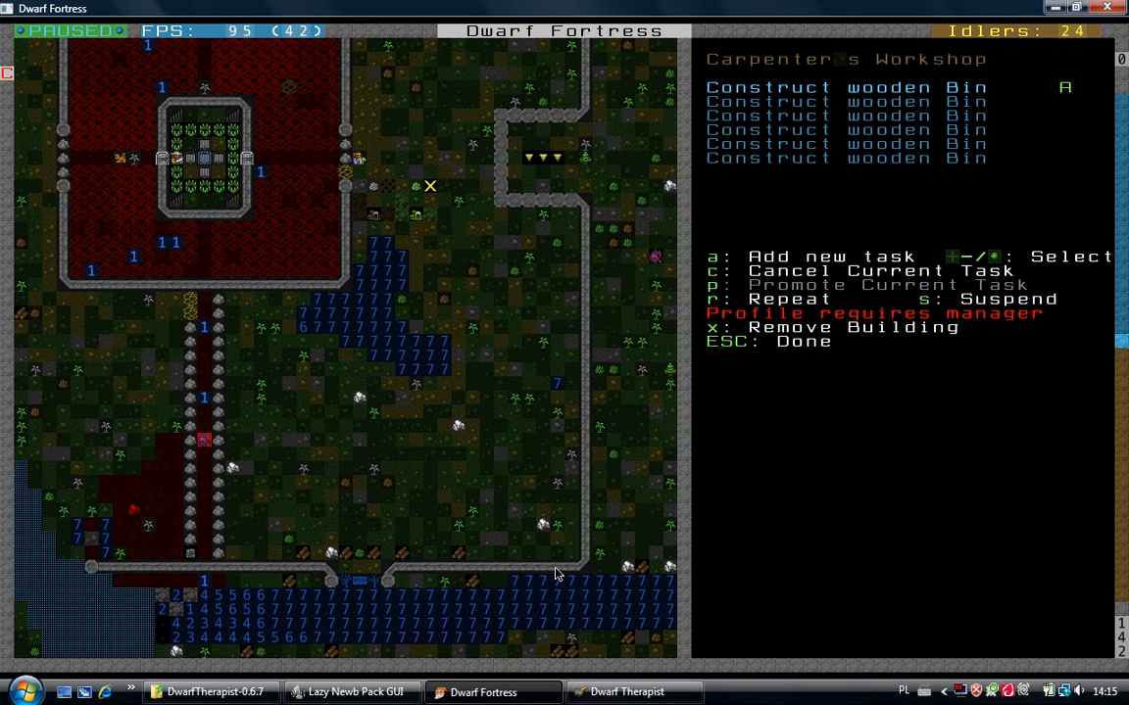
Leave the carpenter's orders and place a wood stockpile east of the walled courtyard
key(Escape)
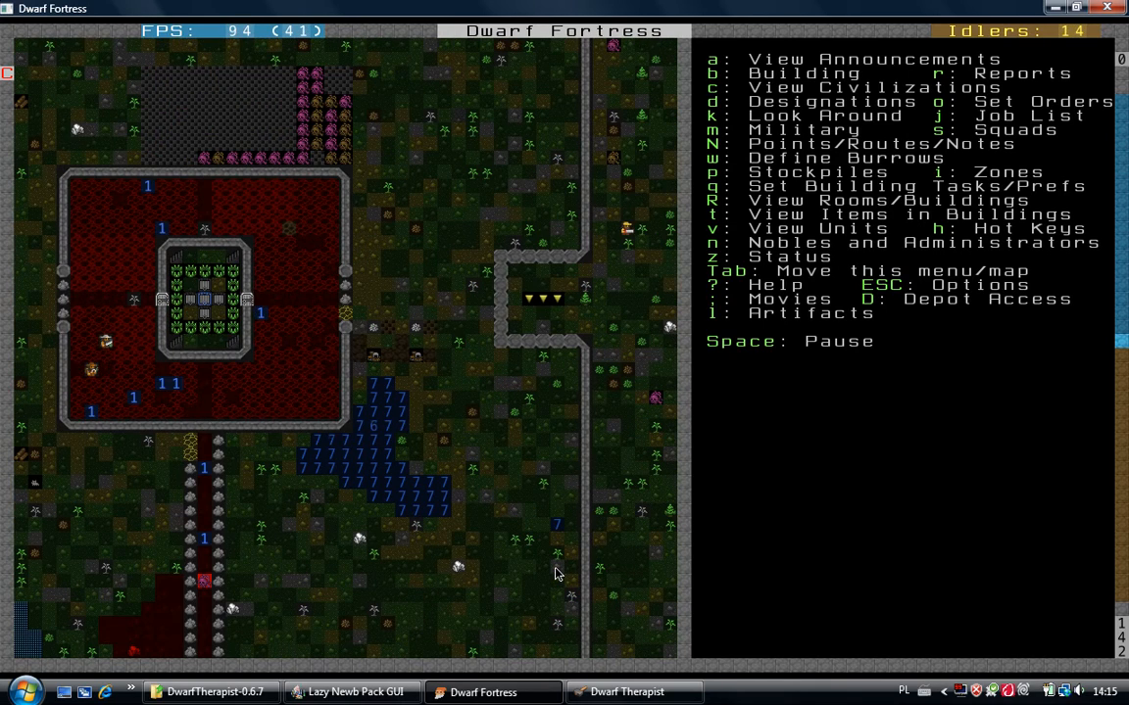
key(p)
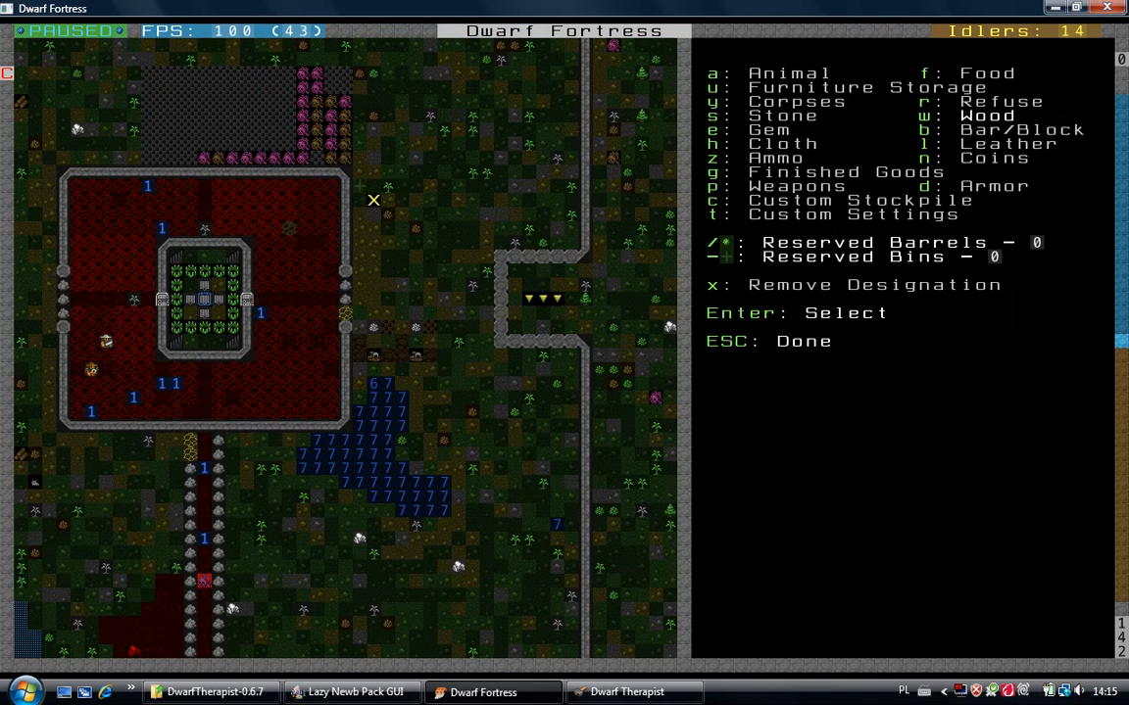
mouse_move(415, 256)
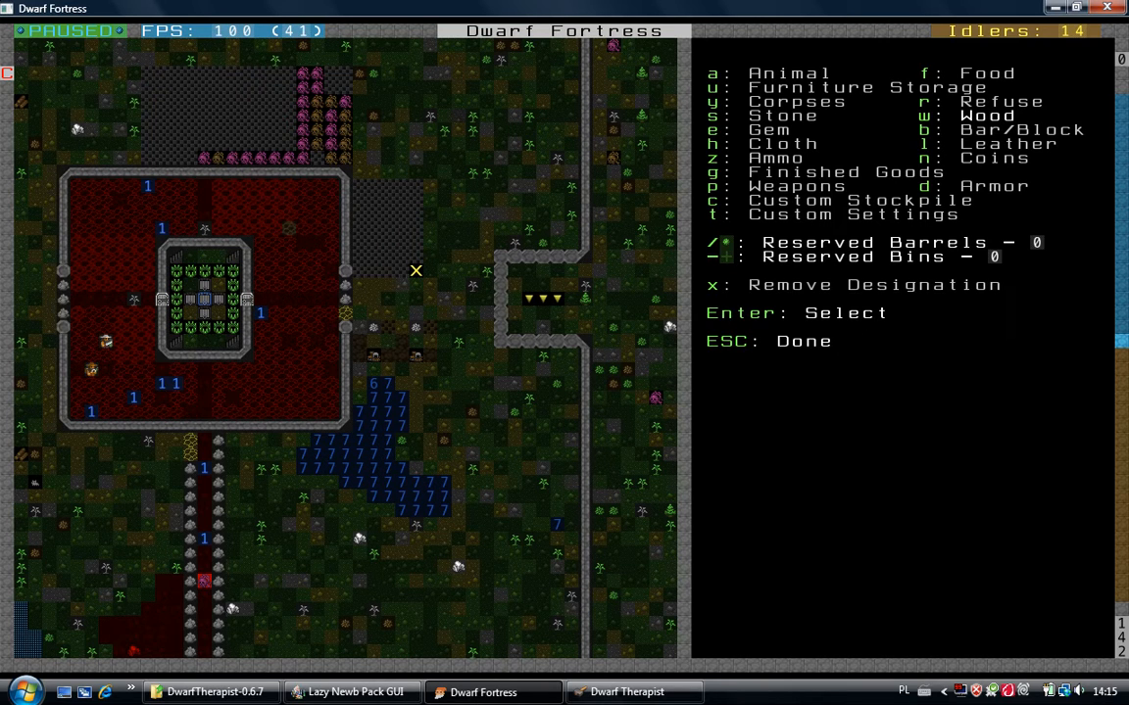
key(Escape)
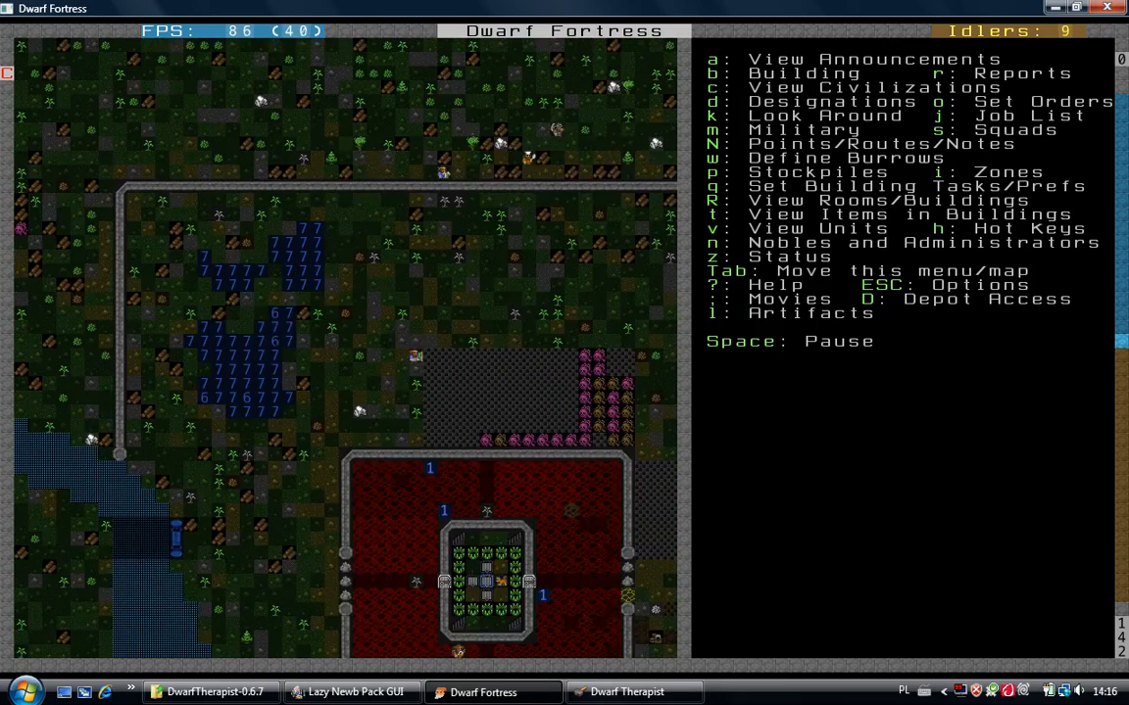
Unpause until the elven caravan from Eslome Isa arrives and the game pauses
scroll(down, 3)
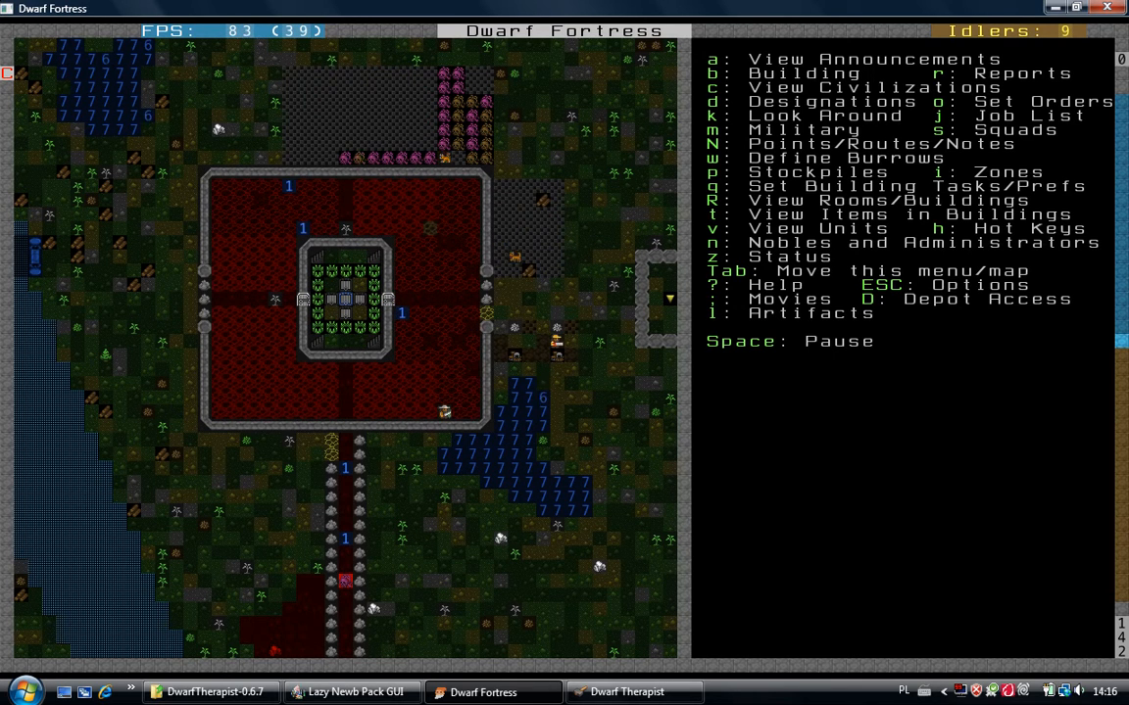
key(space)
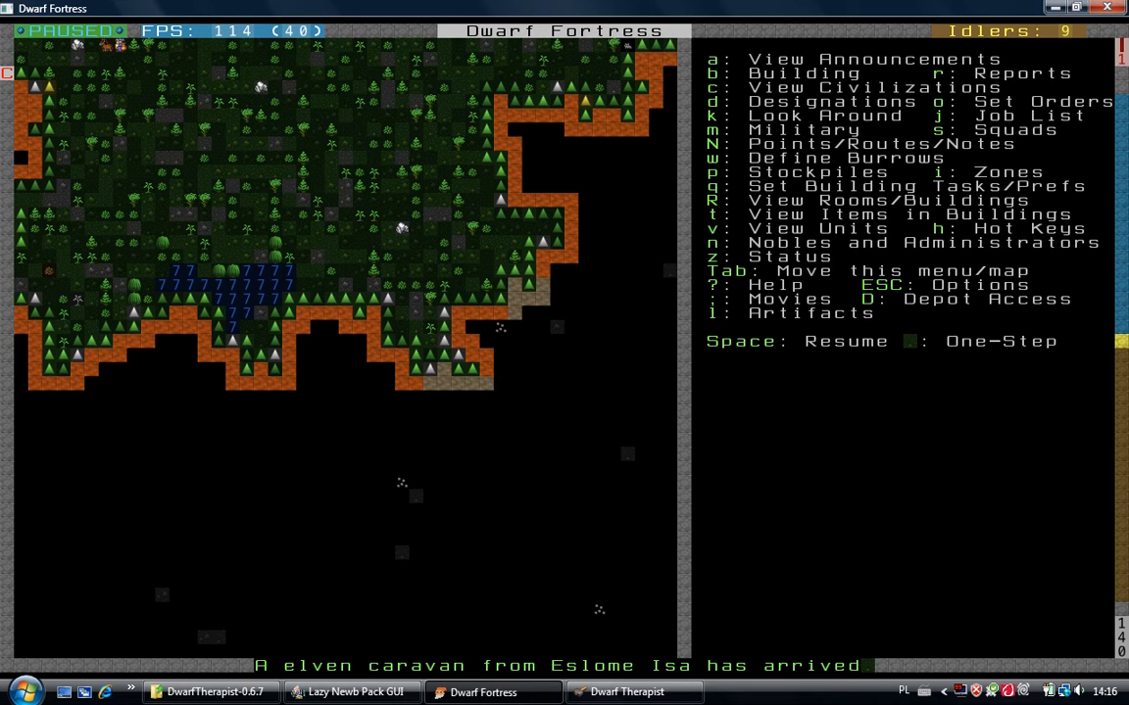
Select the Trade Depot, showing its assigned broker can access it
key(space)
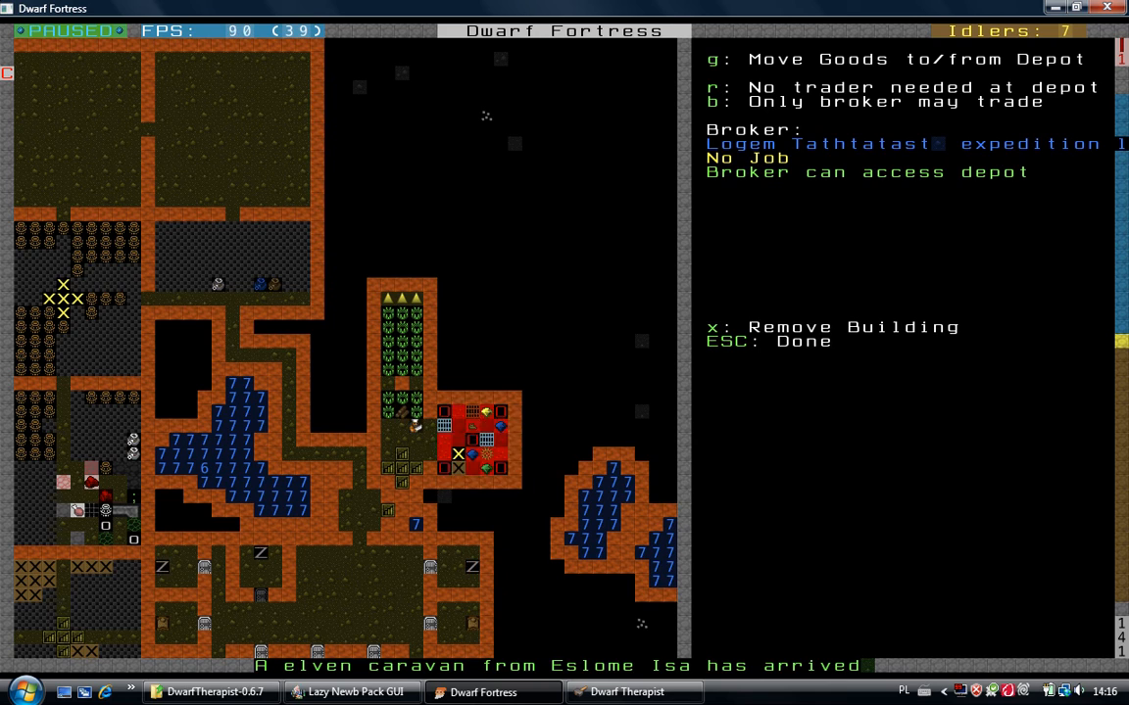
Mark the Crafts finished-goods bins as pending for hauling to the trade depot
key(g)
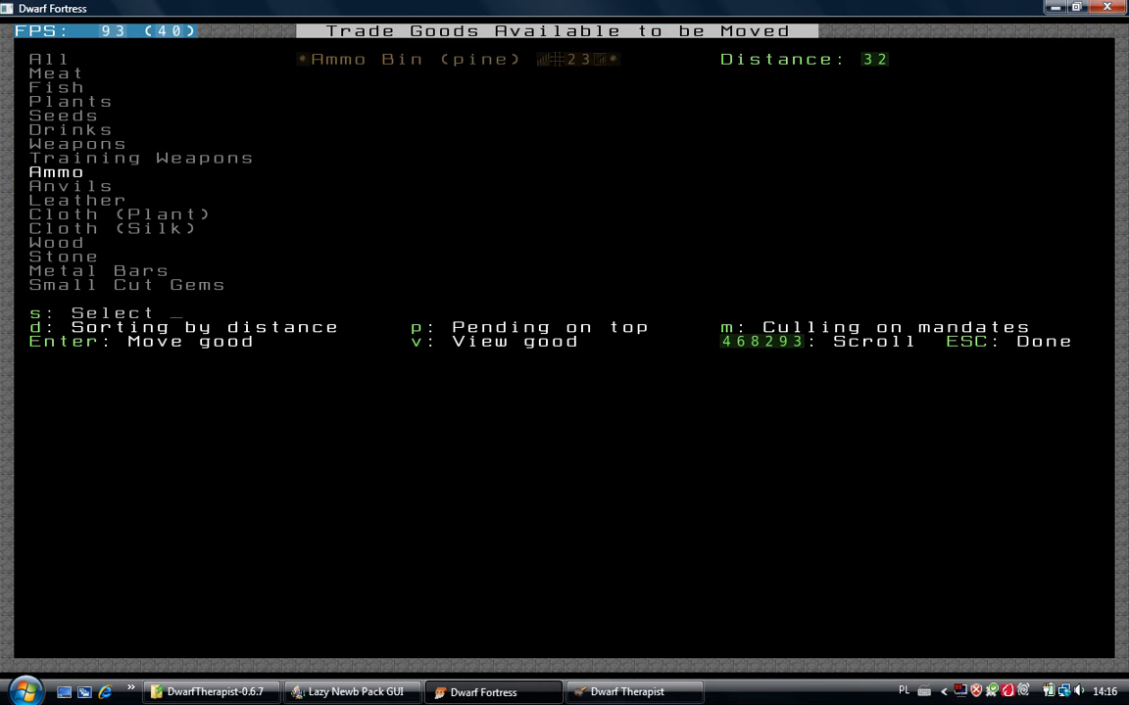
scroll(down, 3)
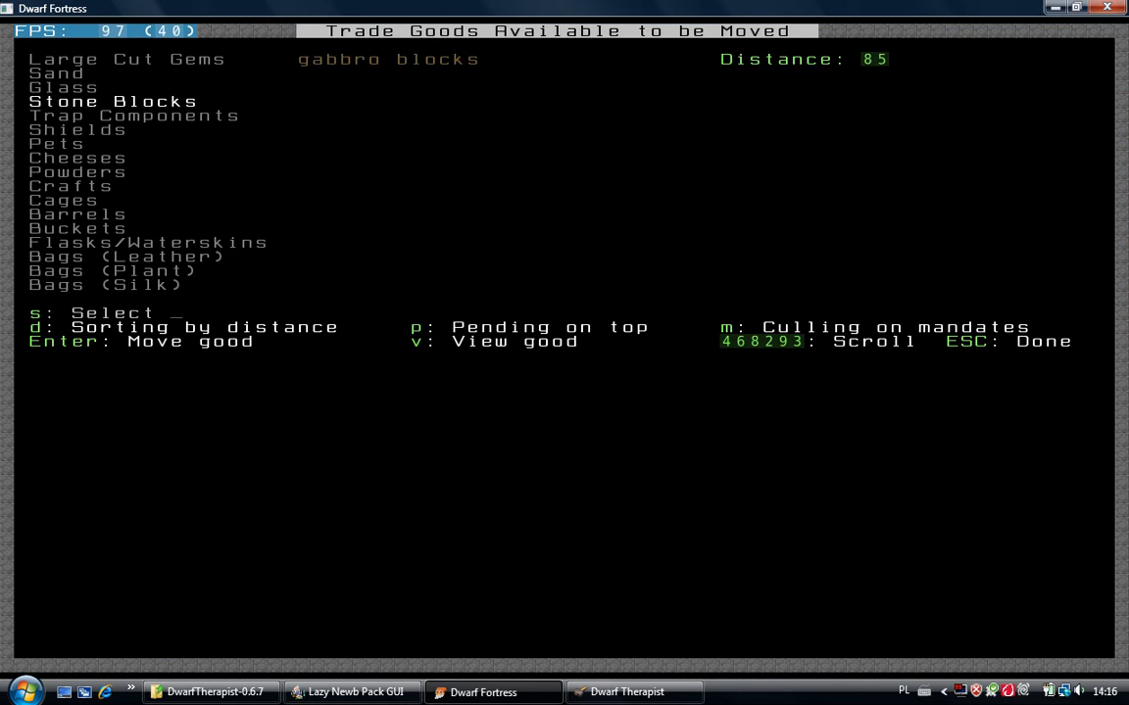
click(70, 186)
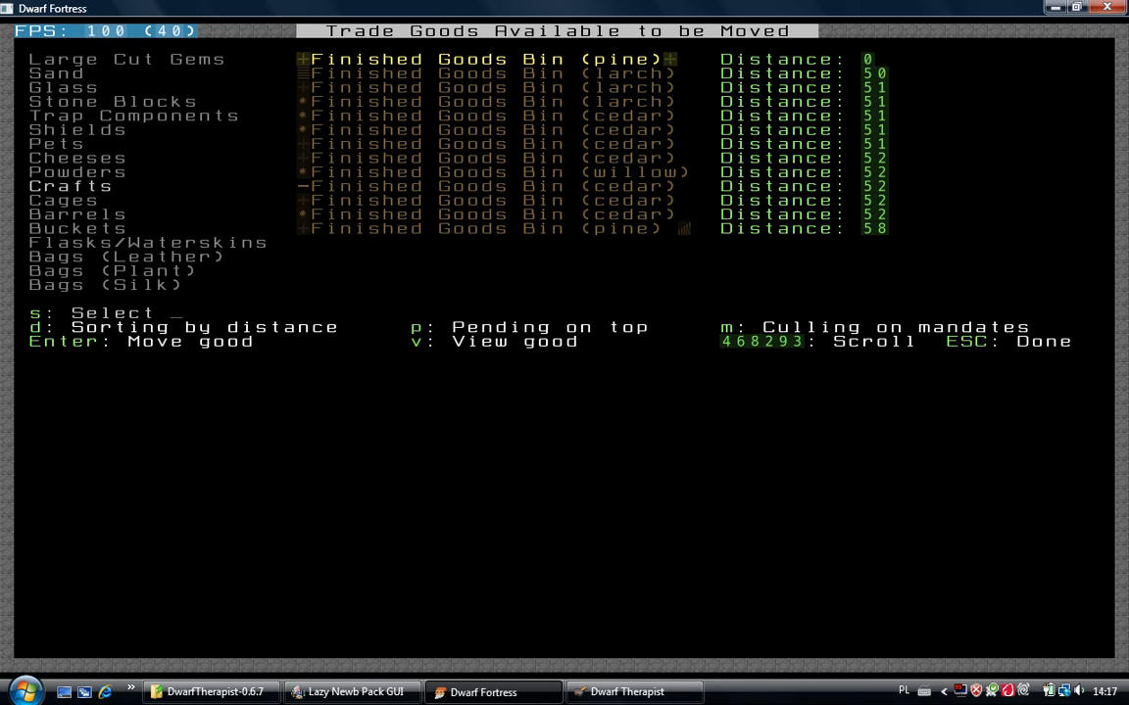
key(Enter)
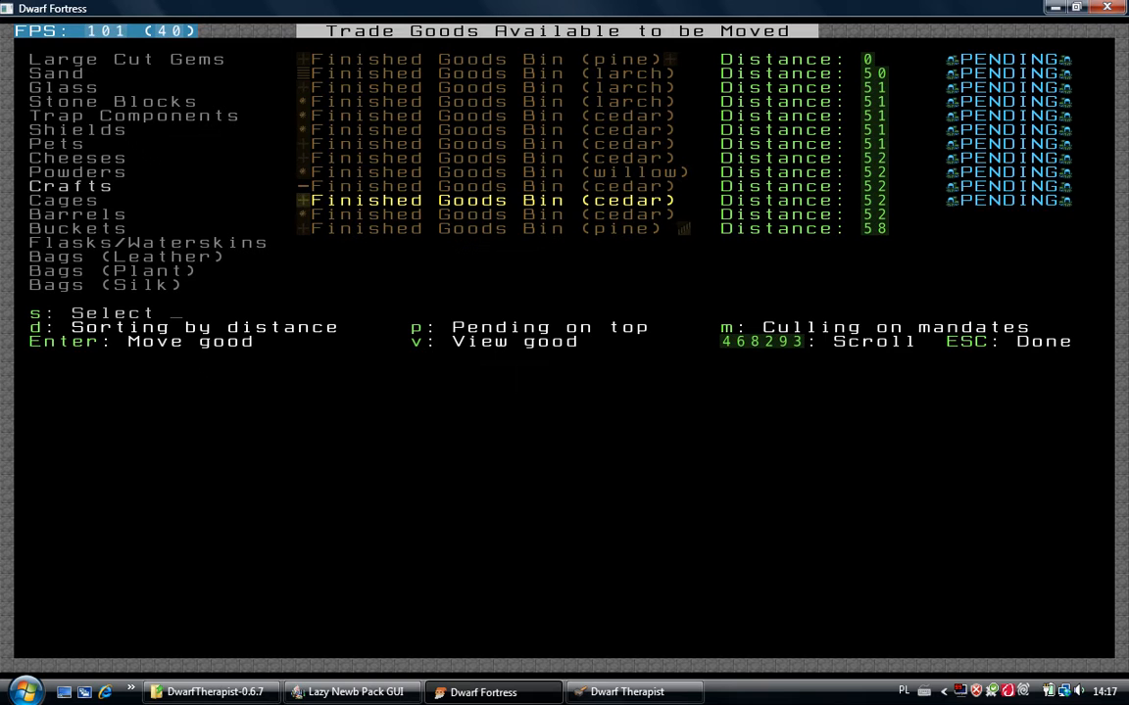
key(up)
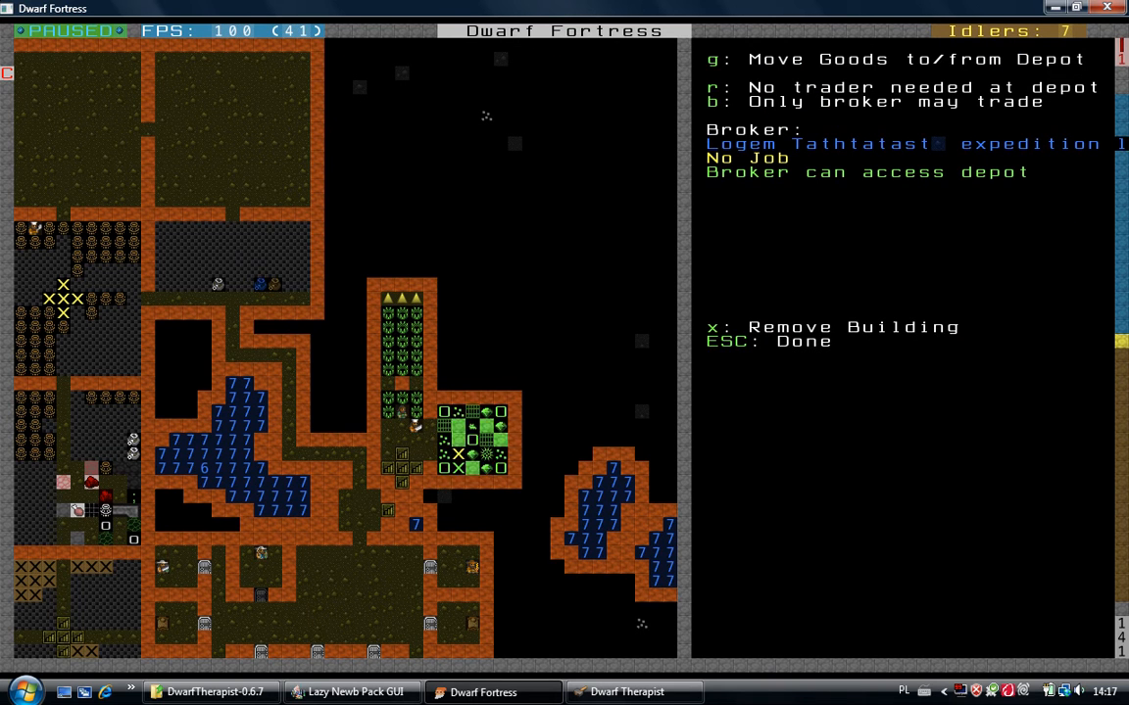
Leave the depot and mason's workshop screens and bring up a stockpile's settings
key(Escape)
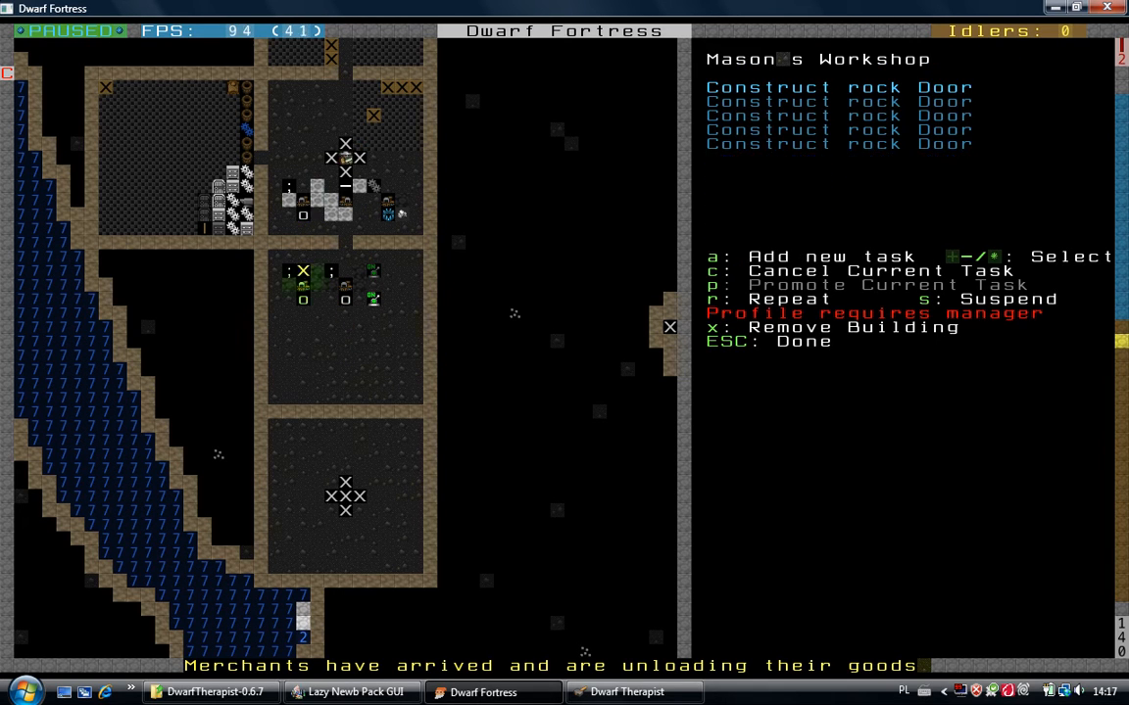
key(Escape)
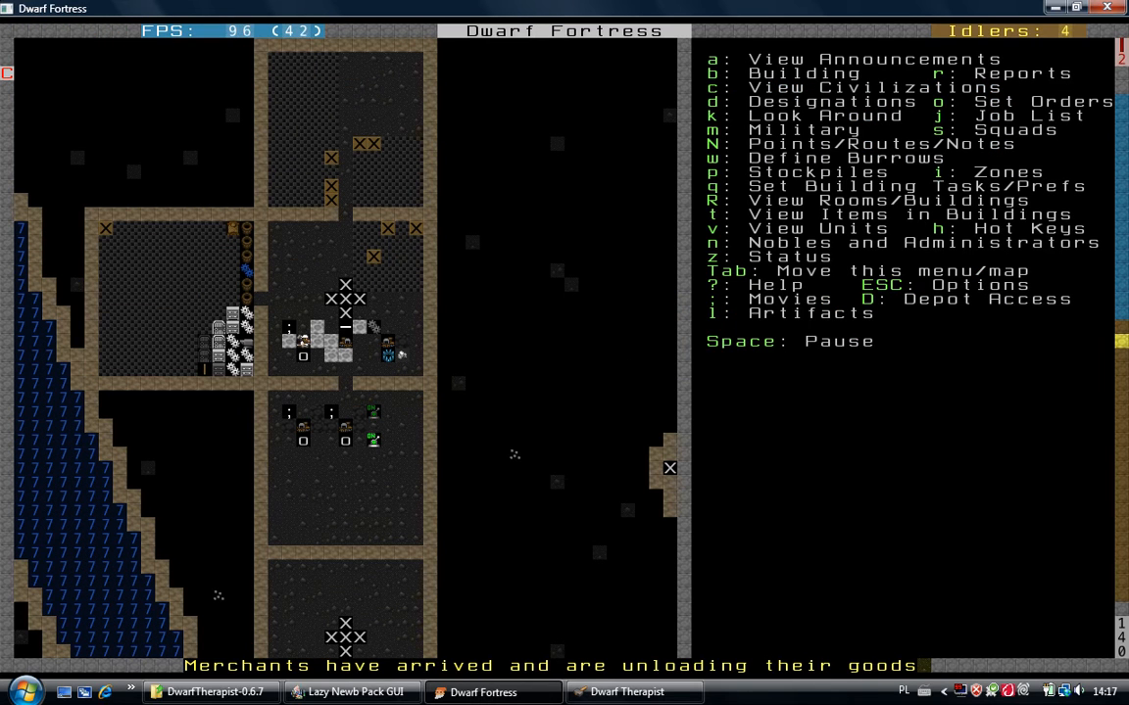
key(p)
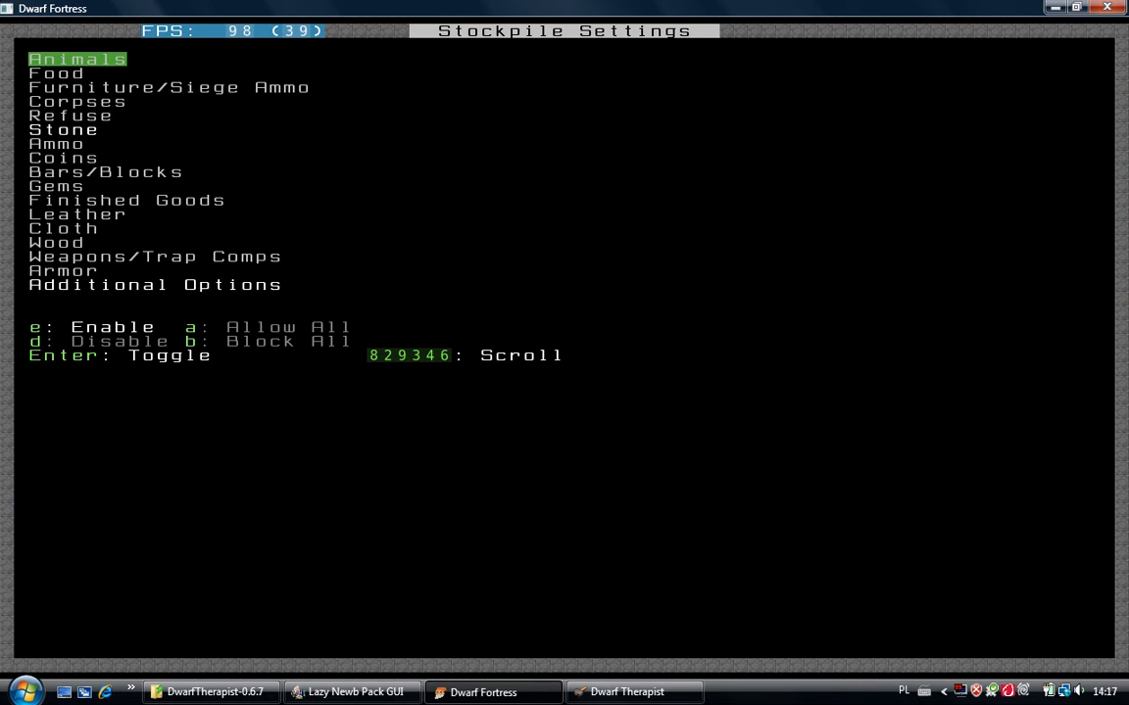
Review the Stone material list in the stockpile settings, then close back to its info panel
key(down)
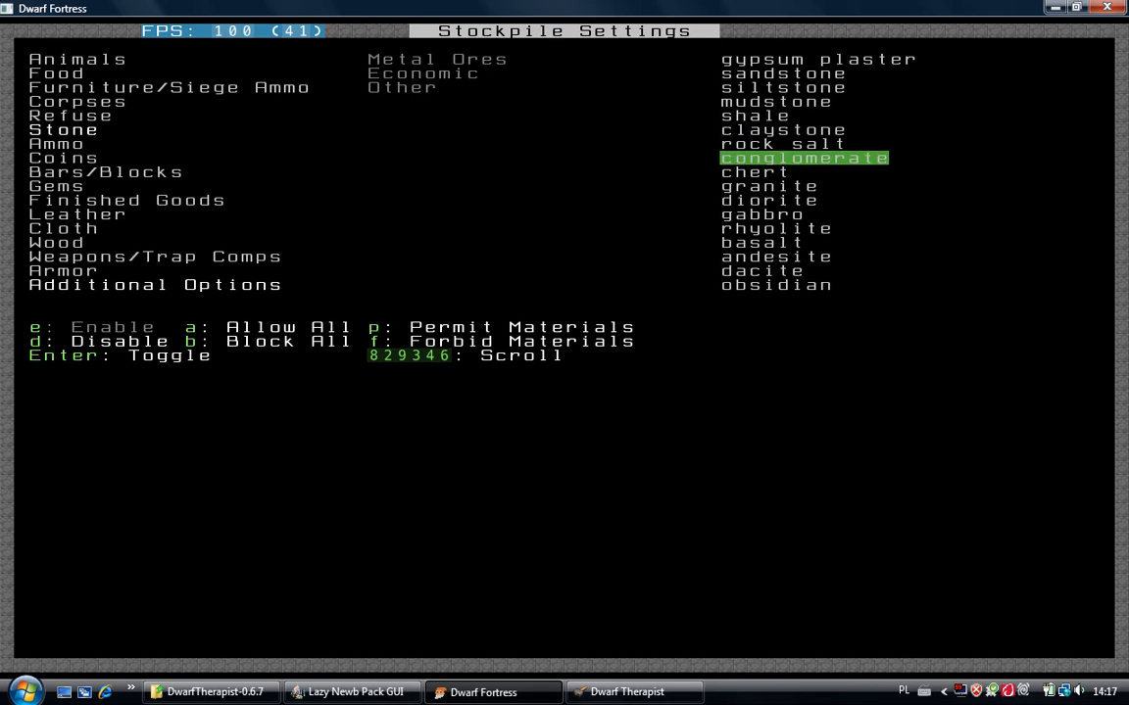
key(down)
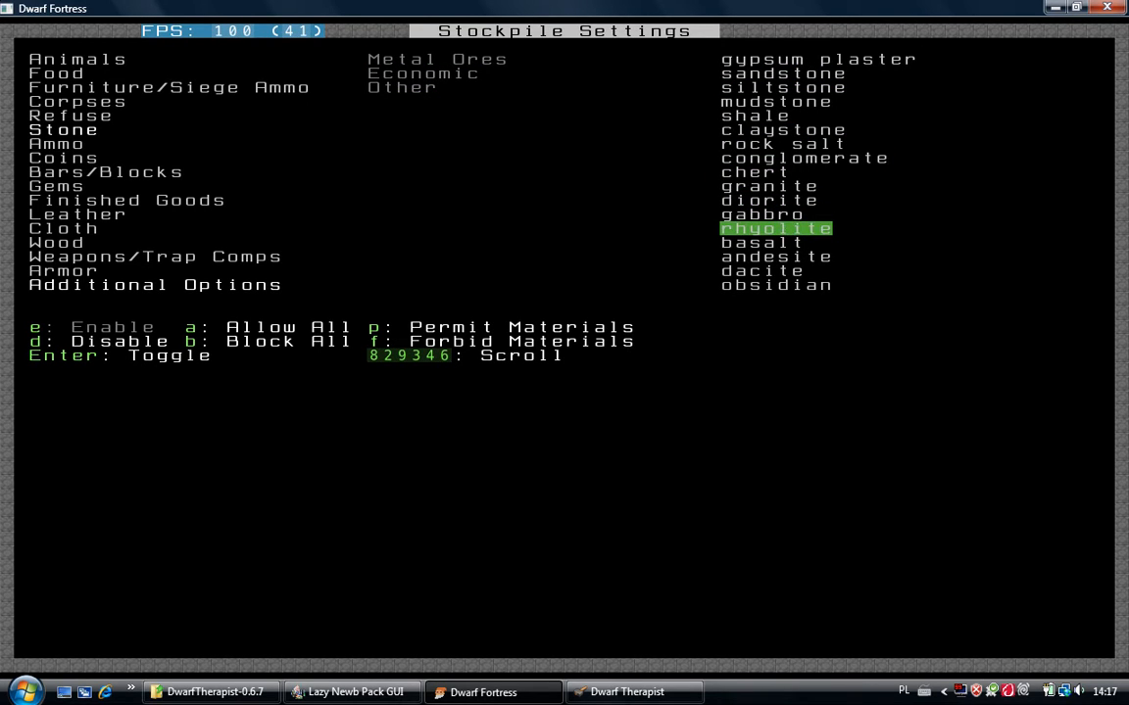
key(Escape)
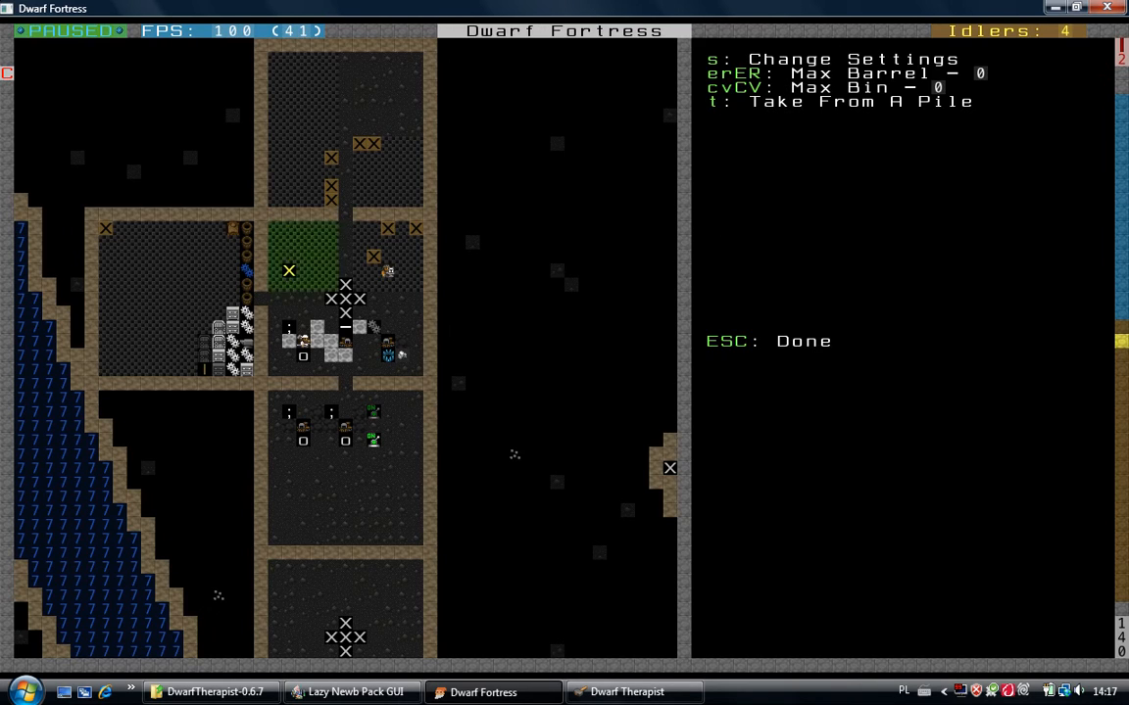
Check the trade depot's goods and bring up the unit list with each dwarf's current job
key(Escape)
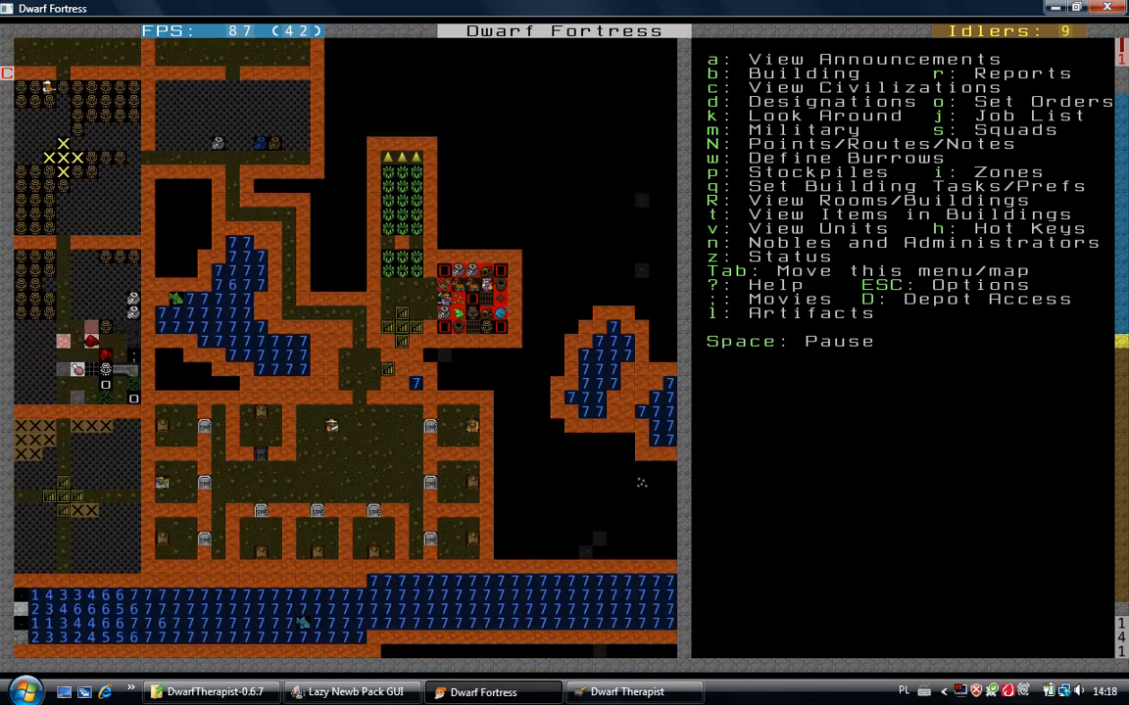
scroll(up, 3)
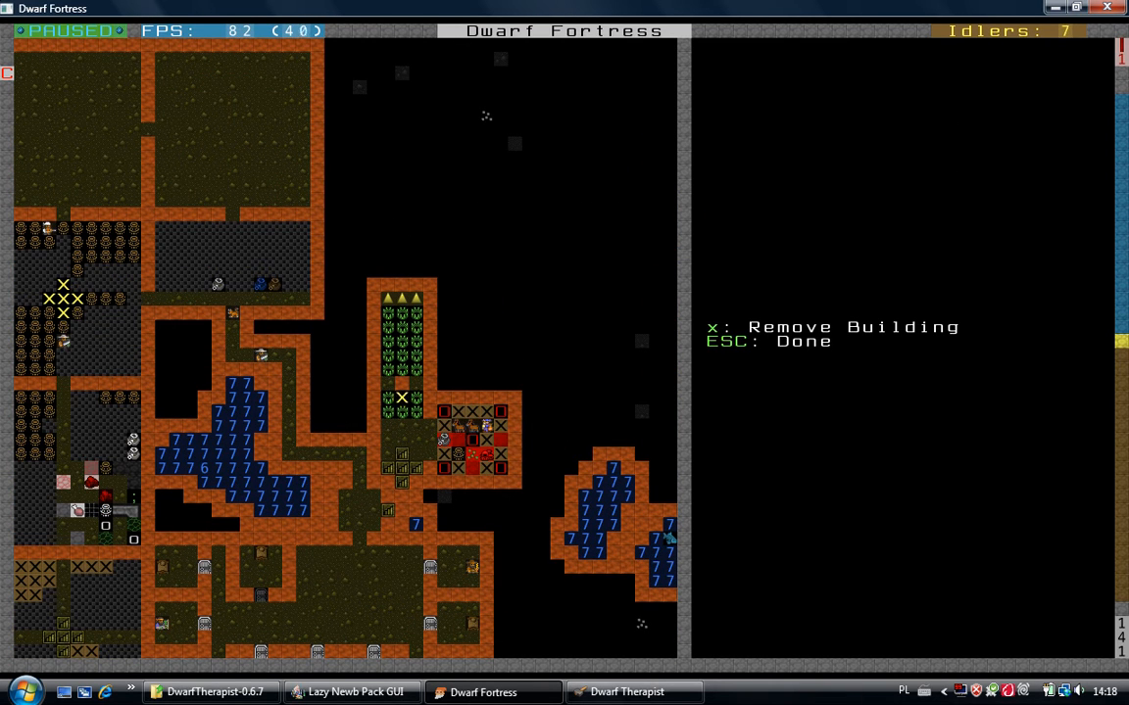
key(Escape)
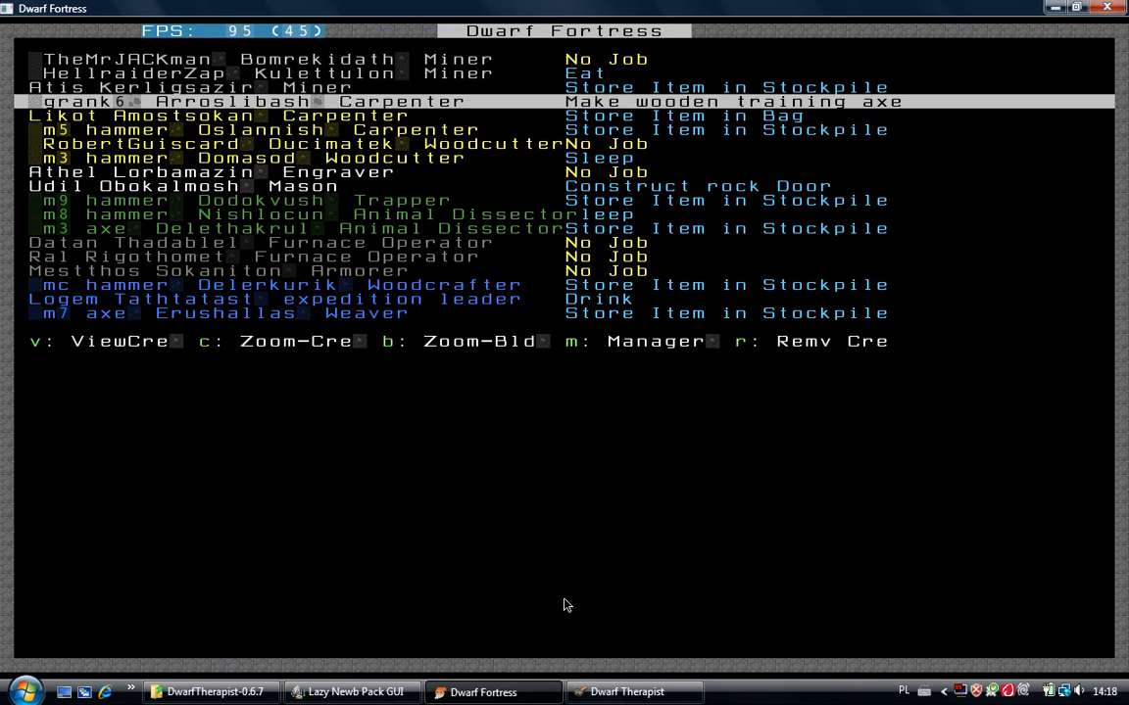
Close the job list and the still's brewing tasks, then reopen the trade depot's settings
key(down)
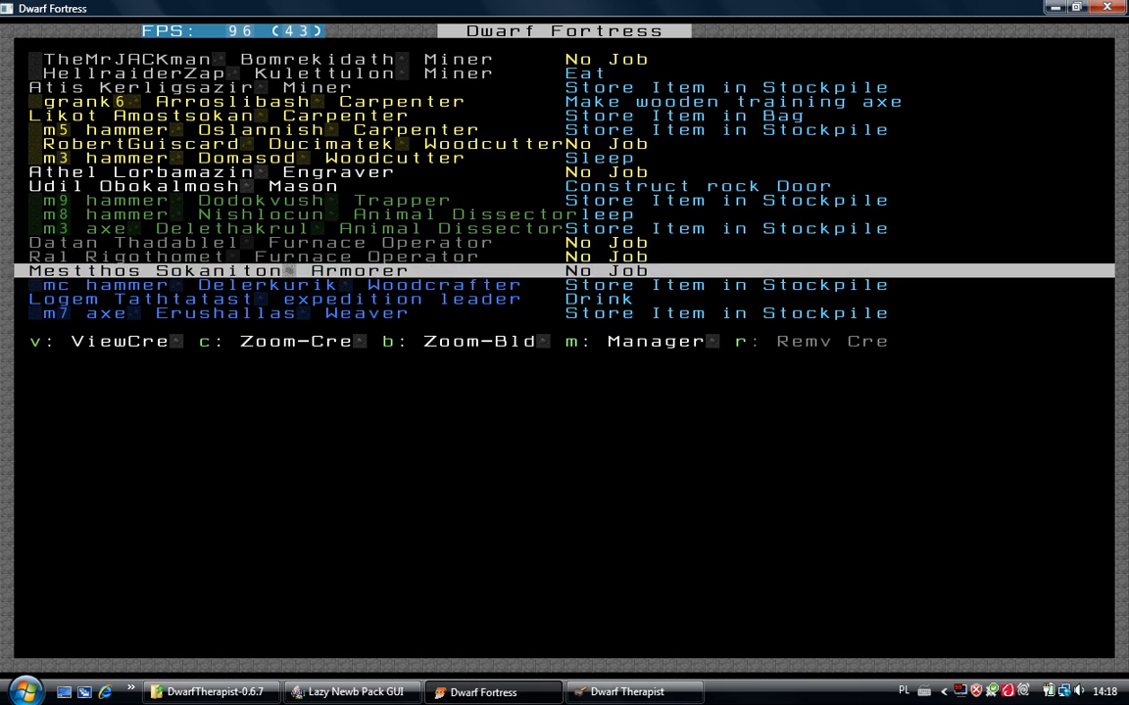
key(Escape)
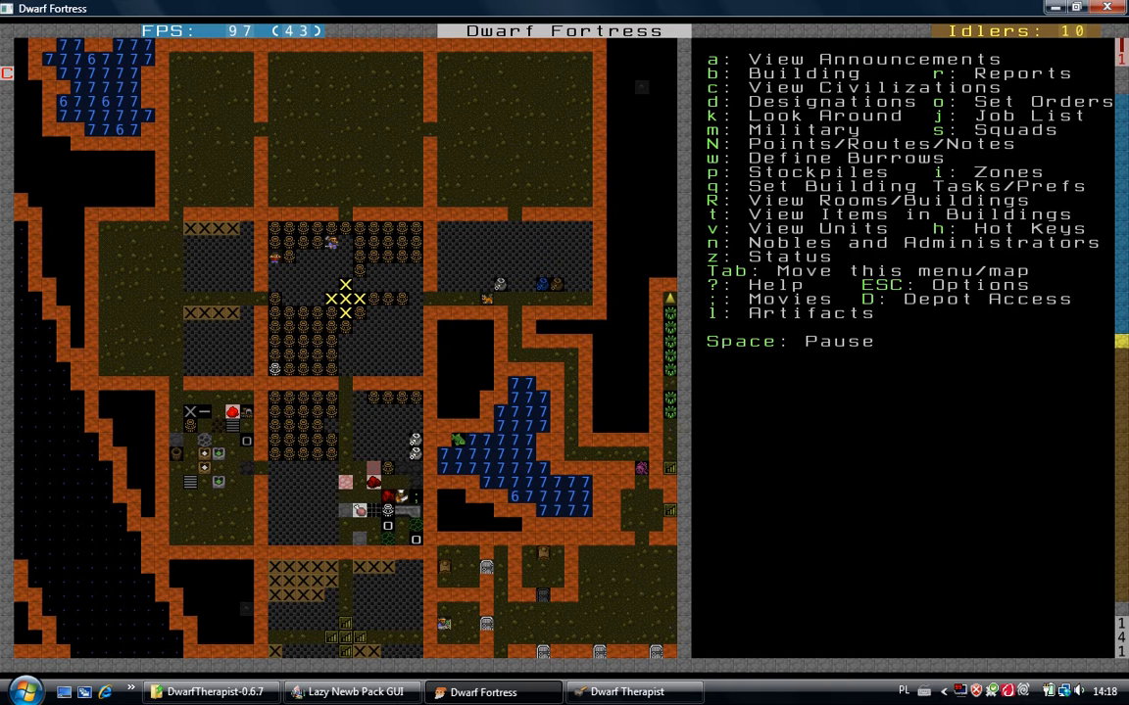
scroll(down, 3)
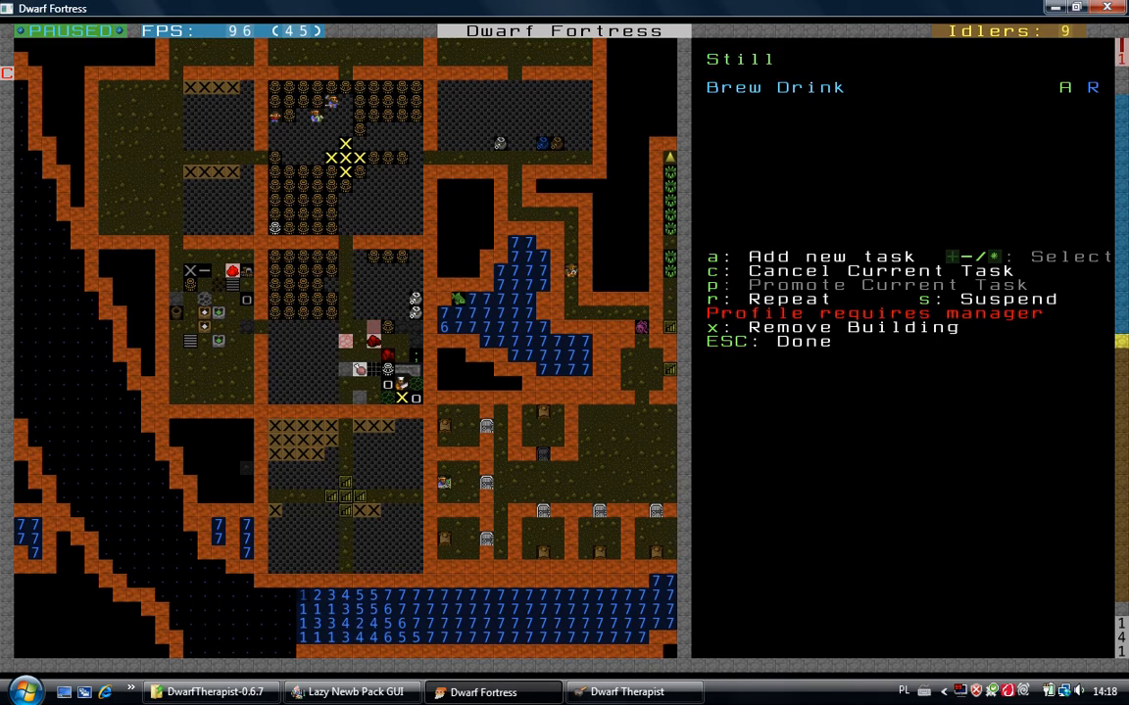
key(Escape)
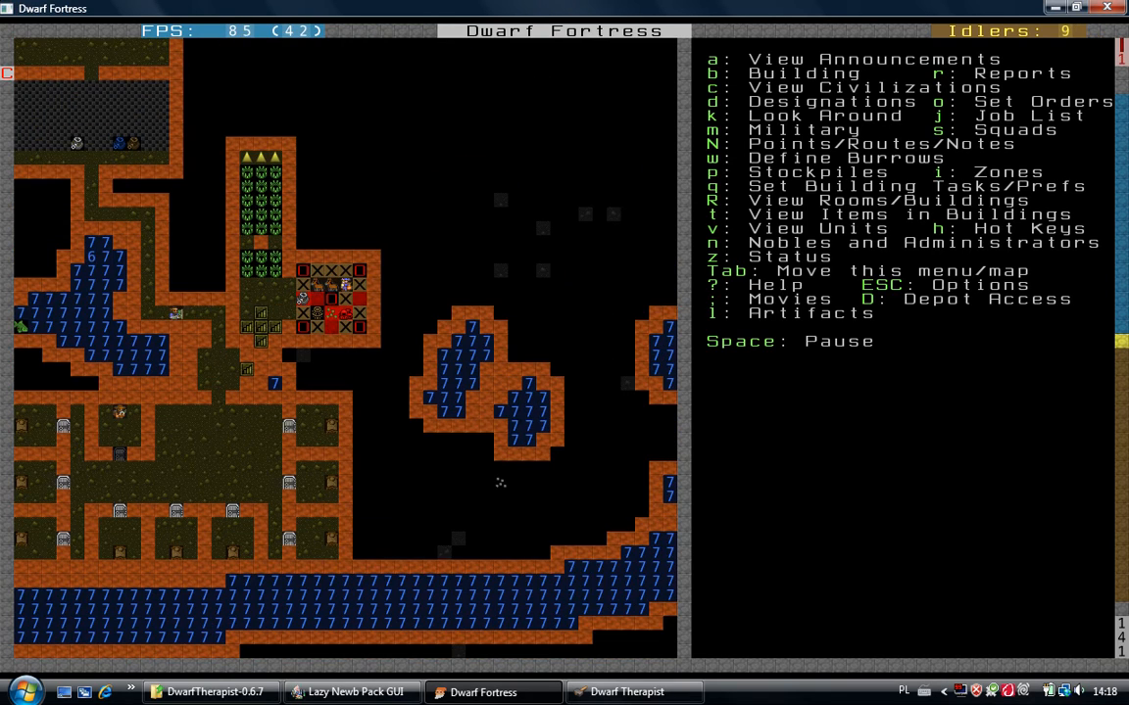
key(D)
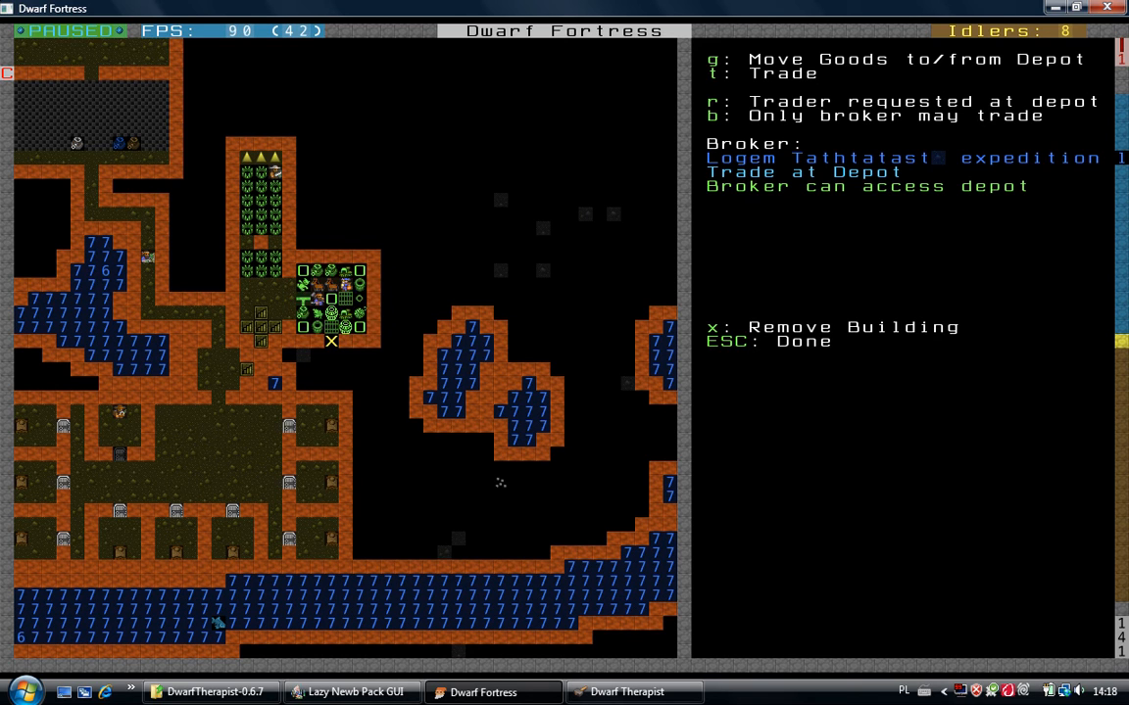
Bring up the Trade screen with the Eslome Isa merchants at the depot
key(t)
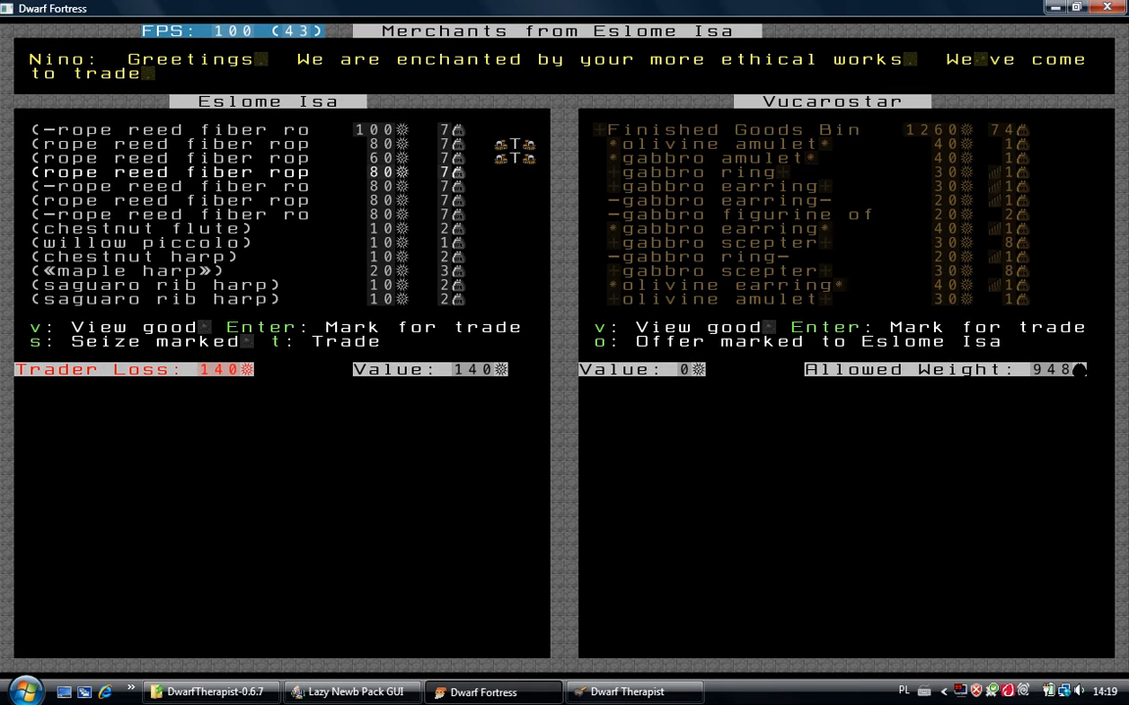
Mark the merchants' ropes, cages and barrels for purchase
key(Return)
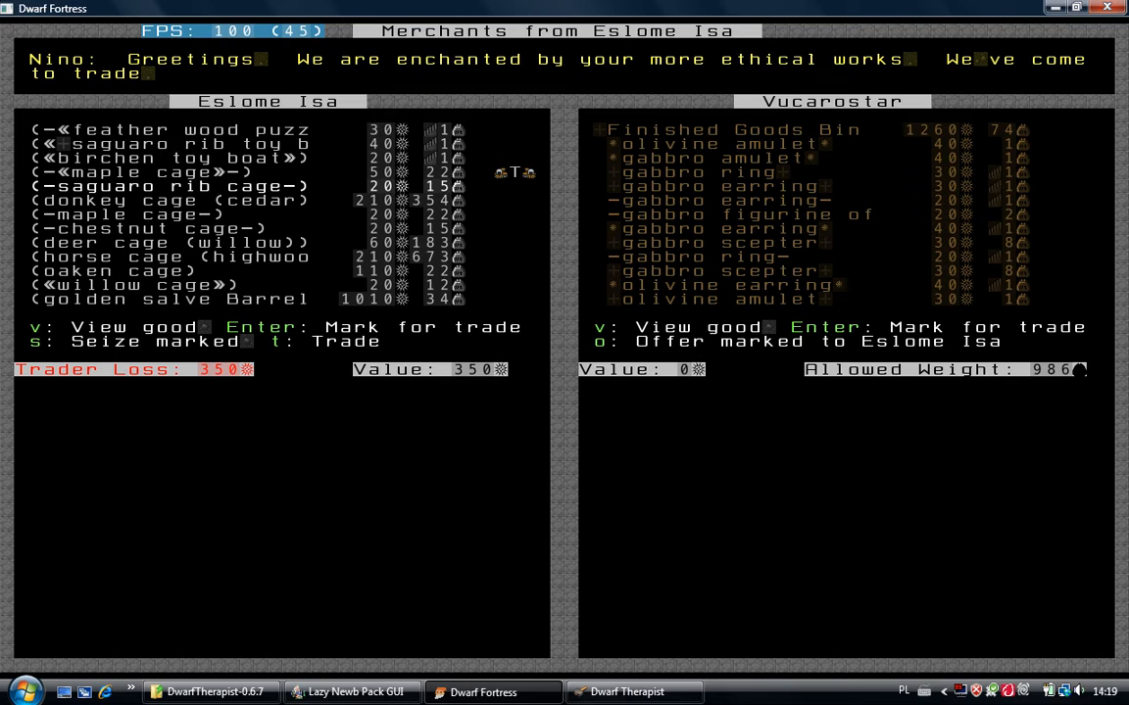
key(Return)
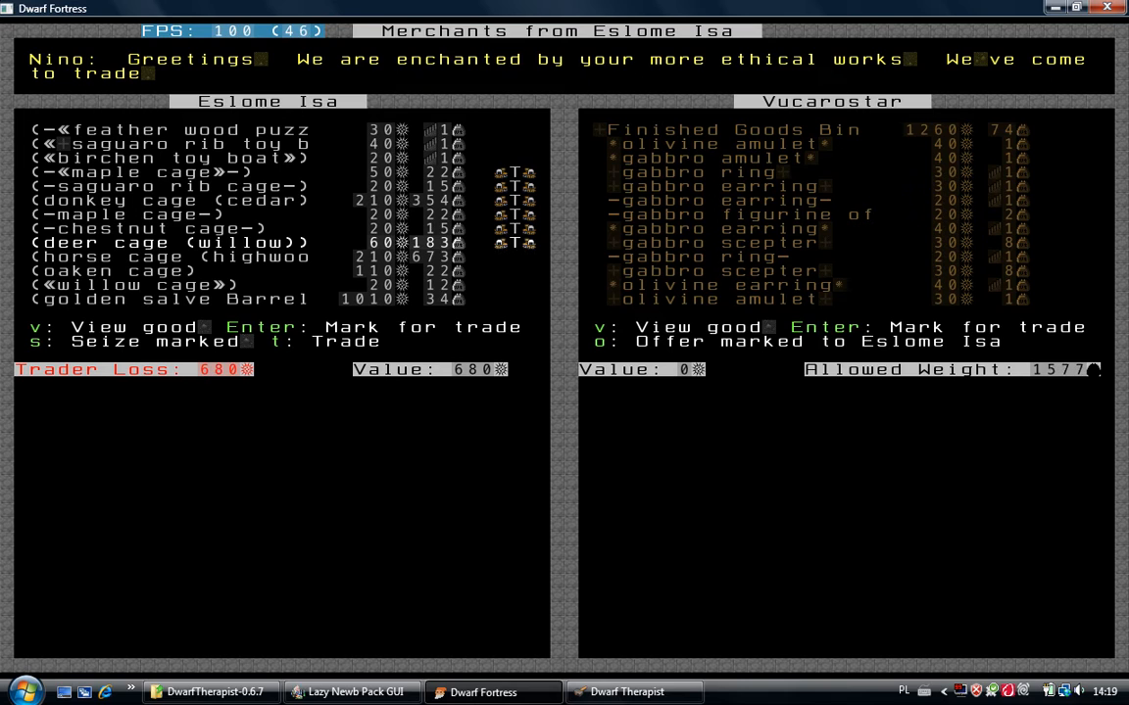
key(Return)
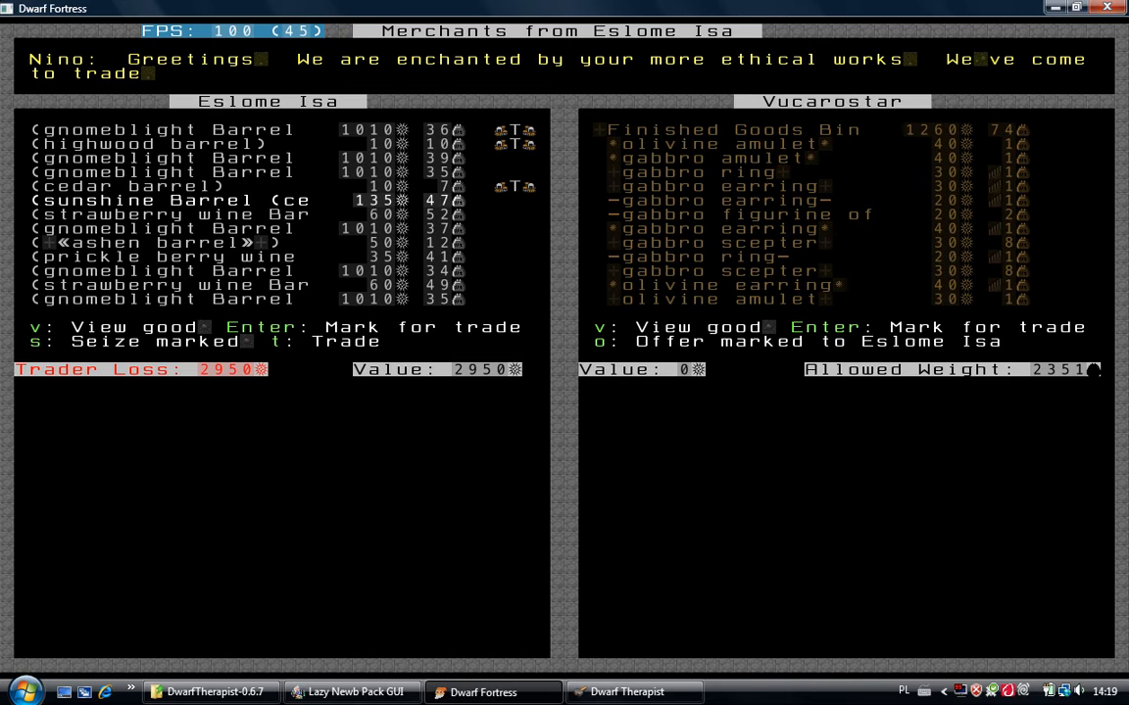
Mark the sunshine, strawberry and prickle berry wines and the ashen barrel for purchase
key(Return)
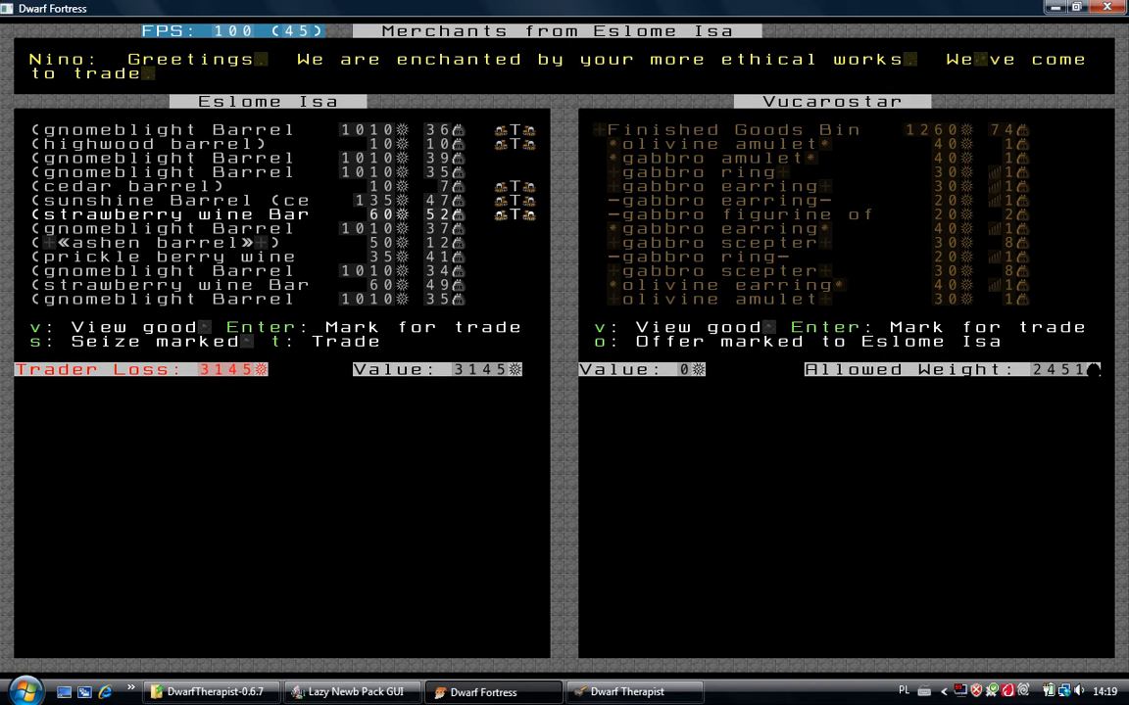
key(Return)
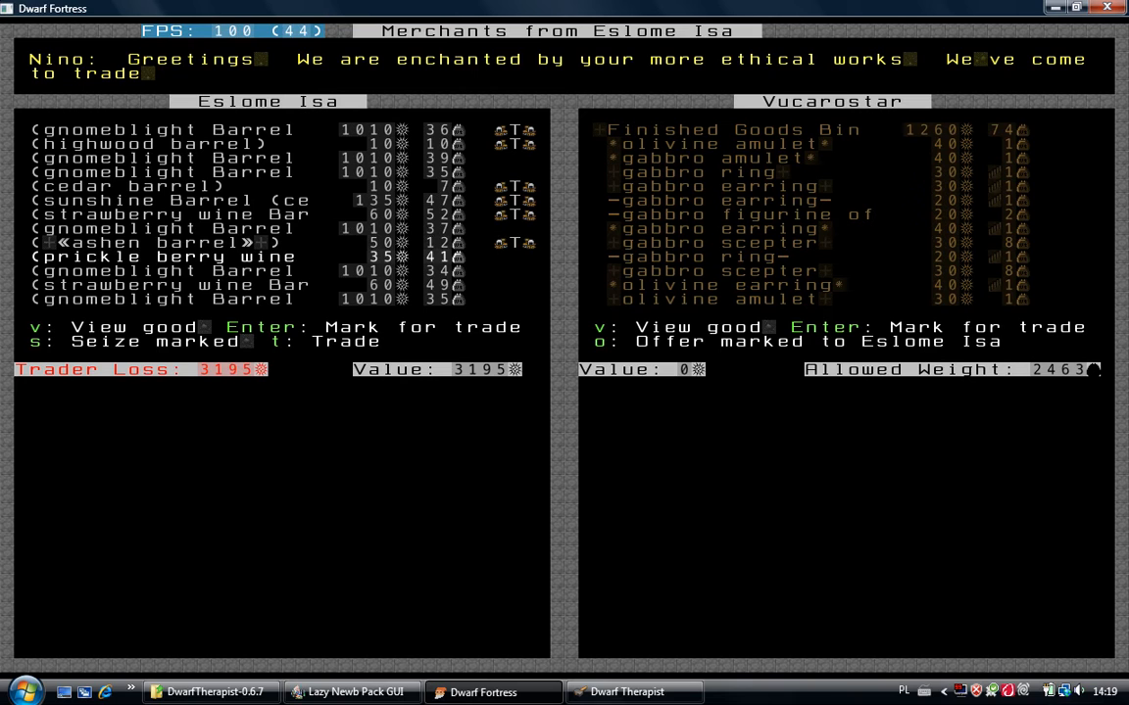
key(Return)
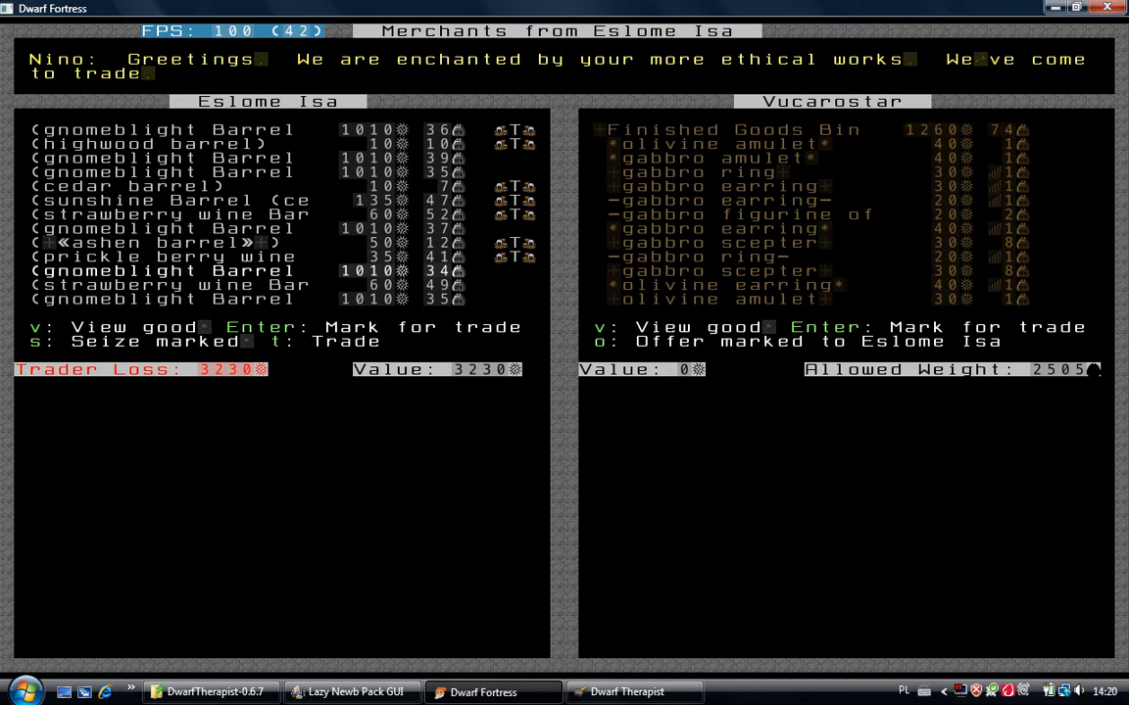
key(Return)
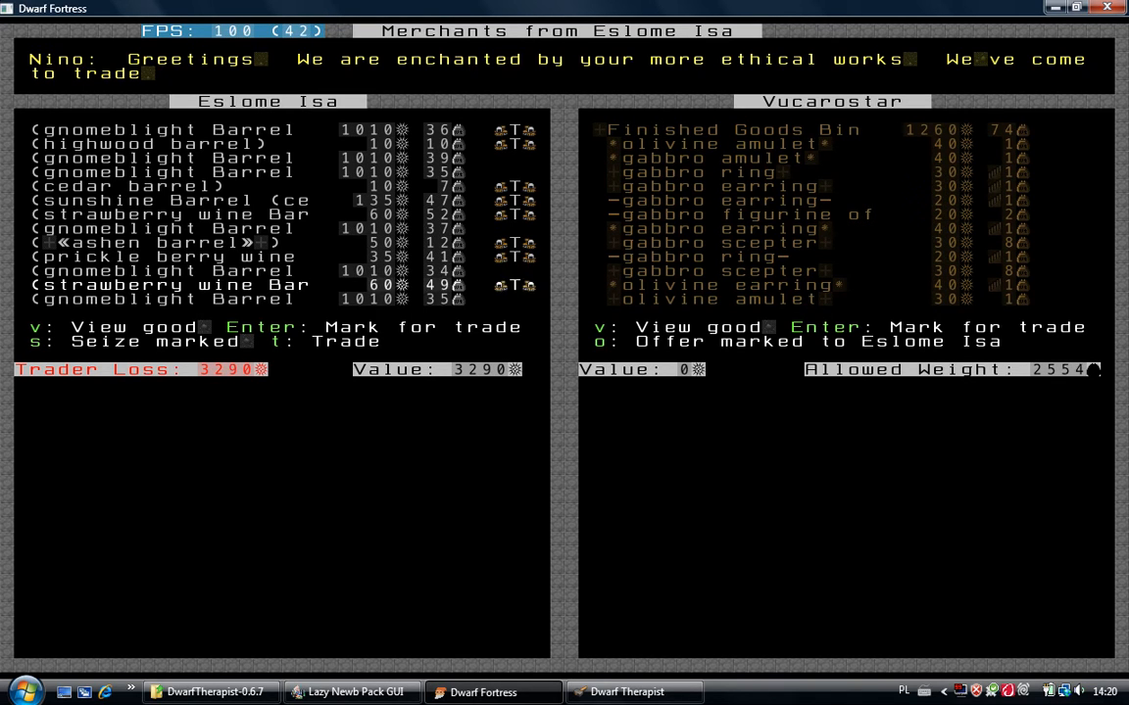
scroll(down, 3)
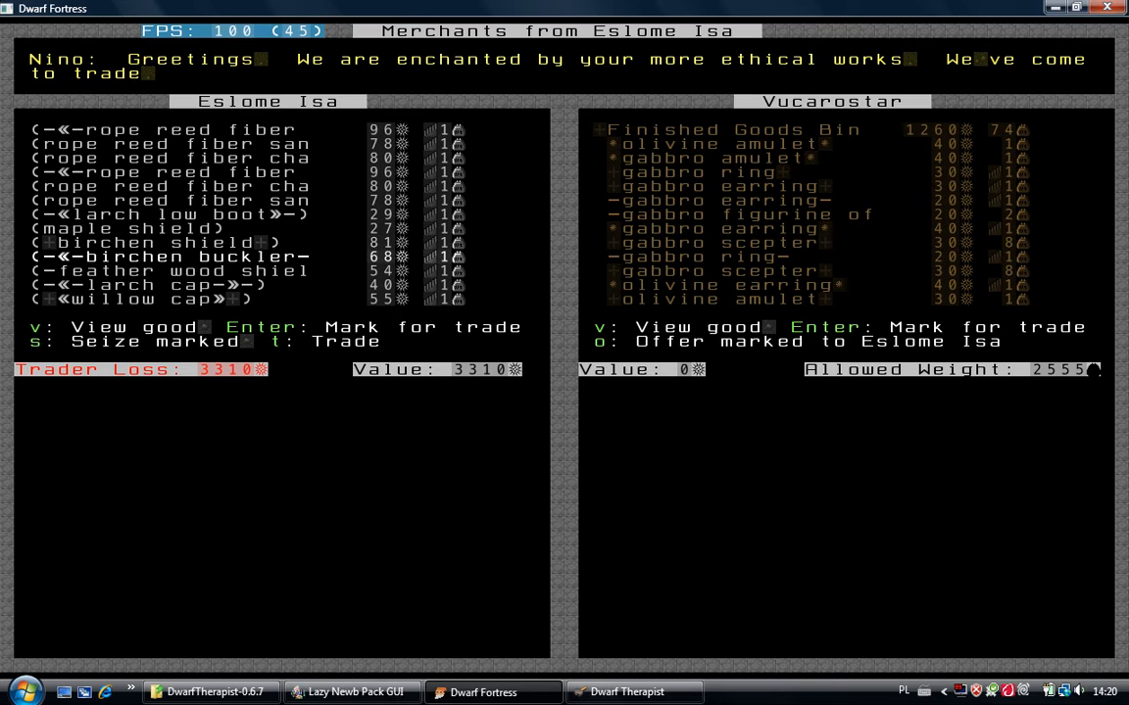
Mark the rope bags, yellow sand bags, whip vine seeds and cedar cloth bin for purchase
scroll(down, 3)
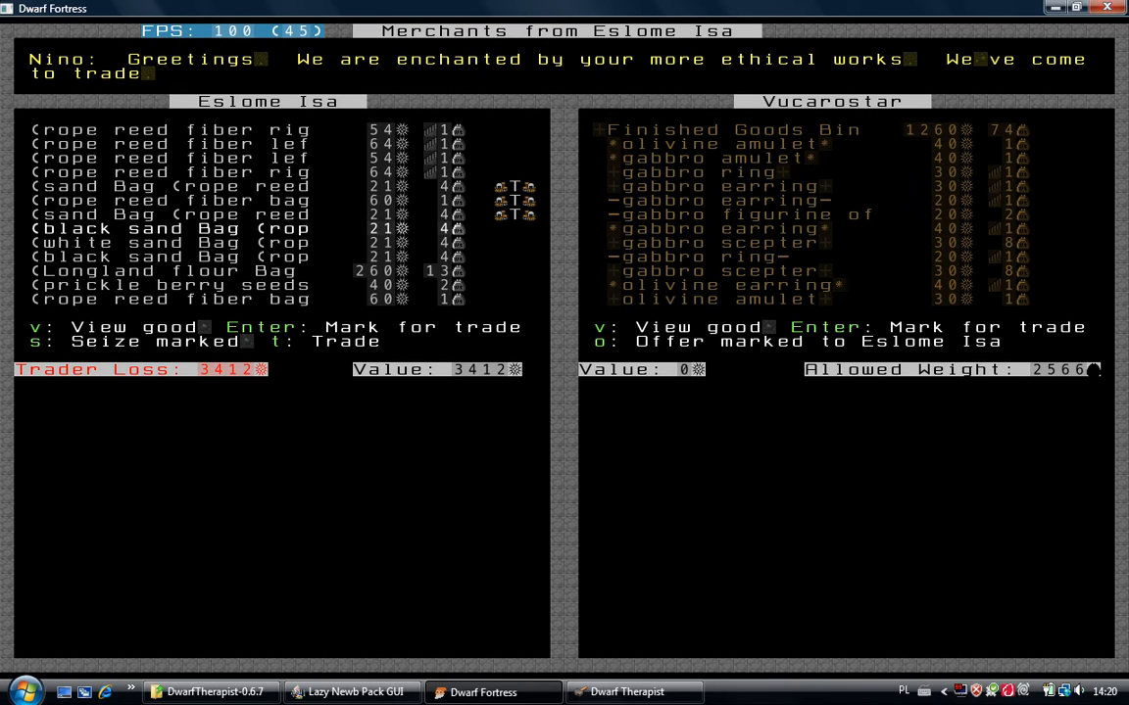
key(enter)
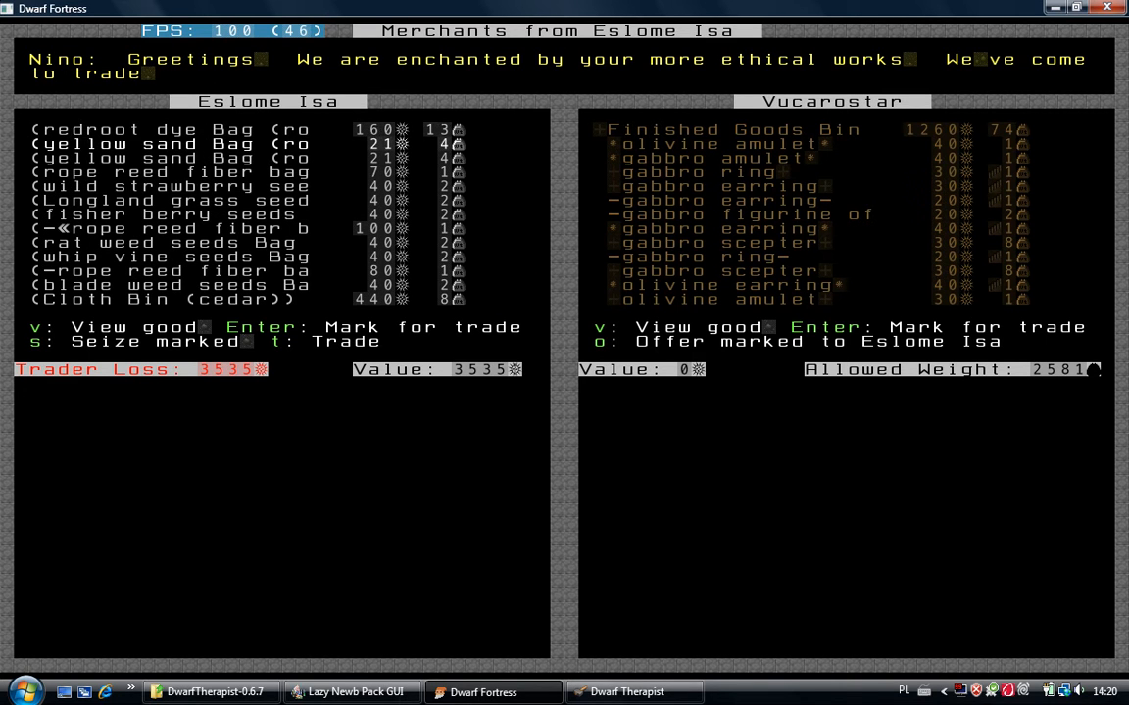
key(Return)
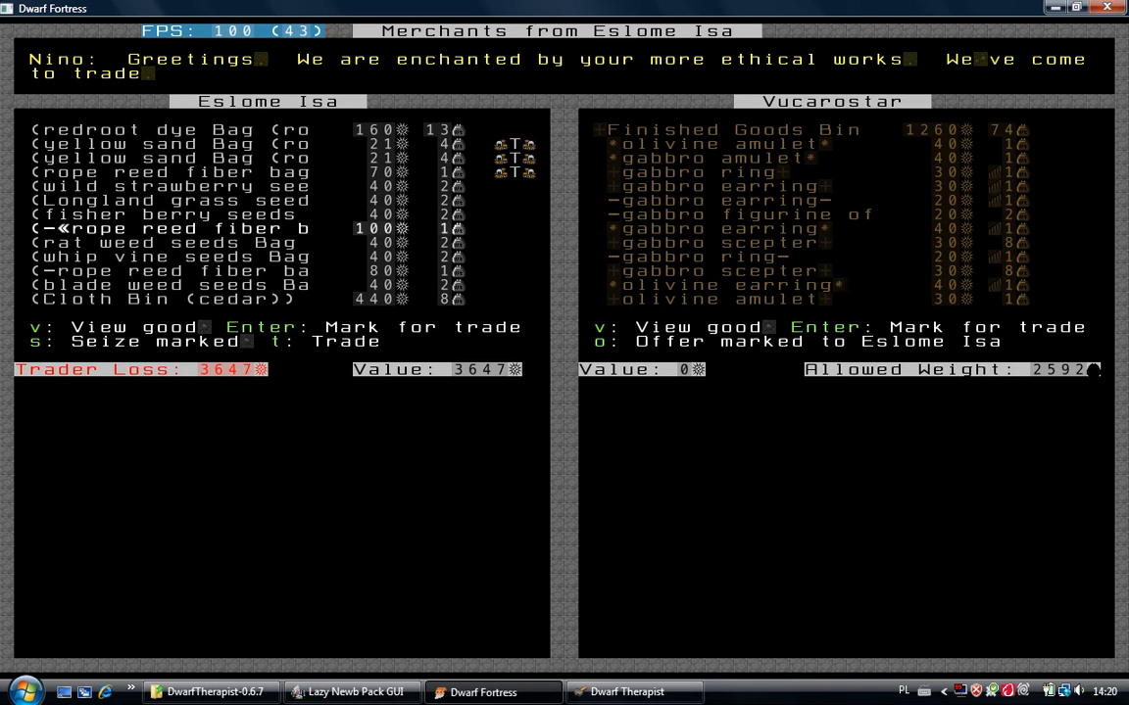
key(down)
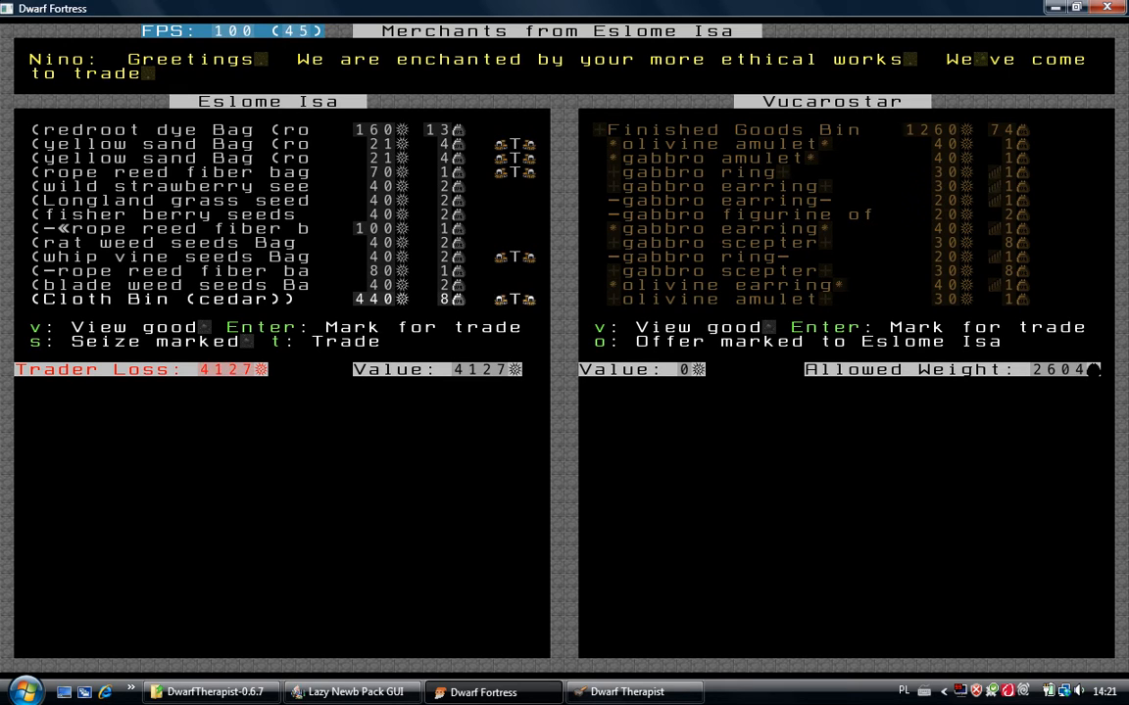
scroll(down, 3)
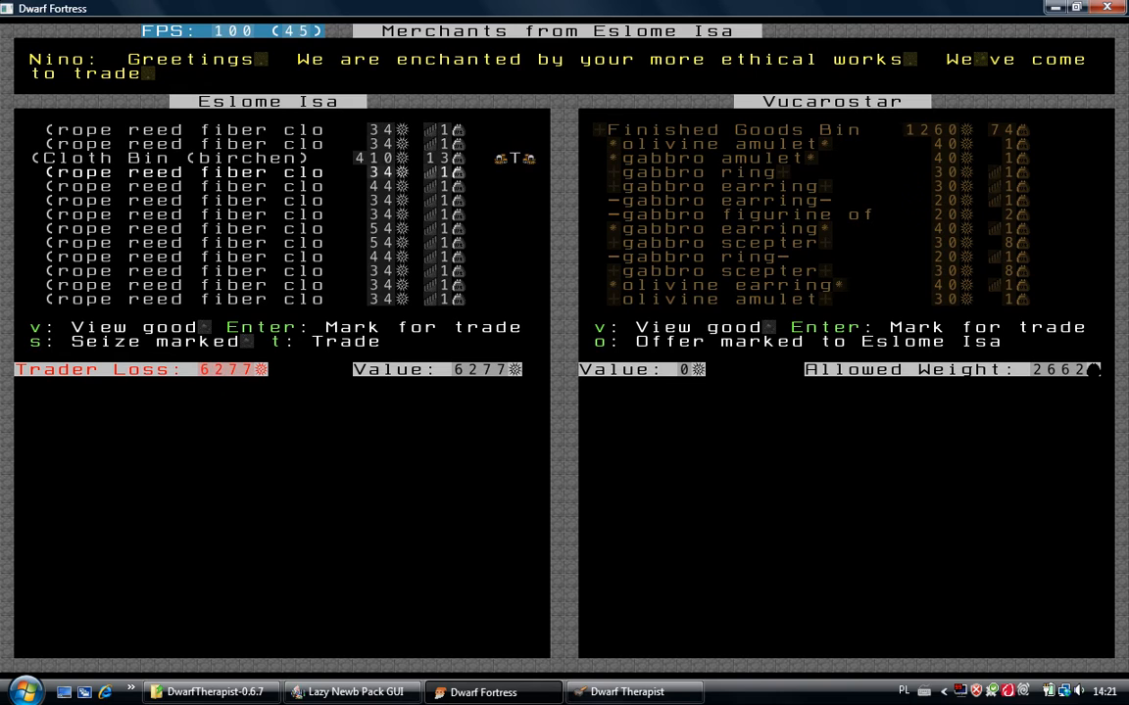
Mark the saguaro rib and maple arrows and the sun berries for purchase
scroll(down, 3)
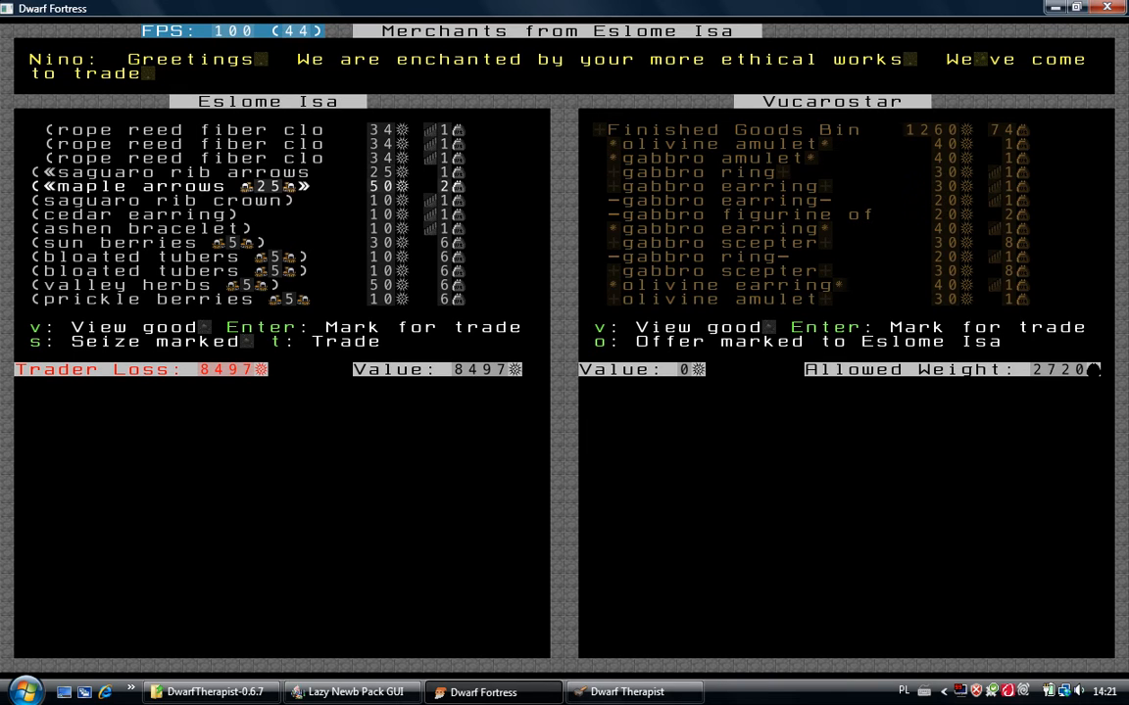
key(up)
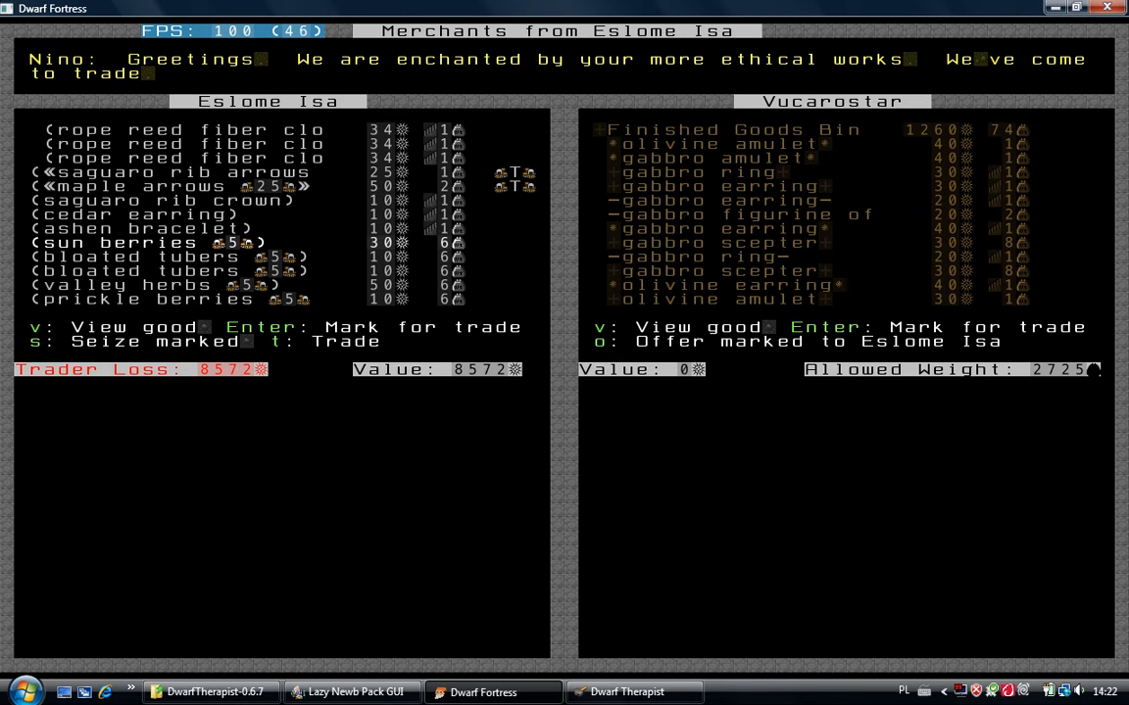
key(Enter)
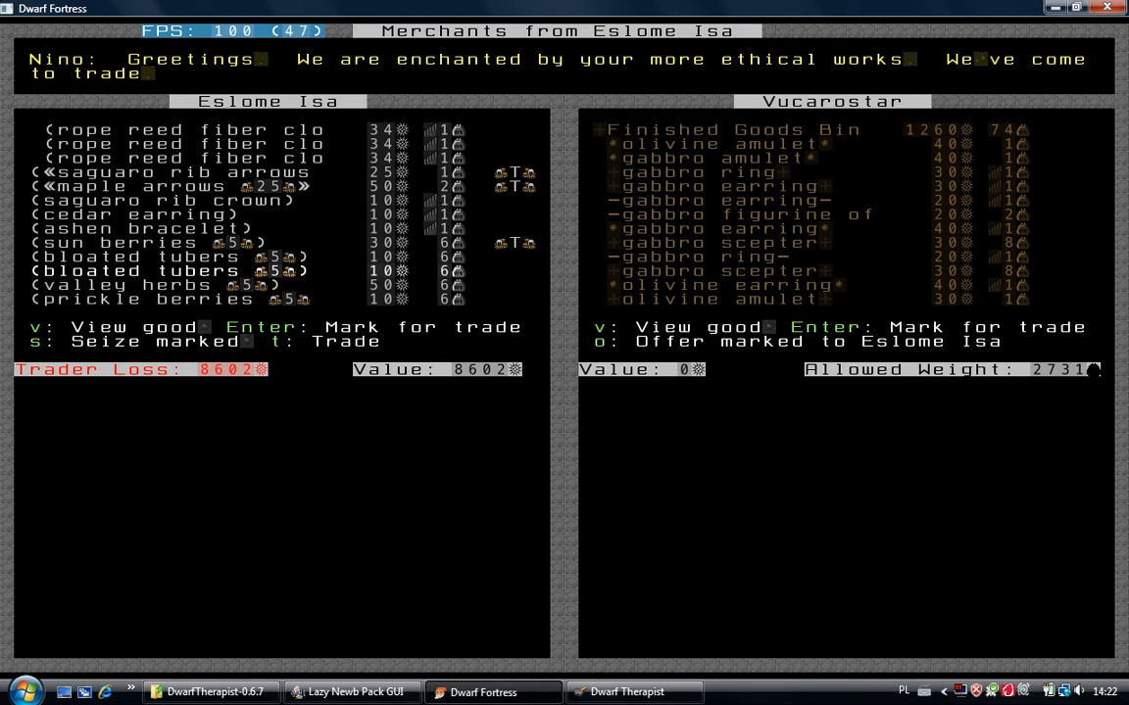
Mark the rope reed fiber threads for purchase, bringing the total to 8690
scroll(down, 3)
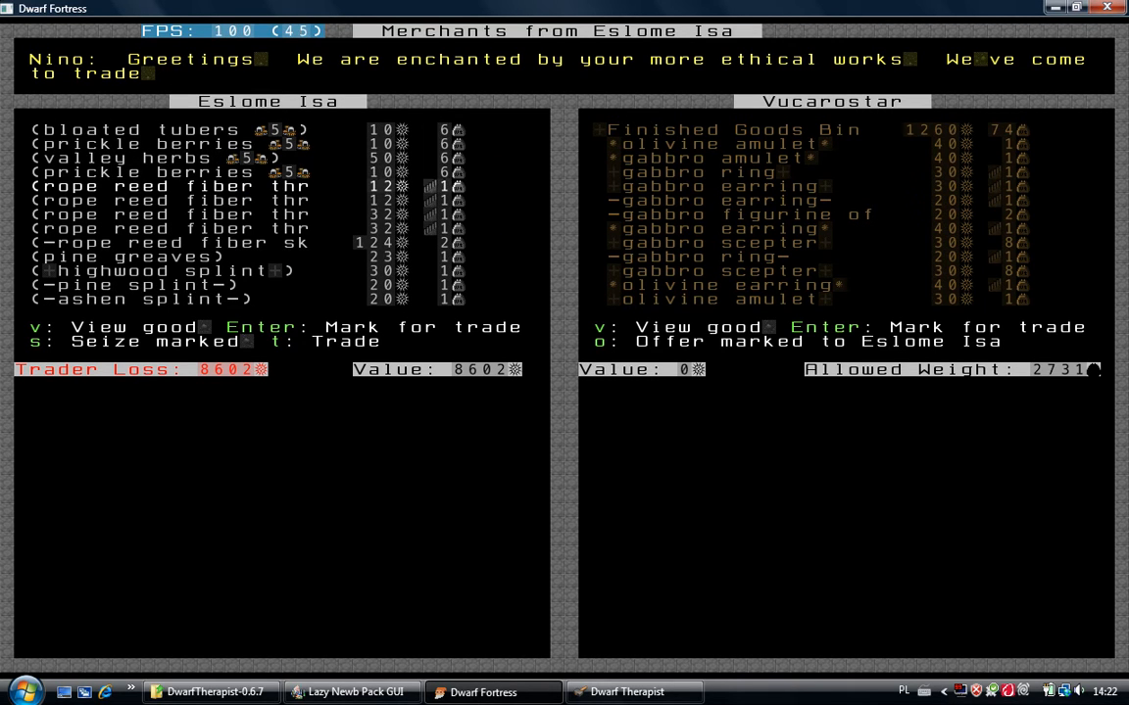
key(Return)
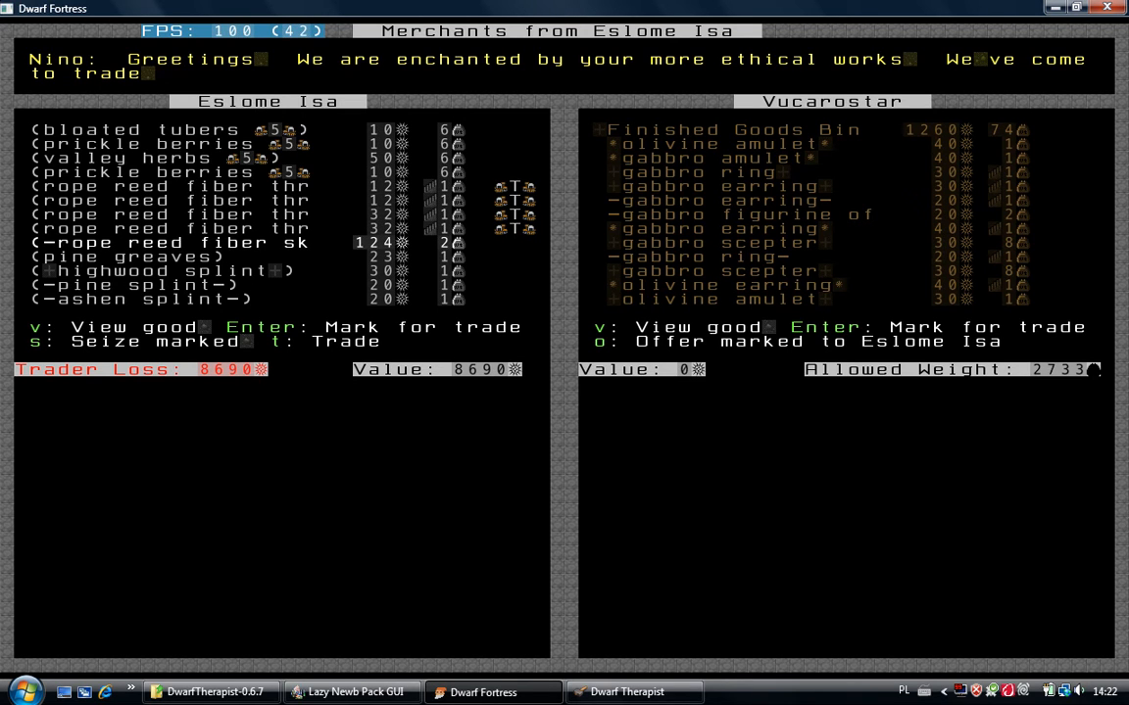
key(v)
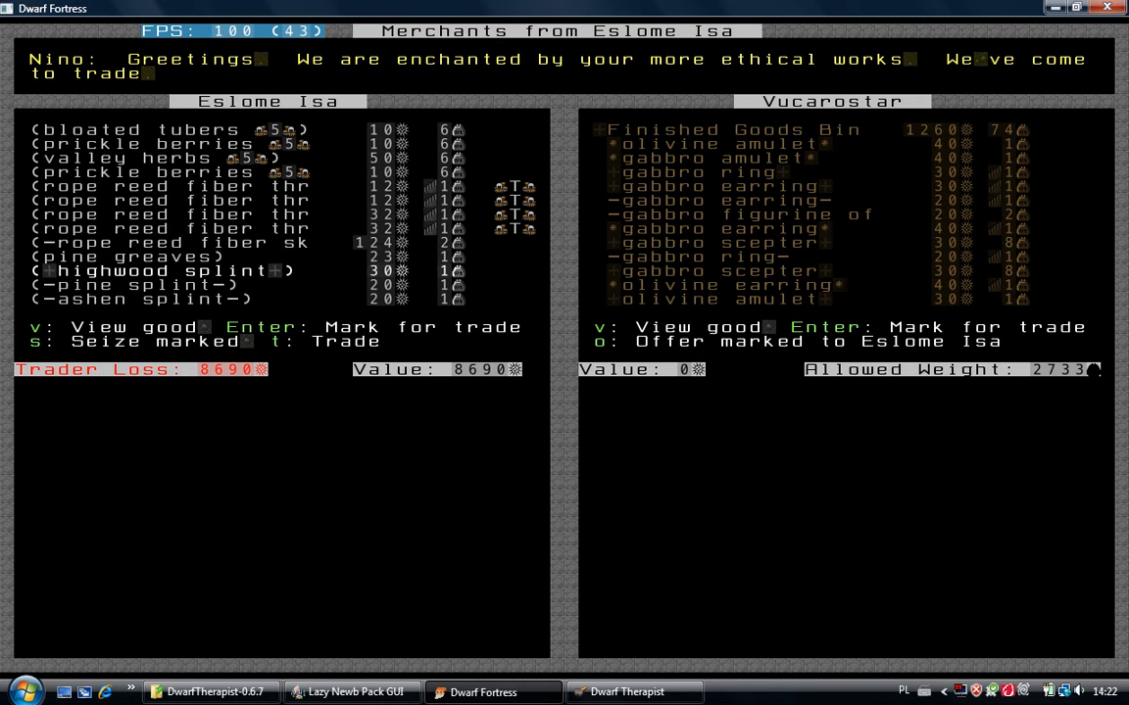
scroll(down, 3)
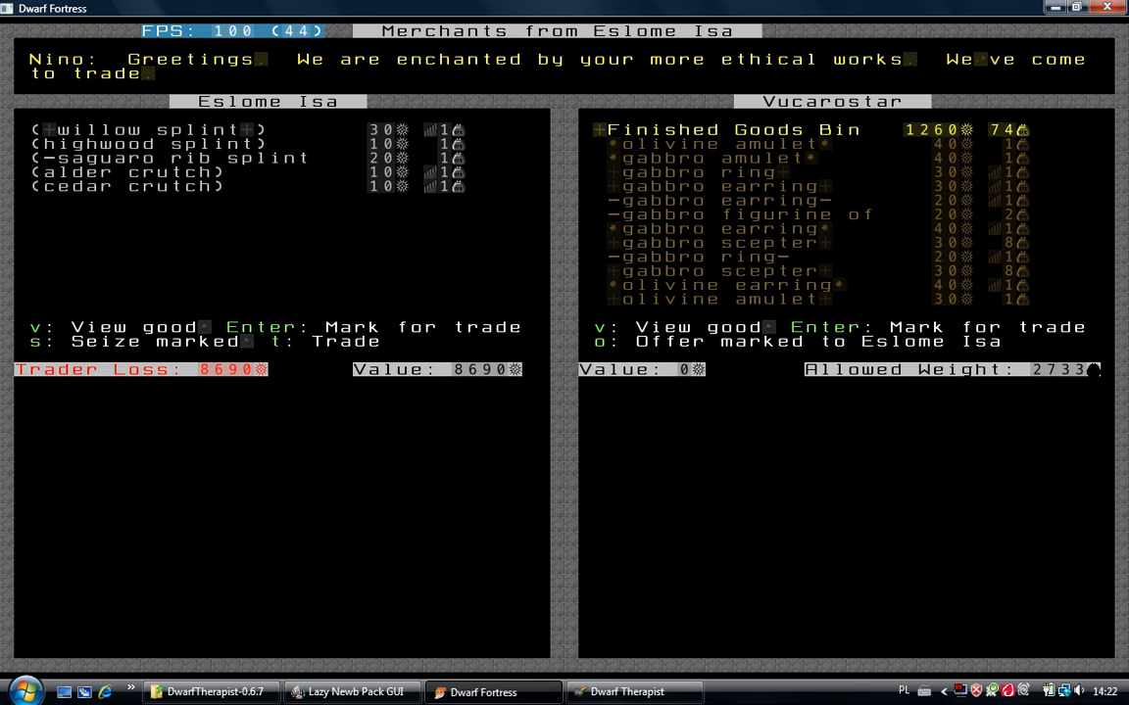
Offer the fortress's chalk bracelets, crowns and scepters in the right-hand goods column
key(Return)
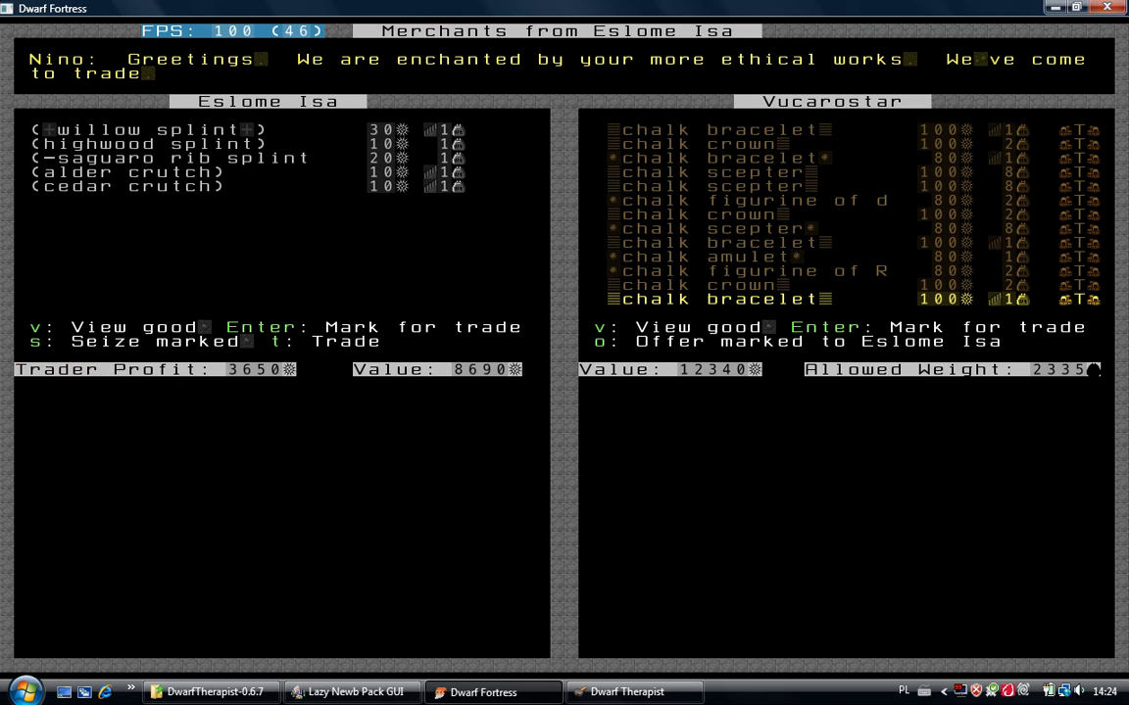
key(up)
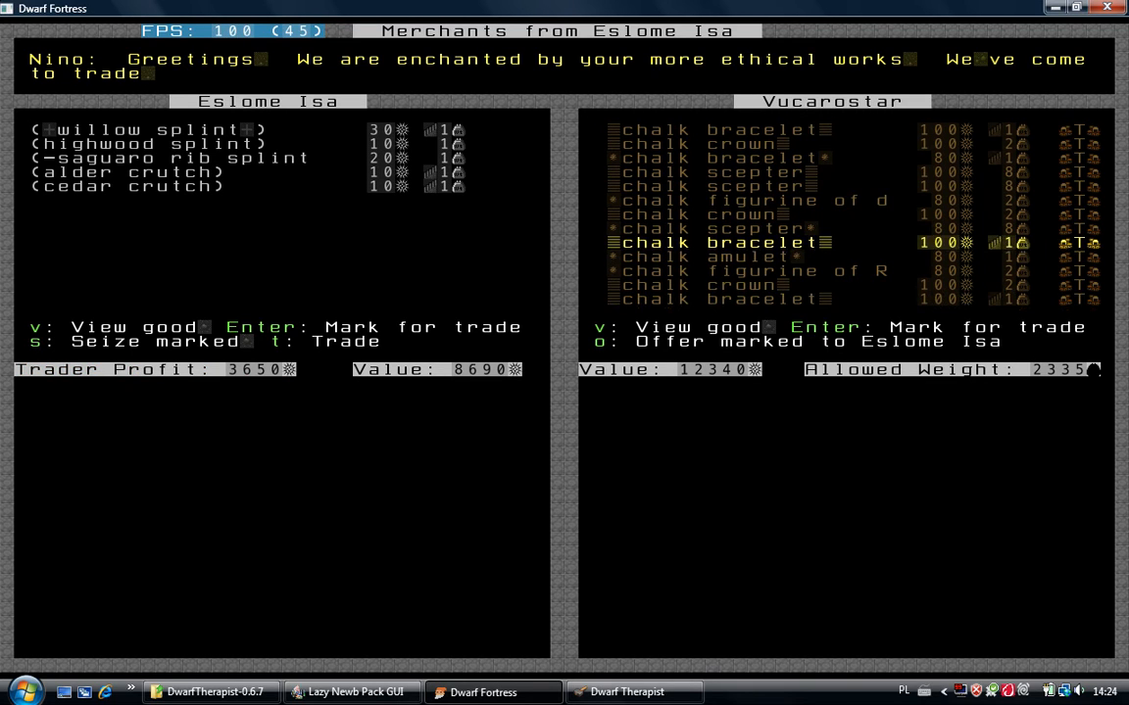
scroll(down, 3)
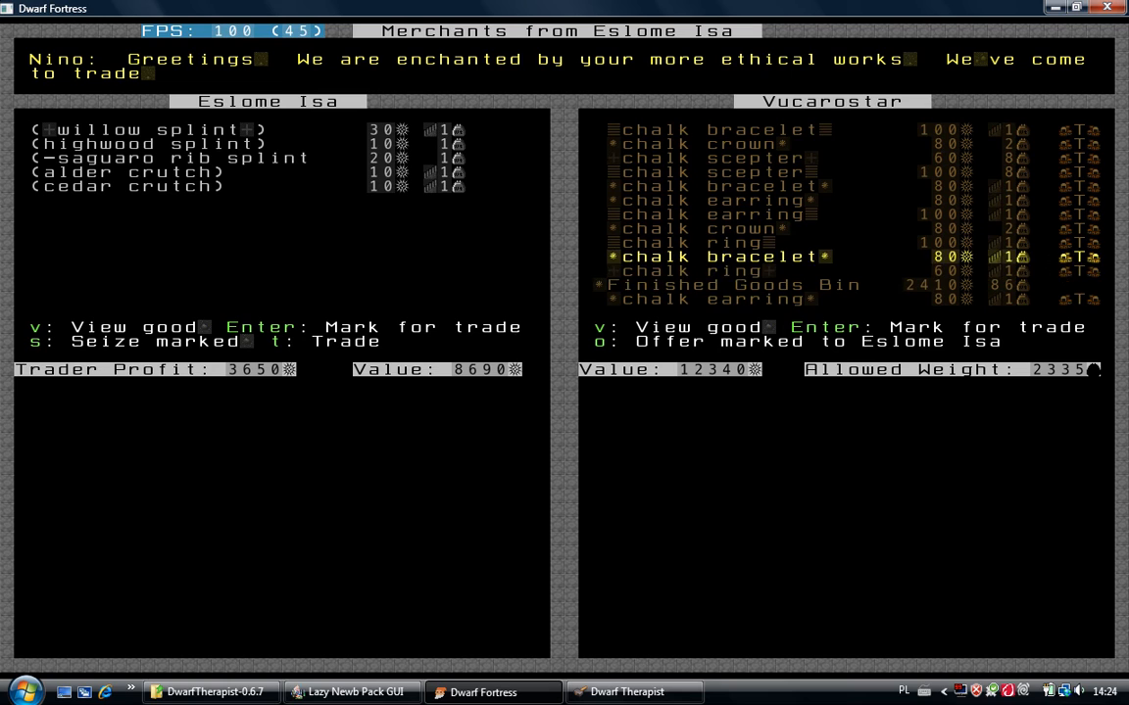
scroll(down, 3)
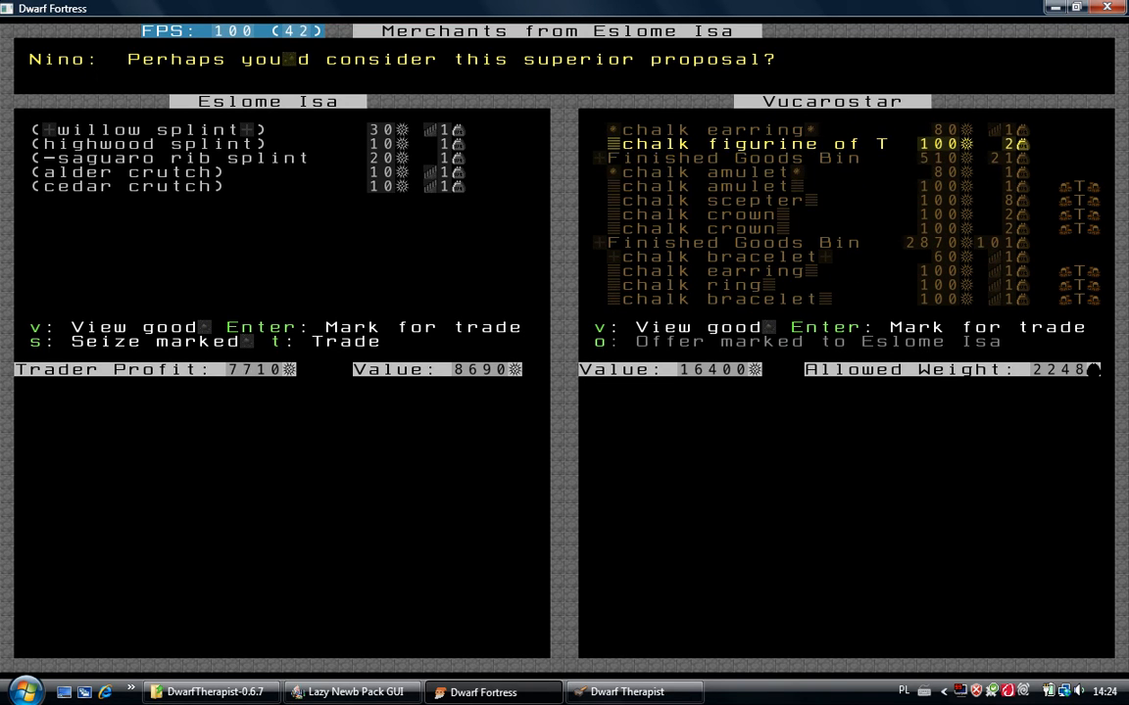
Withdraw a few chalk items, including a bracelet, from the fortress's offer
key(Down)
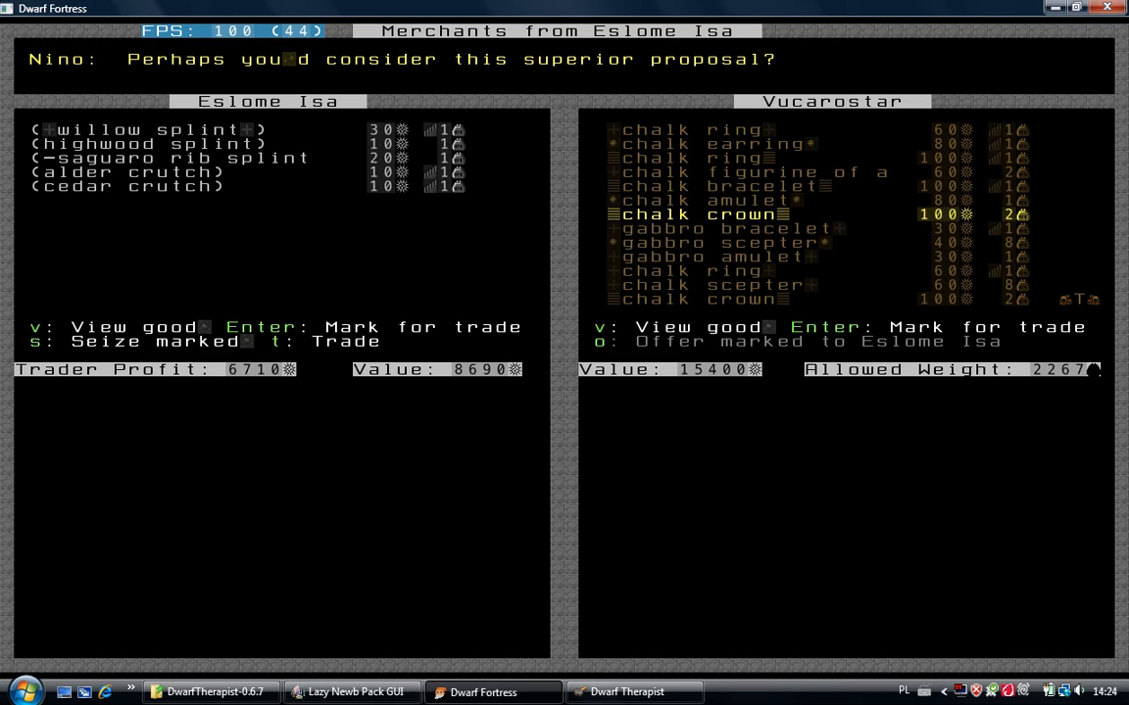
key(down)
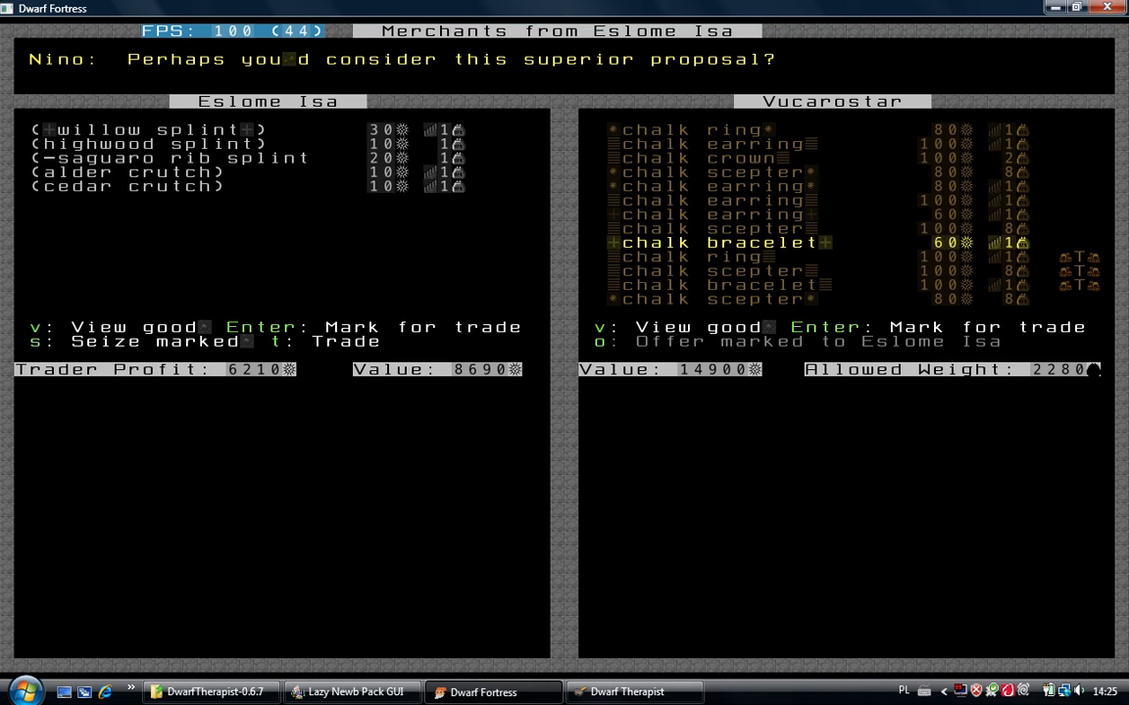
key(down)
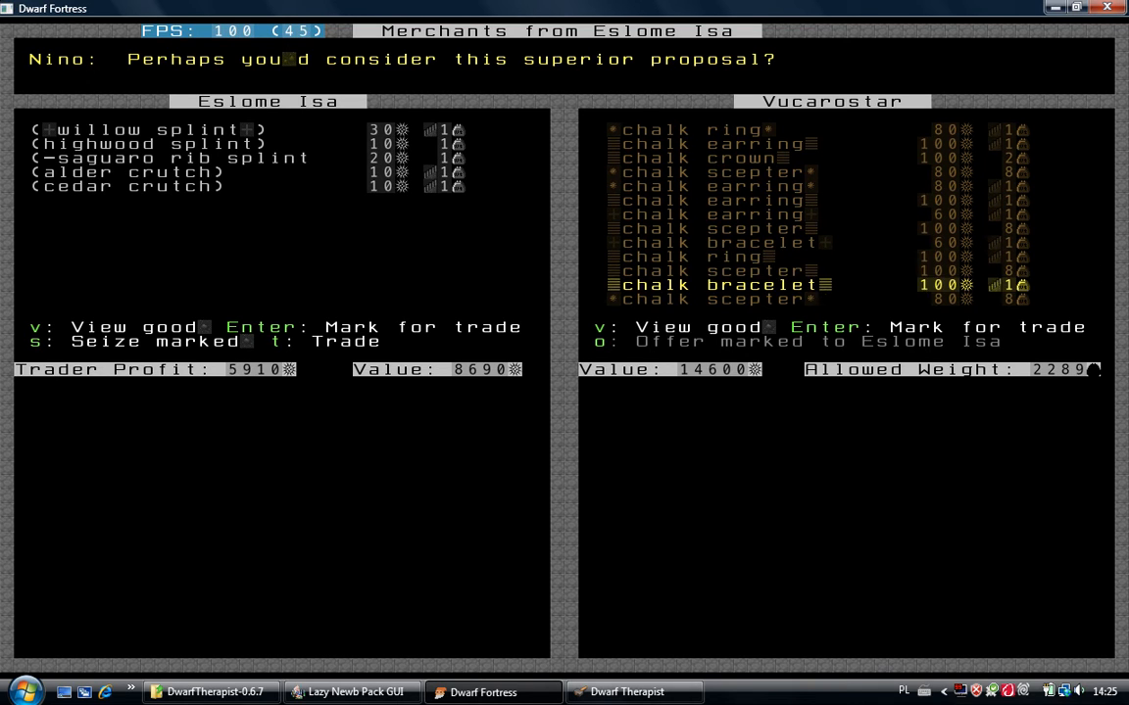
scroll(down, 3)
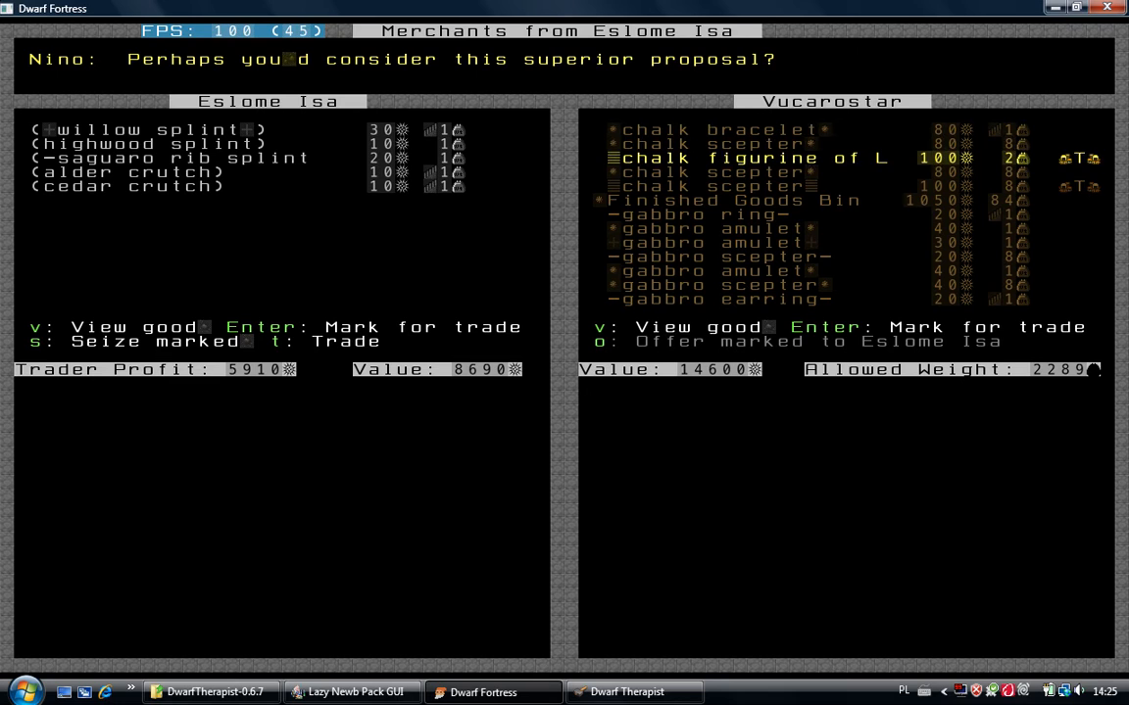
key(down)
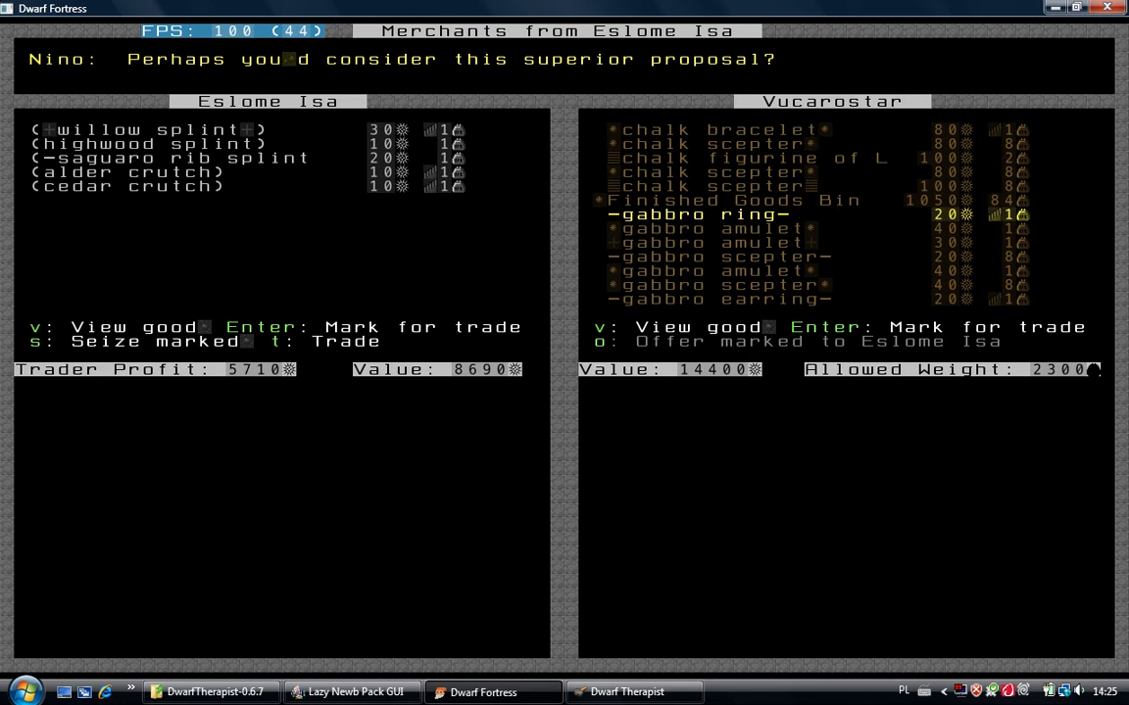
scroll(down, 3)
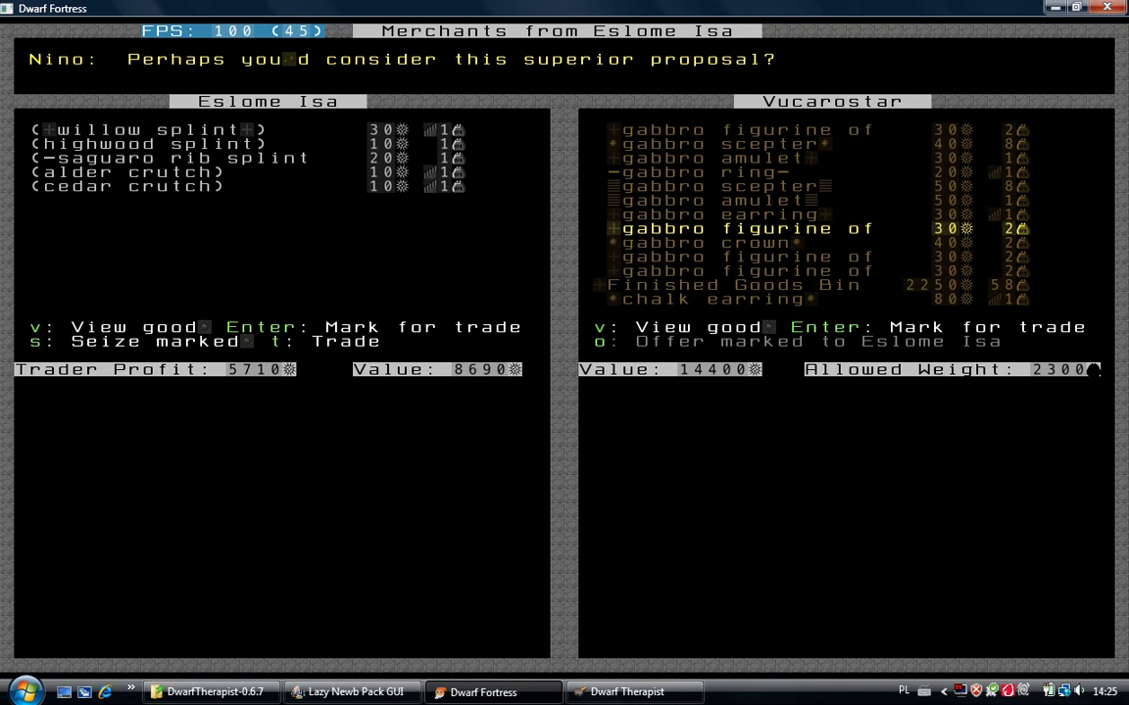
scroll(down, 3)
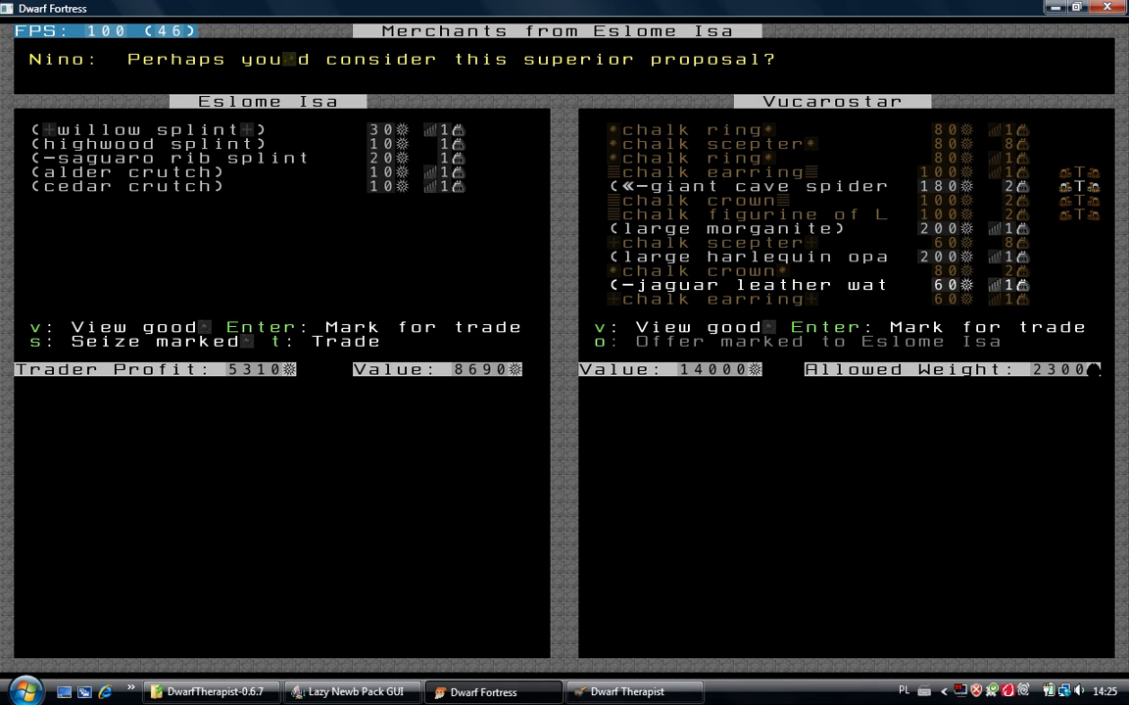
Mark then unmark the jaguar leather item and move down to the gabbro scepter
key(Return)
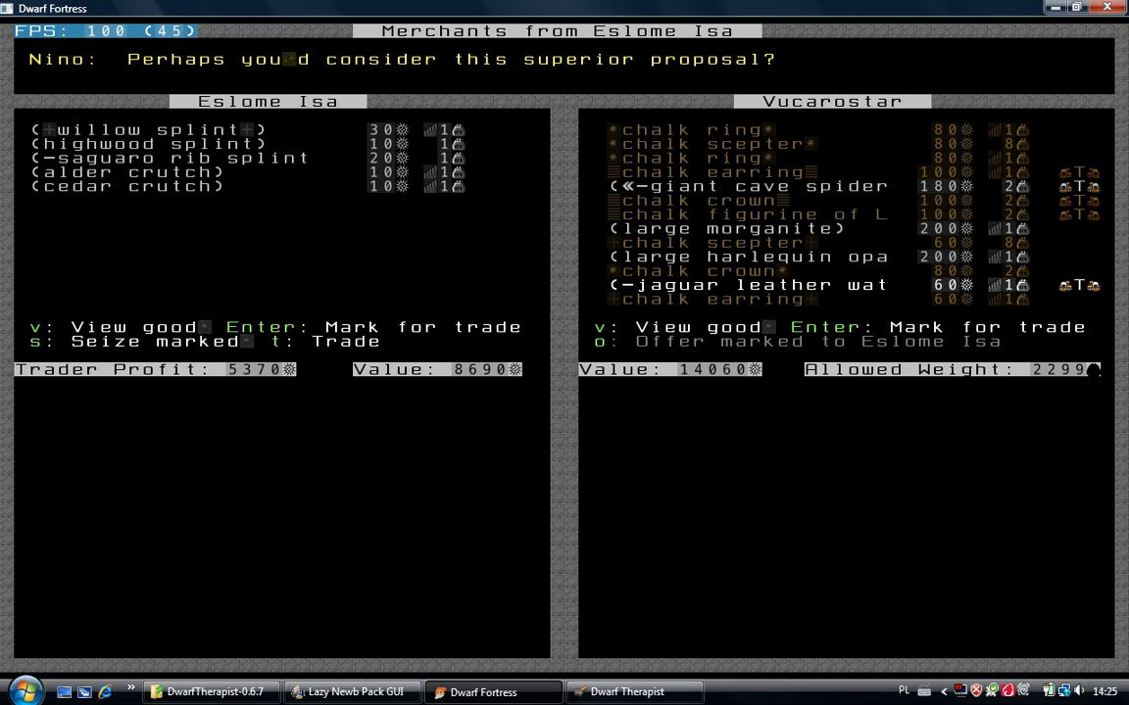
key(enter)
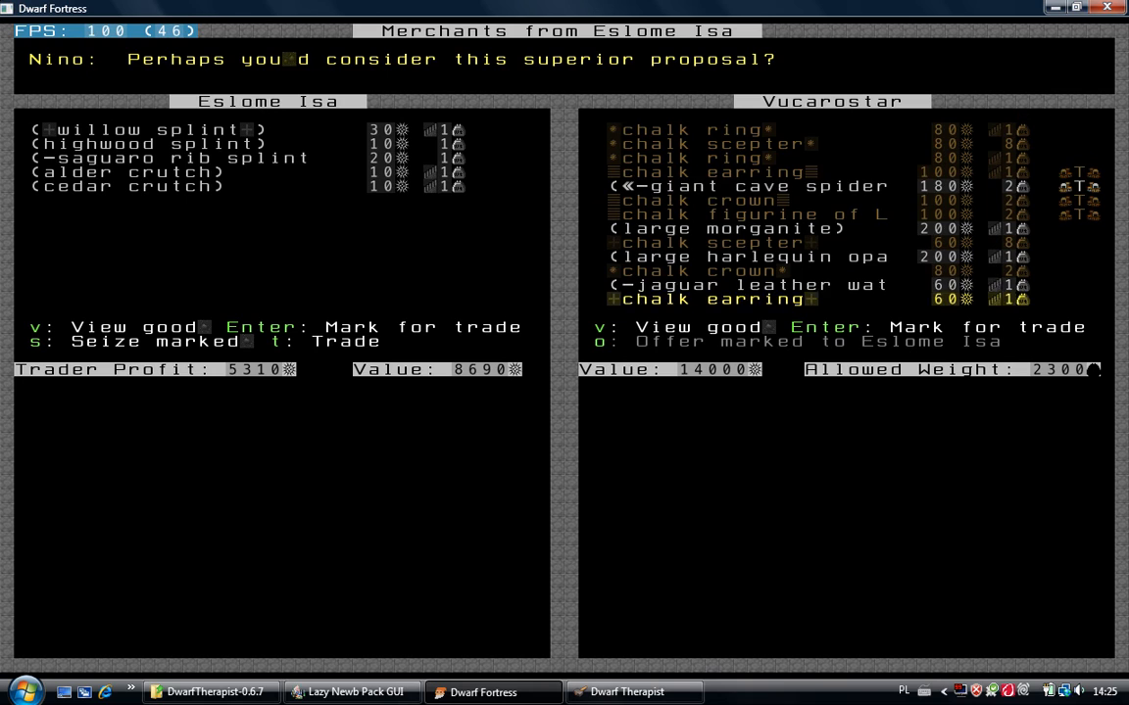
scroll(down, 3)
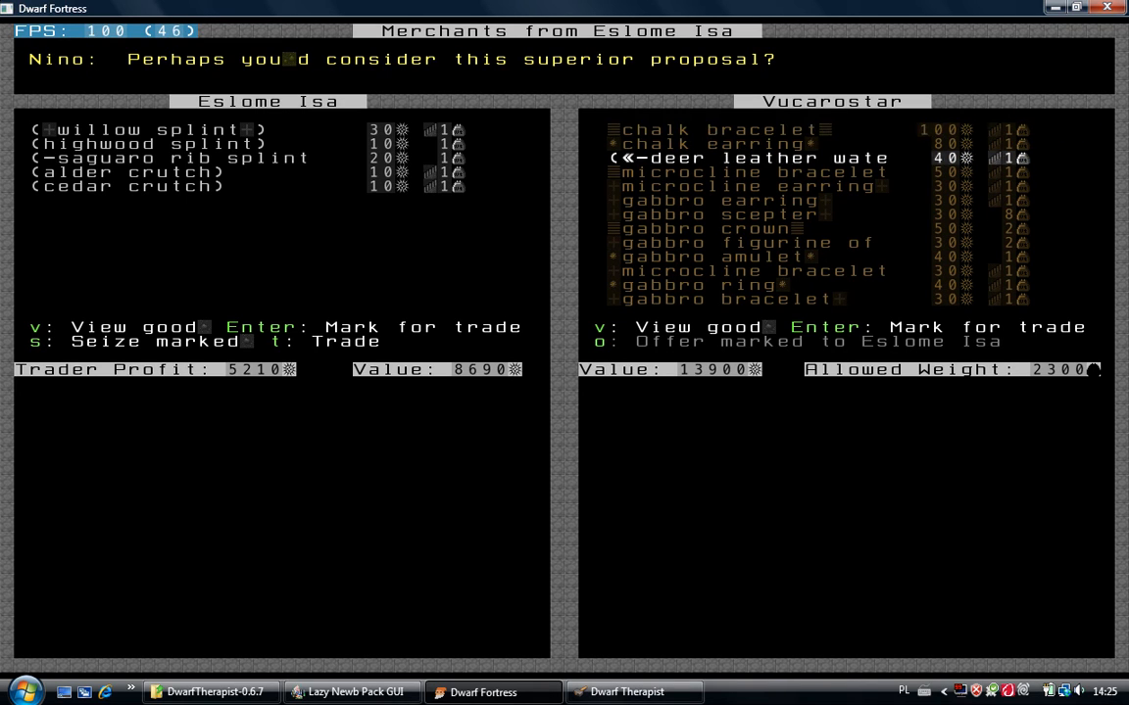
key(down)
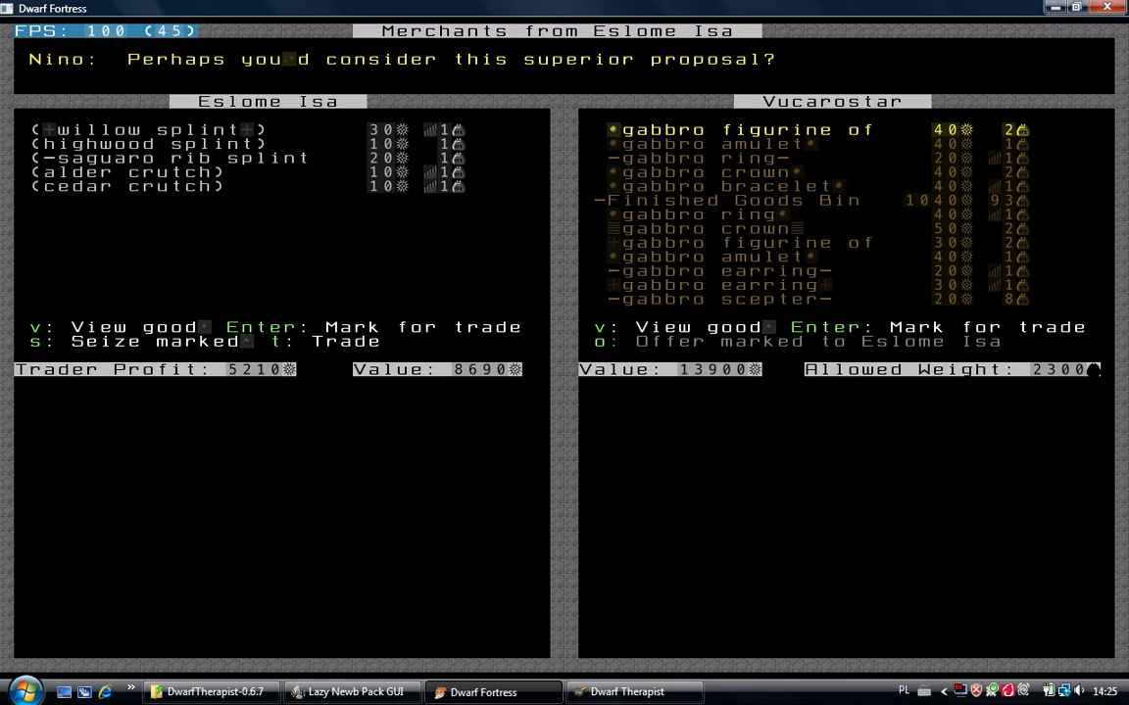
key(down)
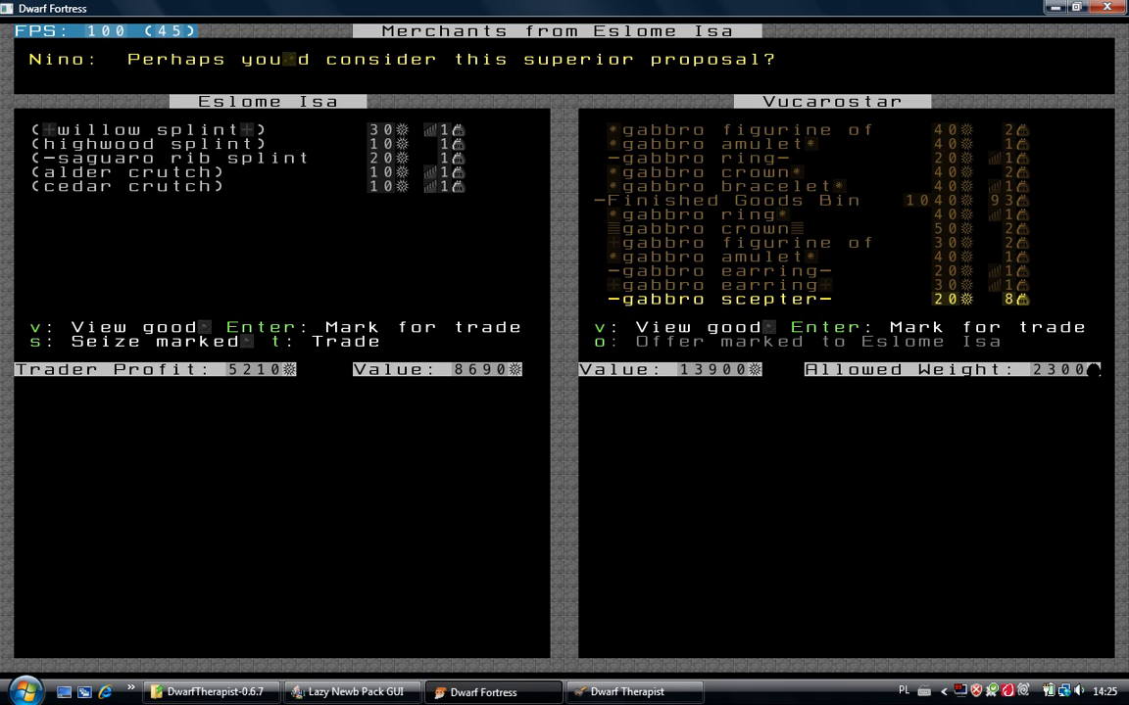
scroll(down, 3)
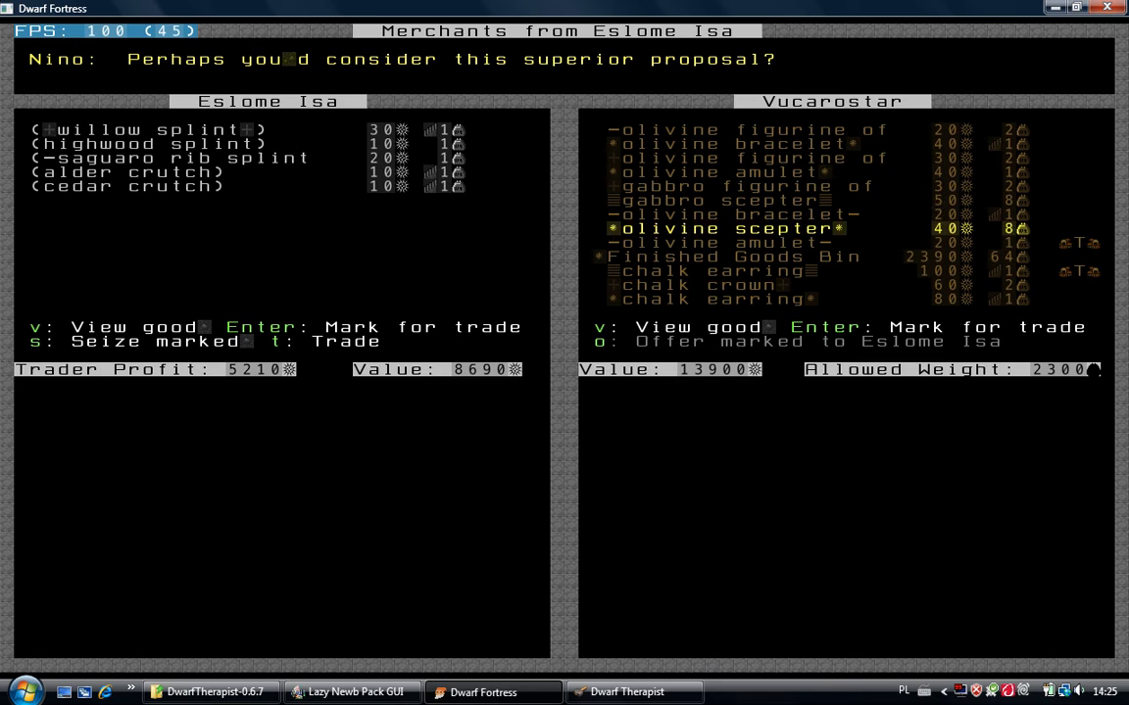
Add the olivine amulet, gabbro earring and other gabbro crafts until the merchants show Accept
key(down)
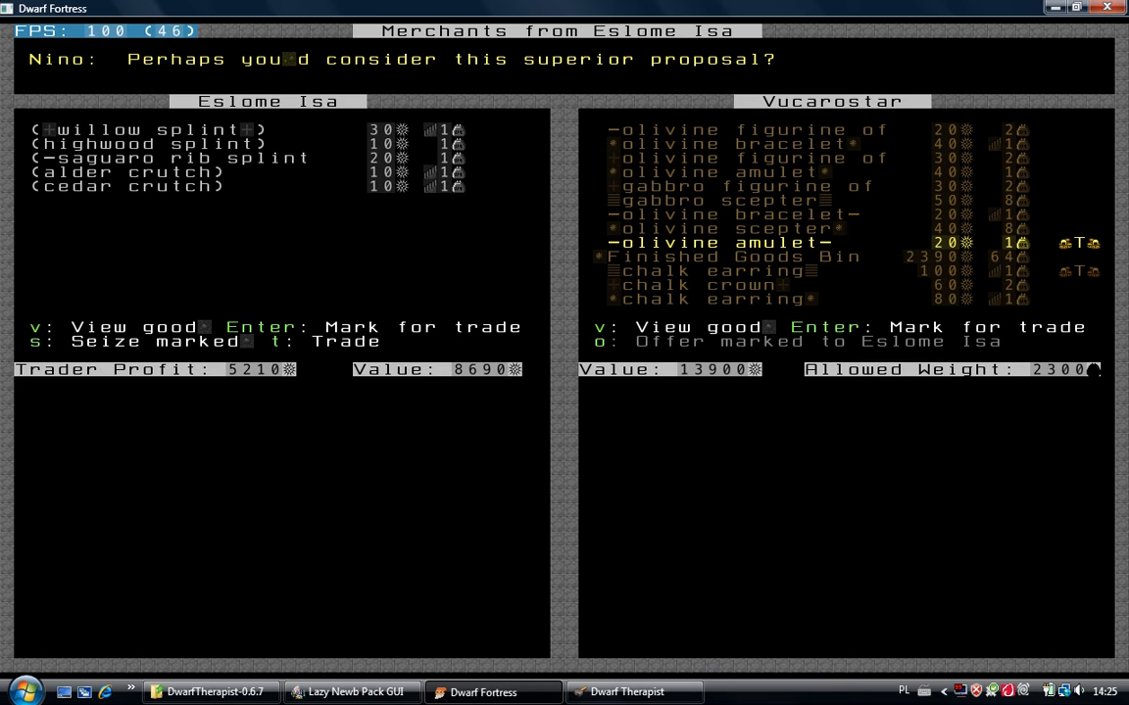
key(down)
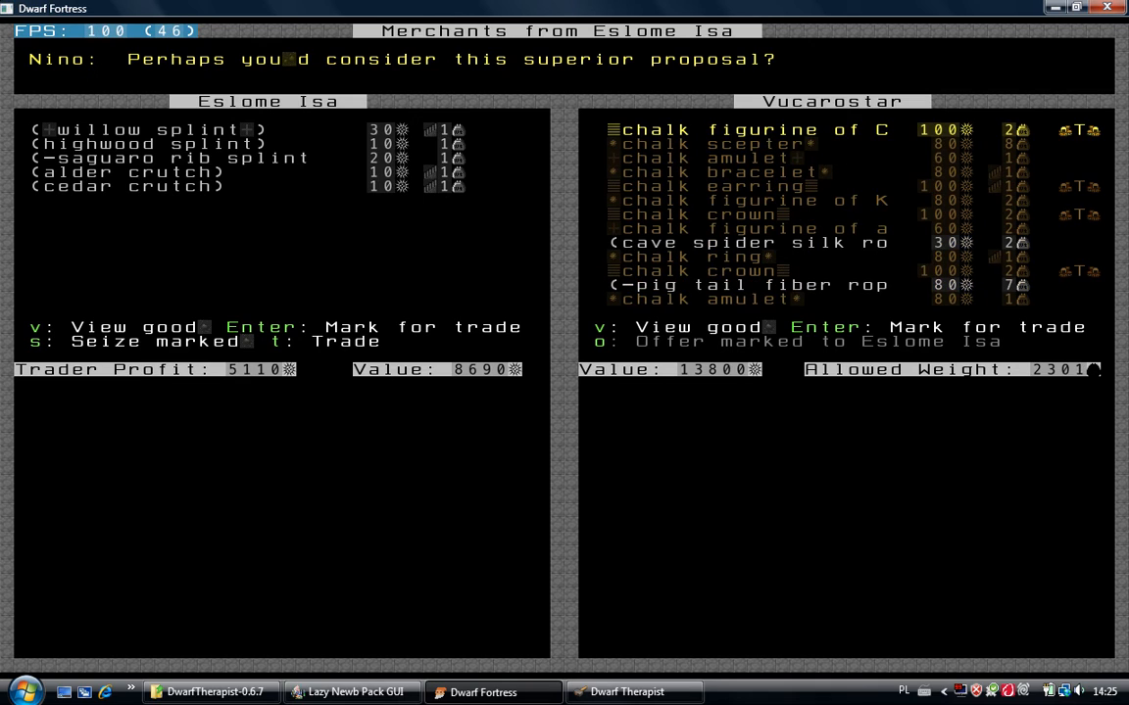
key(Return)
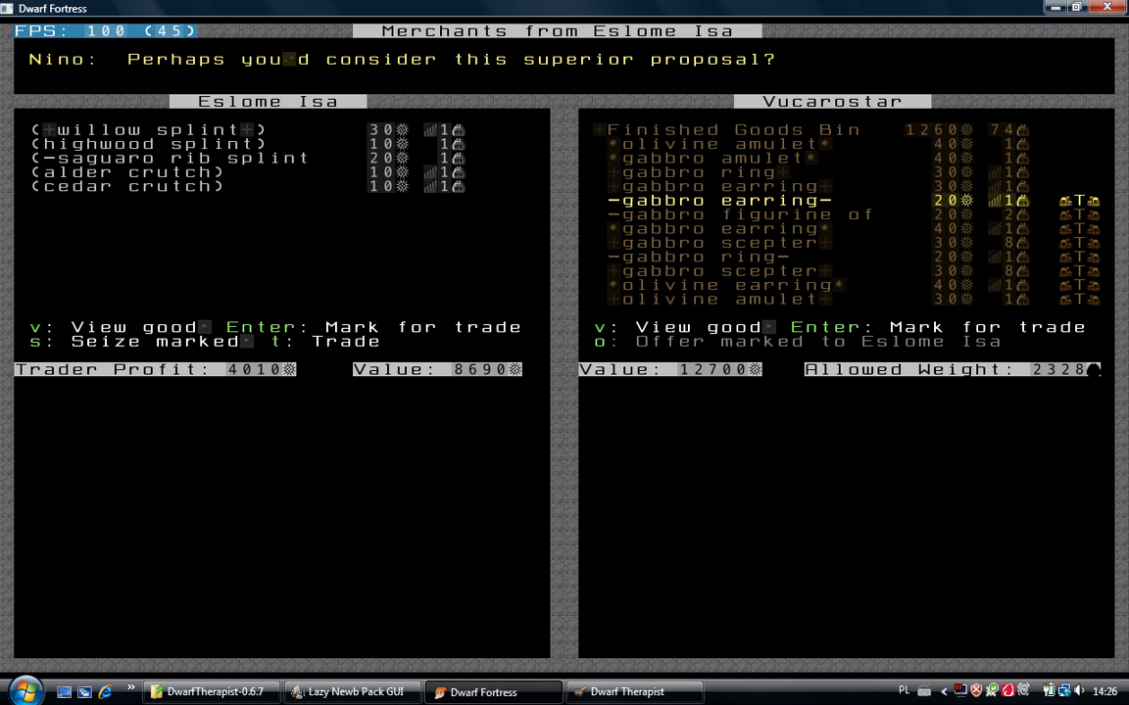
key(down)
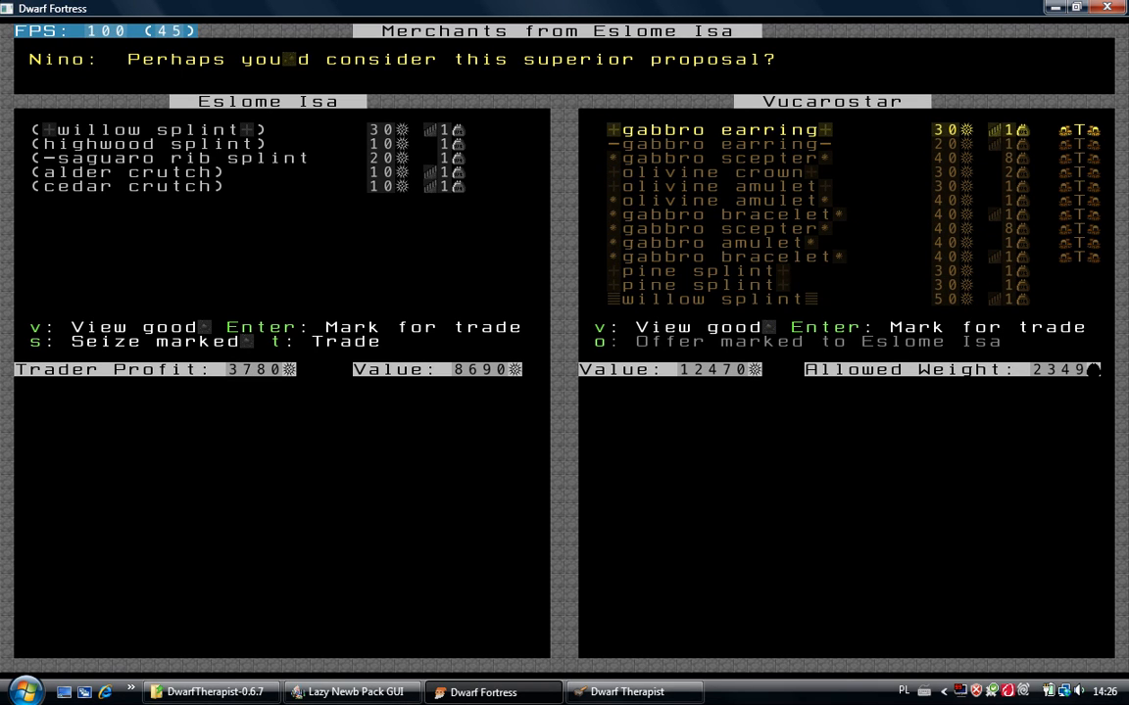
key(down)
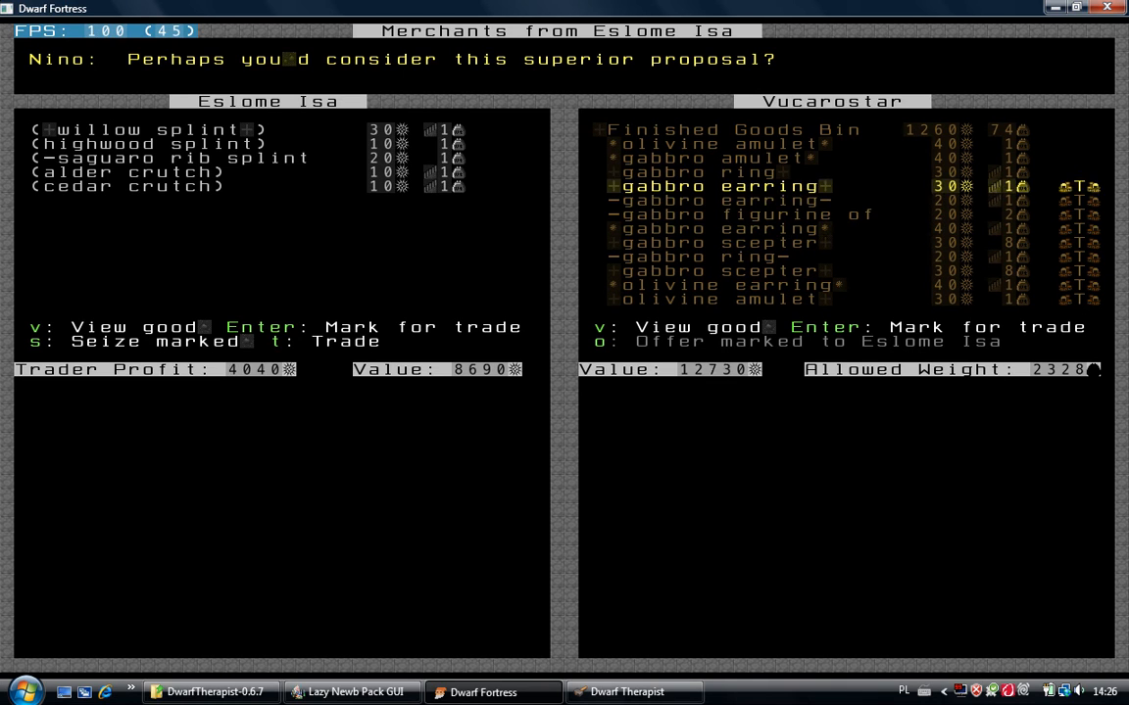
key(up)
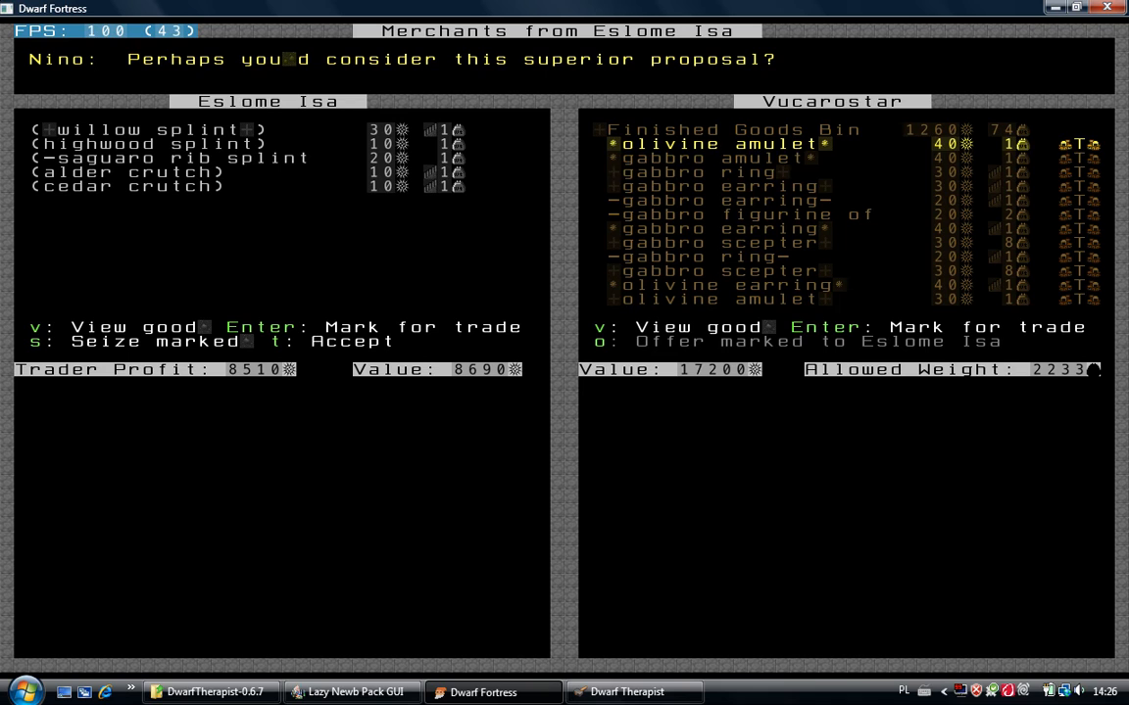
Review the marked fortress goods and remove several items to lower the offer
key(down)
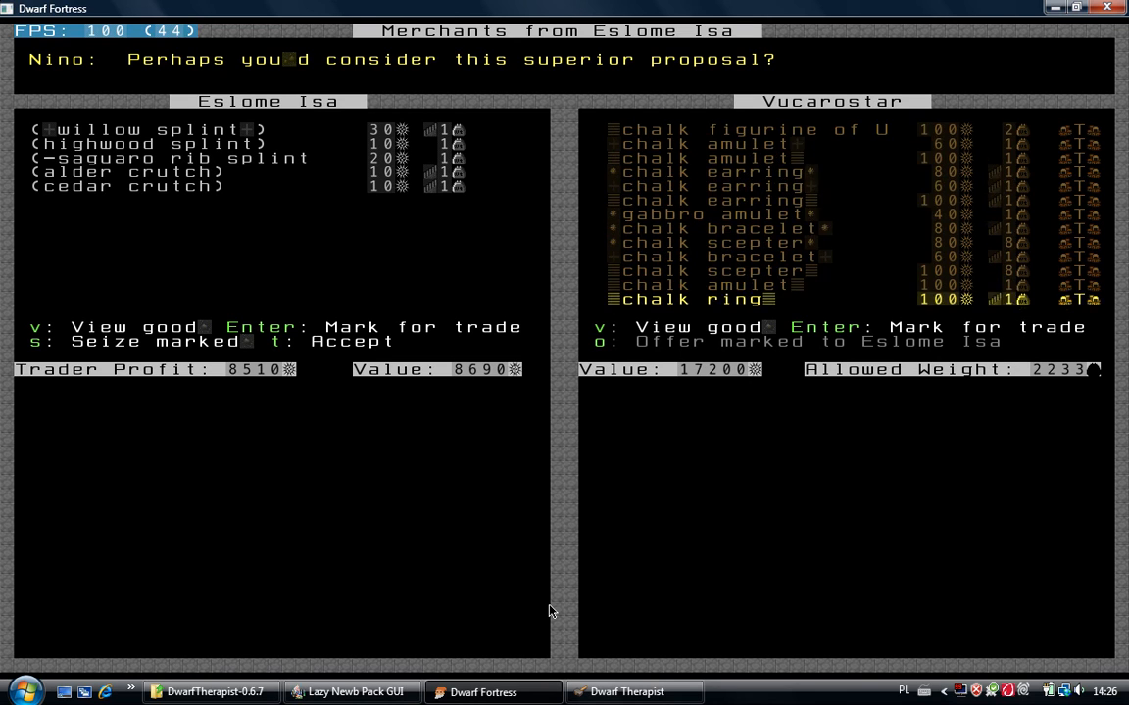
scroll(down, 3)
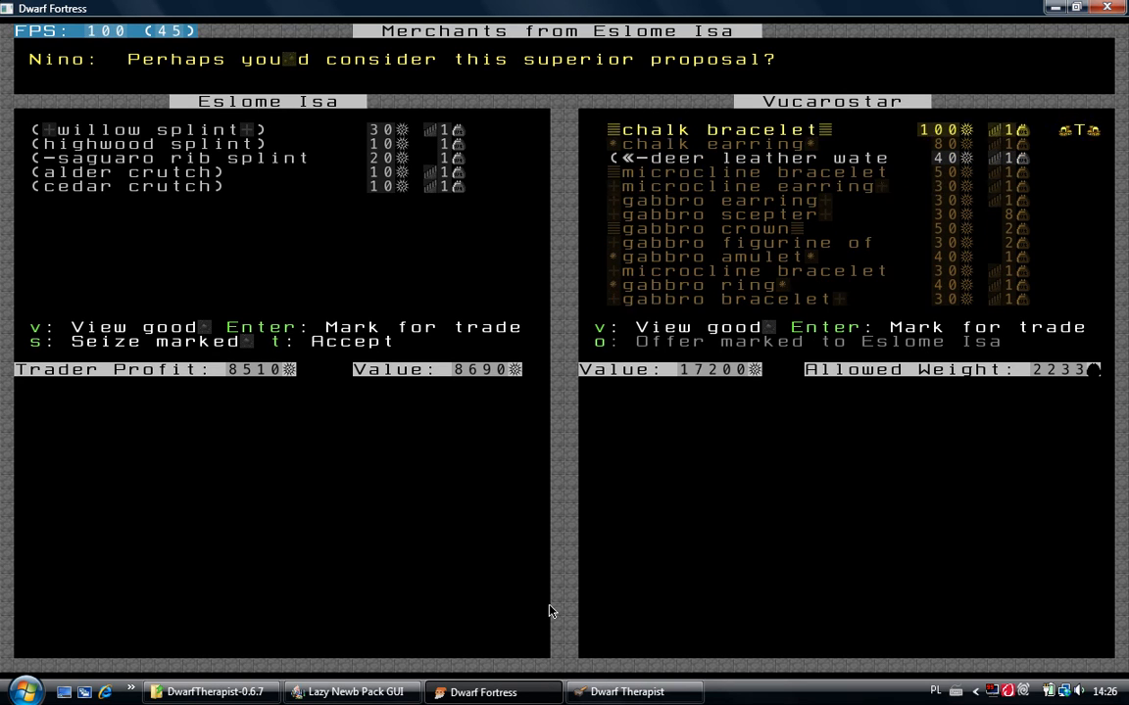
key(down)
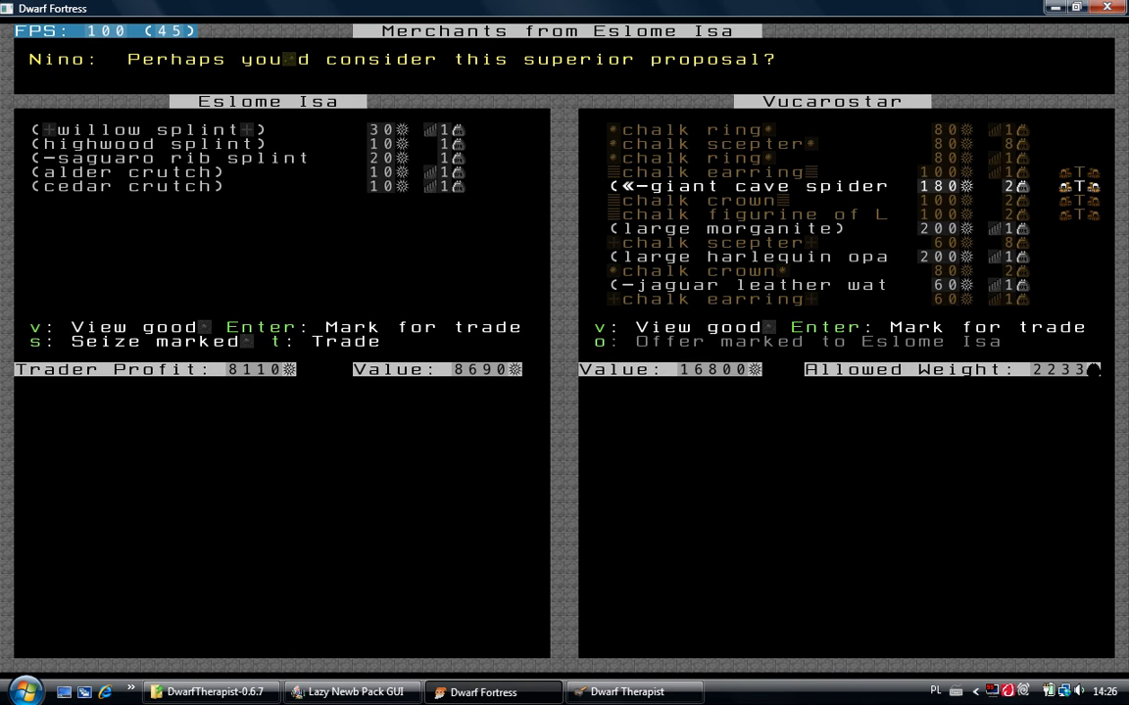
key(down)
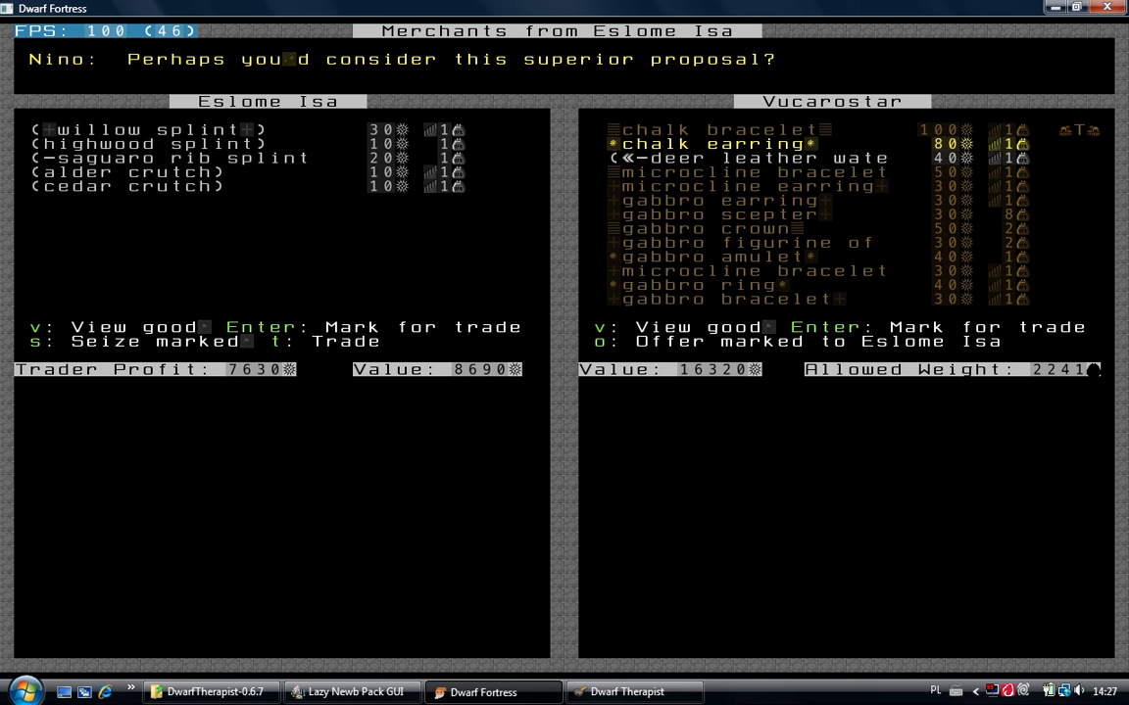
key(up)
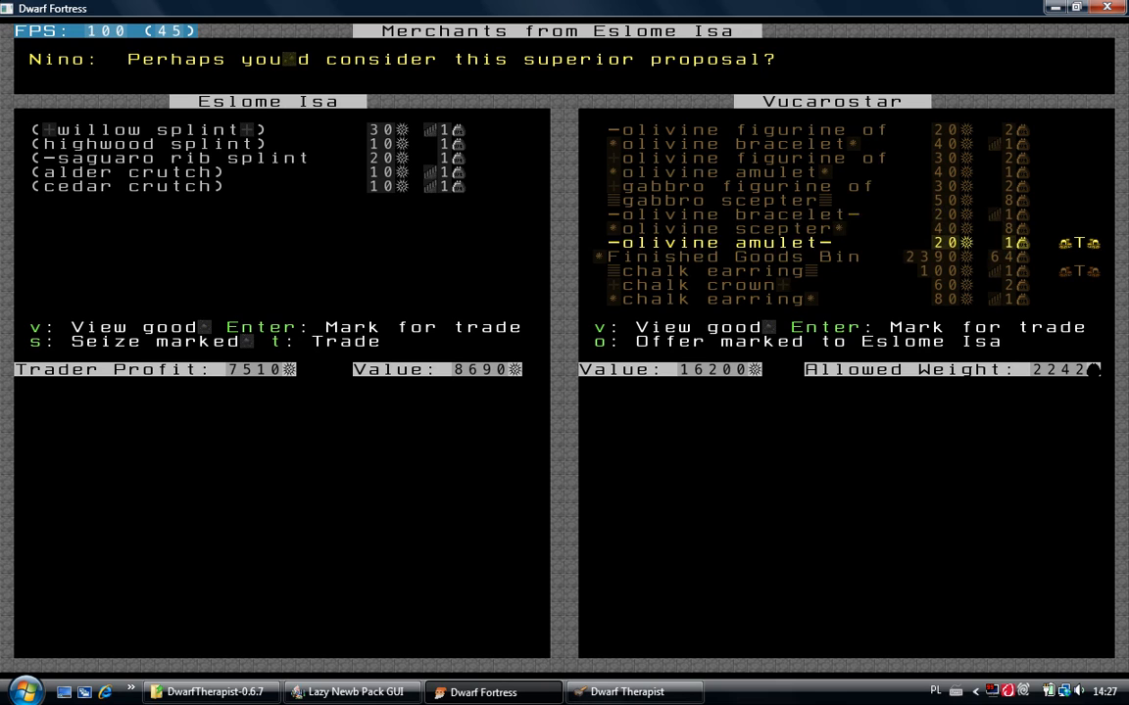
Unmark the gabbro earring and bracelet, then finalize the trade with t
key(down)
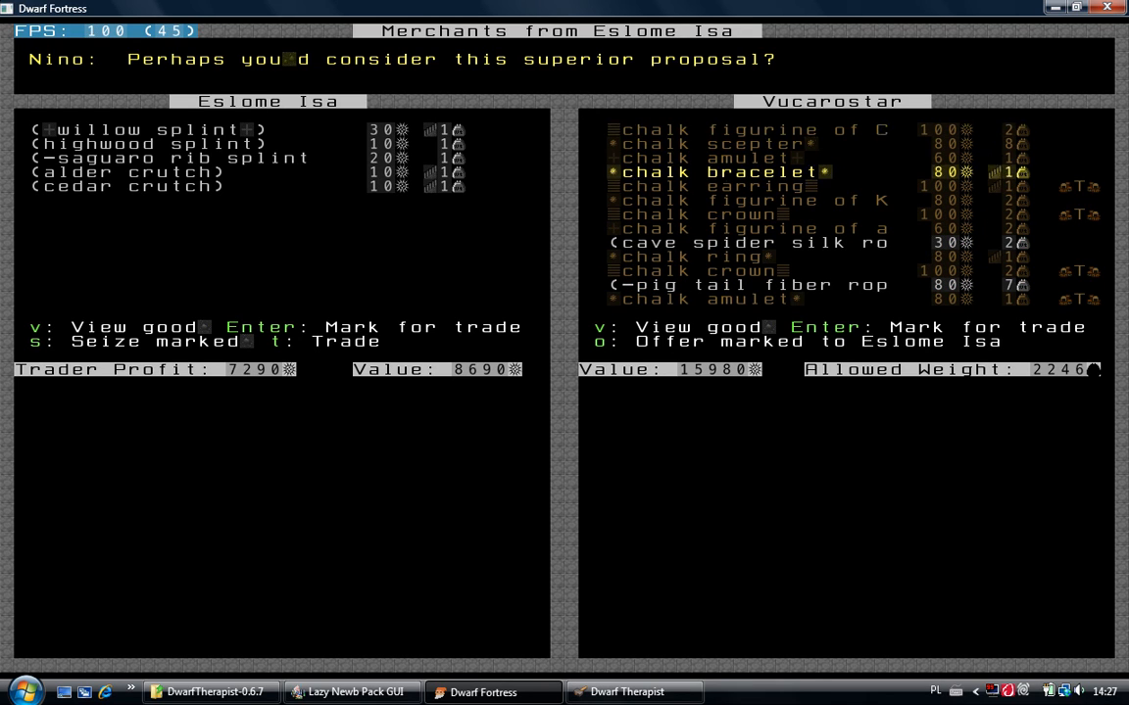
key(down)
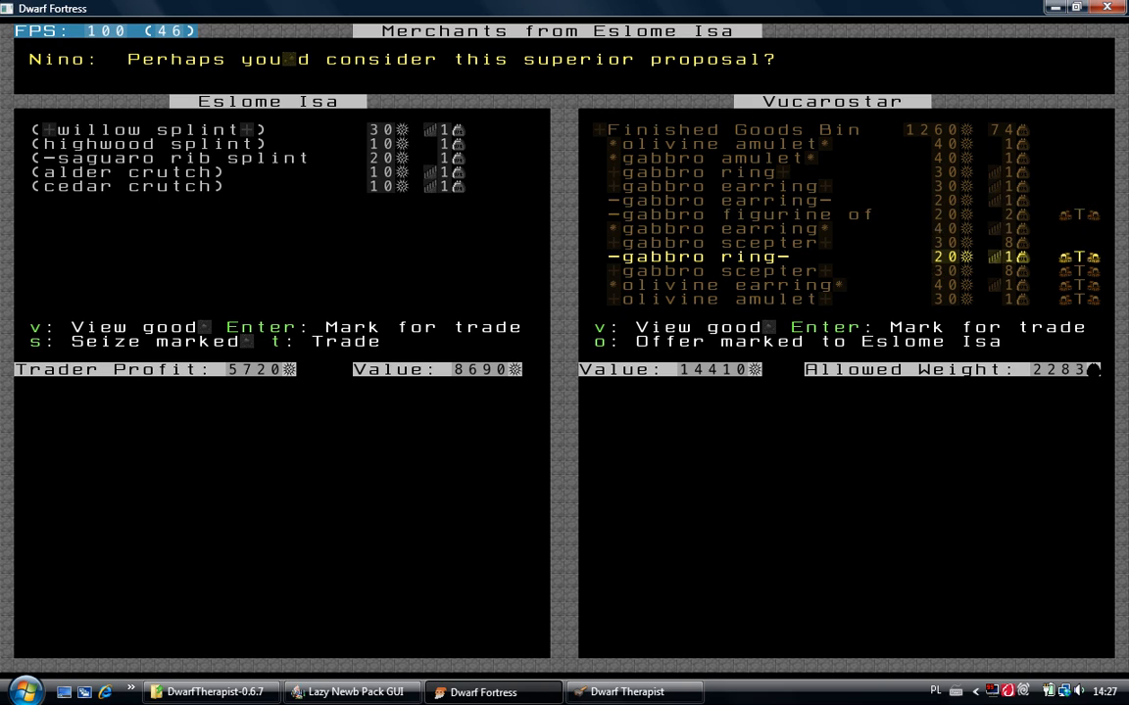
key(down)
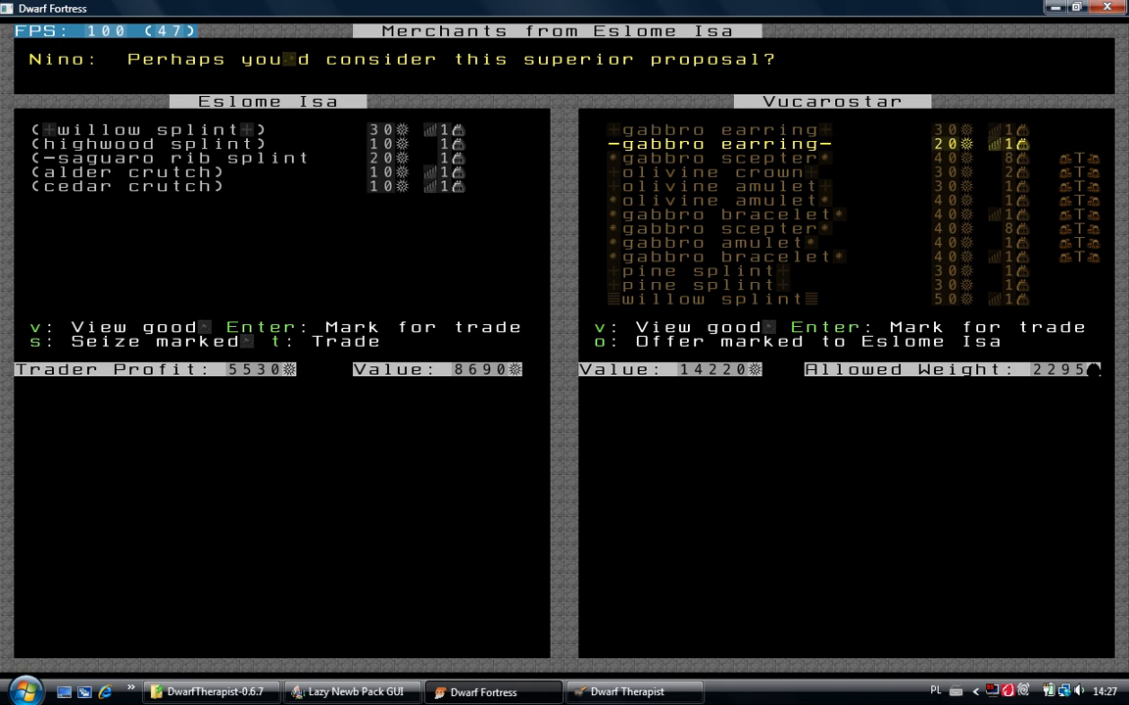
key(down)
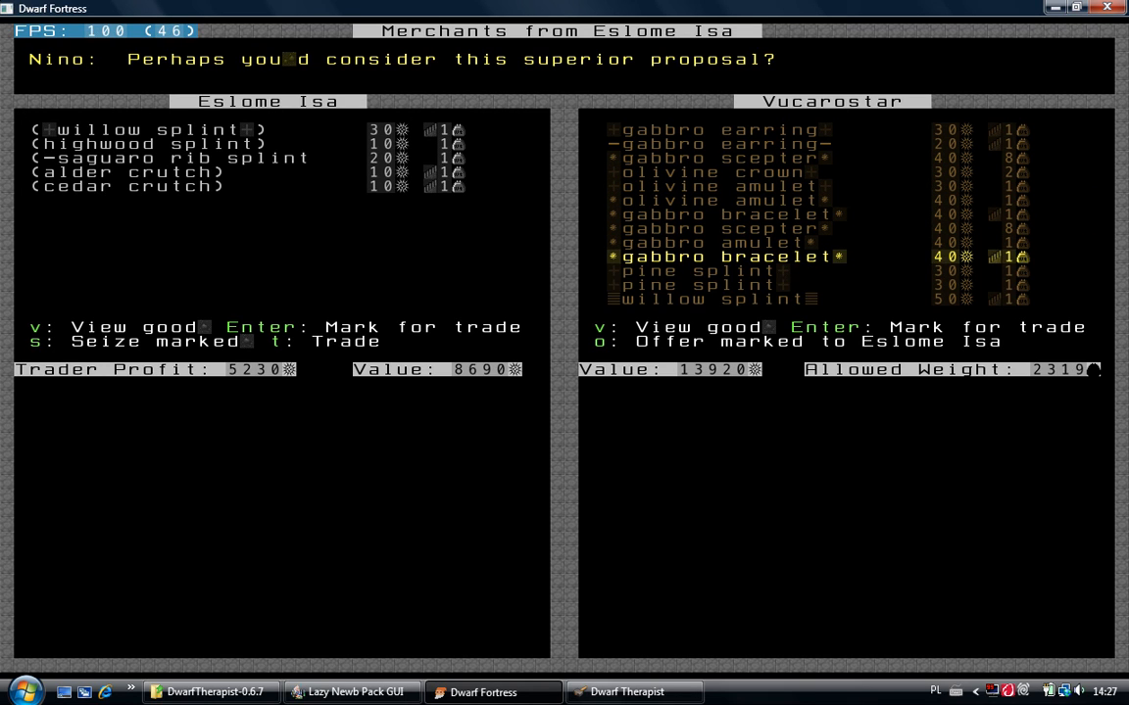
key(t)
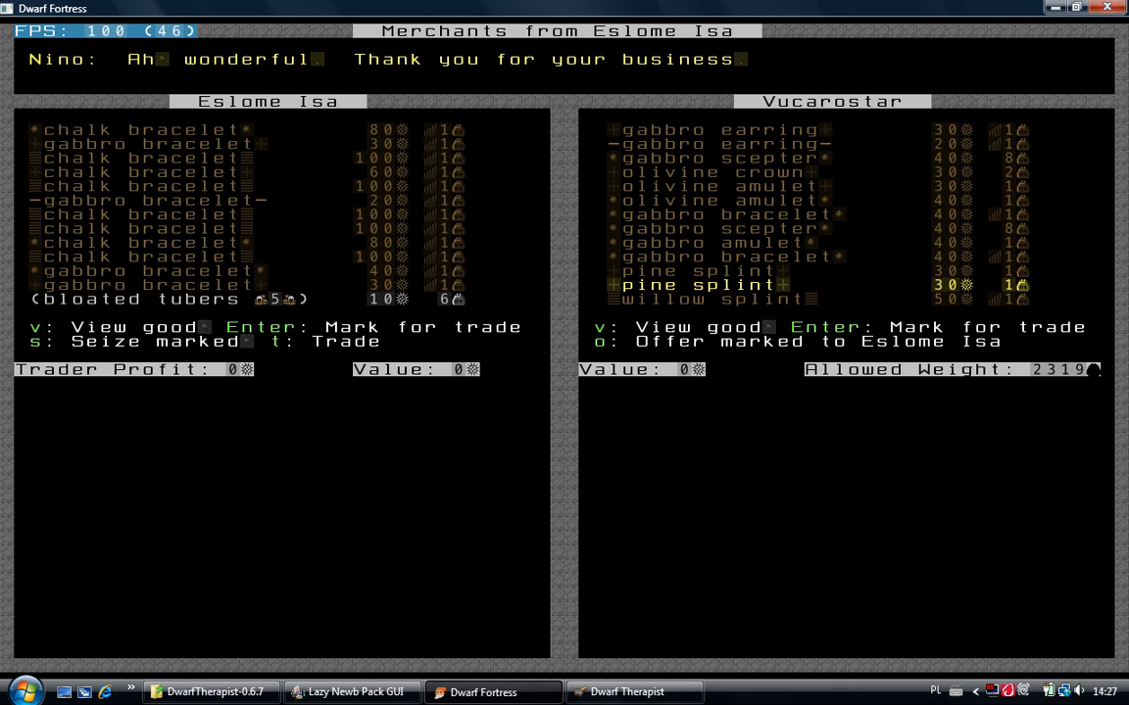
Leave trading, set 'No trader needed at depot' and bring up the Move Goods list
key(Escape)
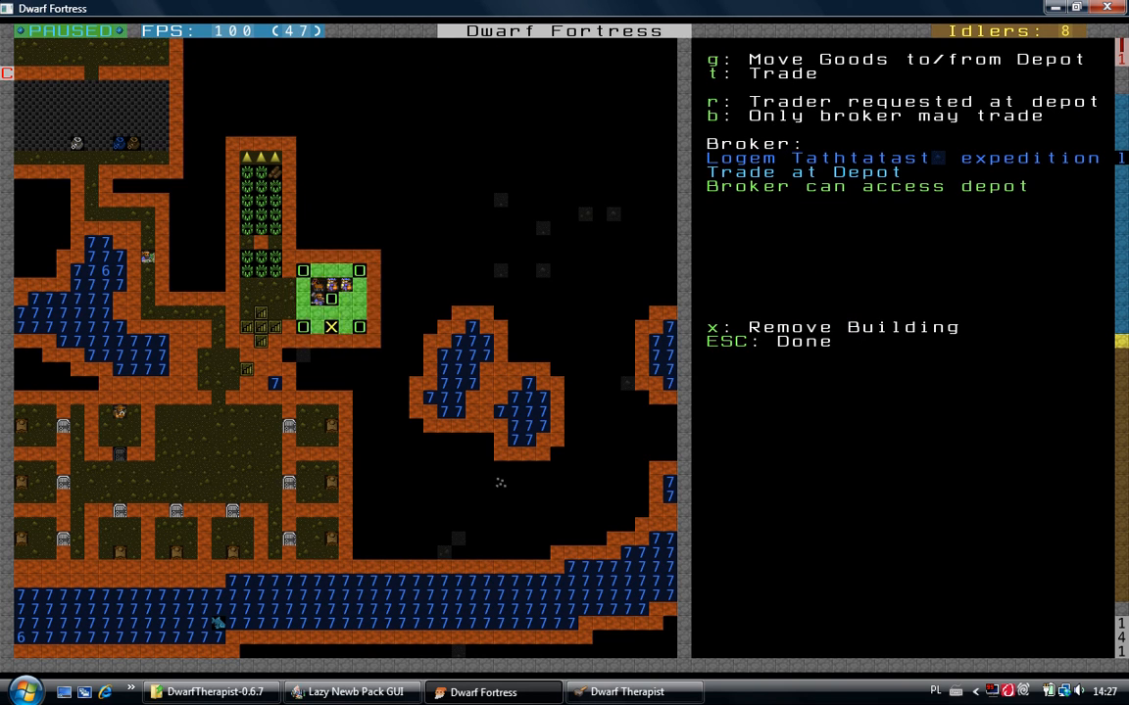
key(r)
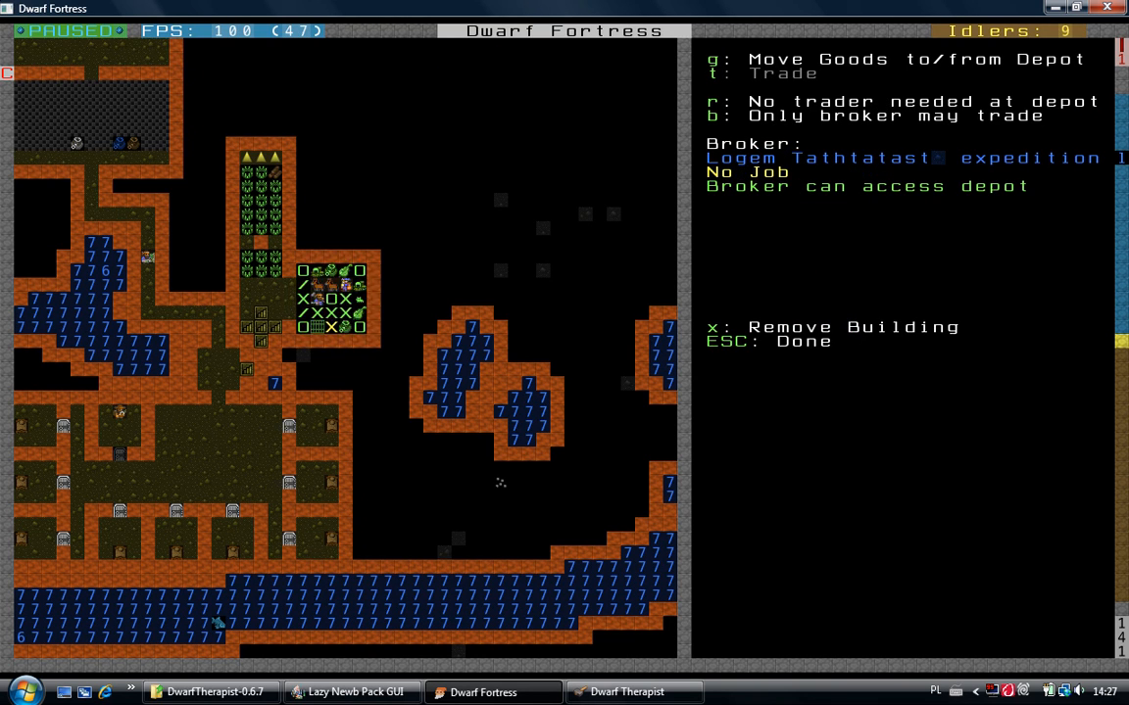
key(g)
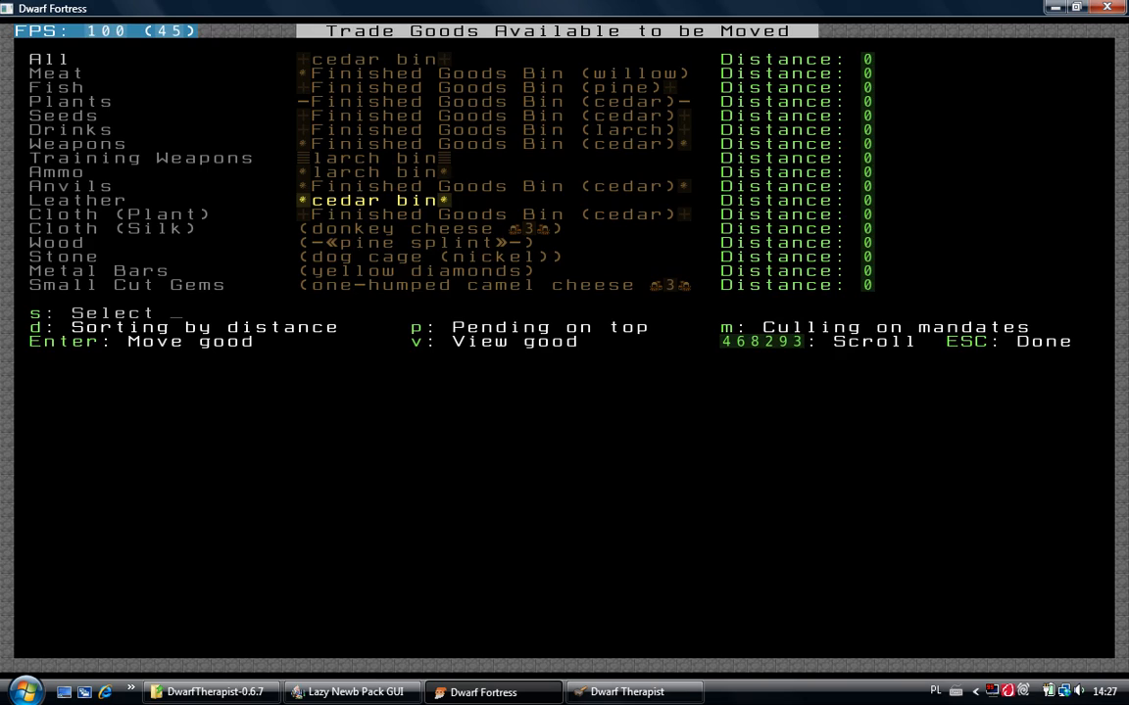
Exit the Trade Goods list and depot menu back to the main fortress map
key(Esc)
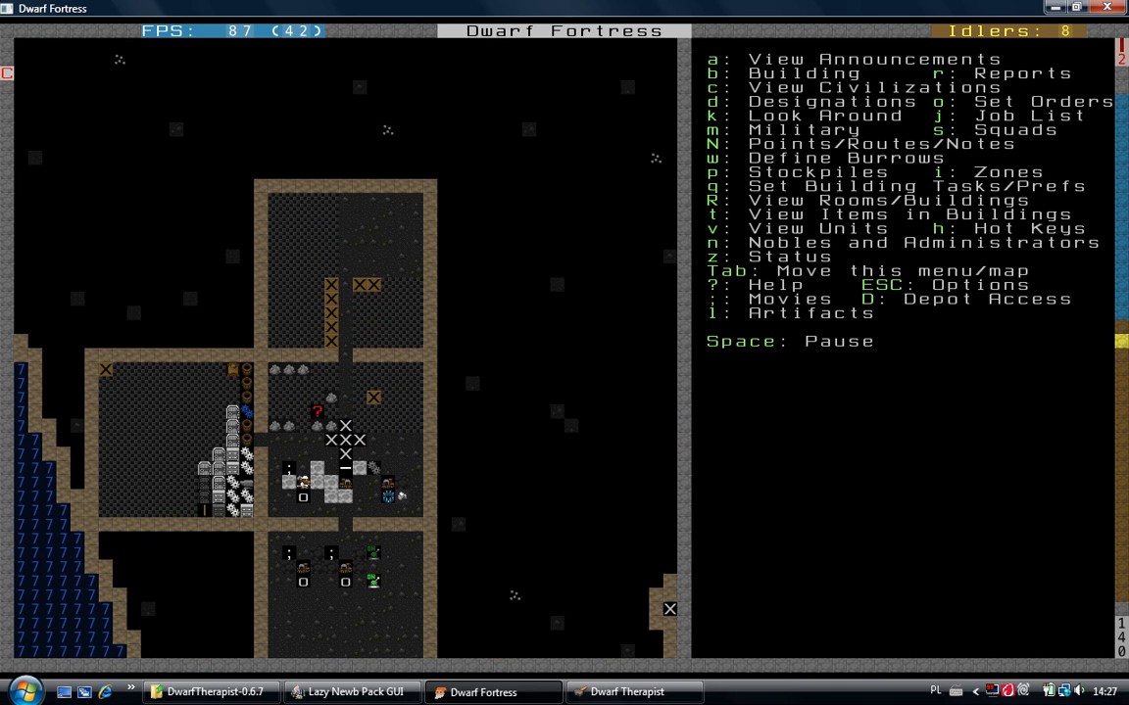
Bring up a stockpile's settings and scroll its metal and soil lists down to pelagic clay
key(p)
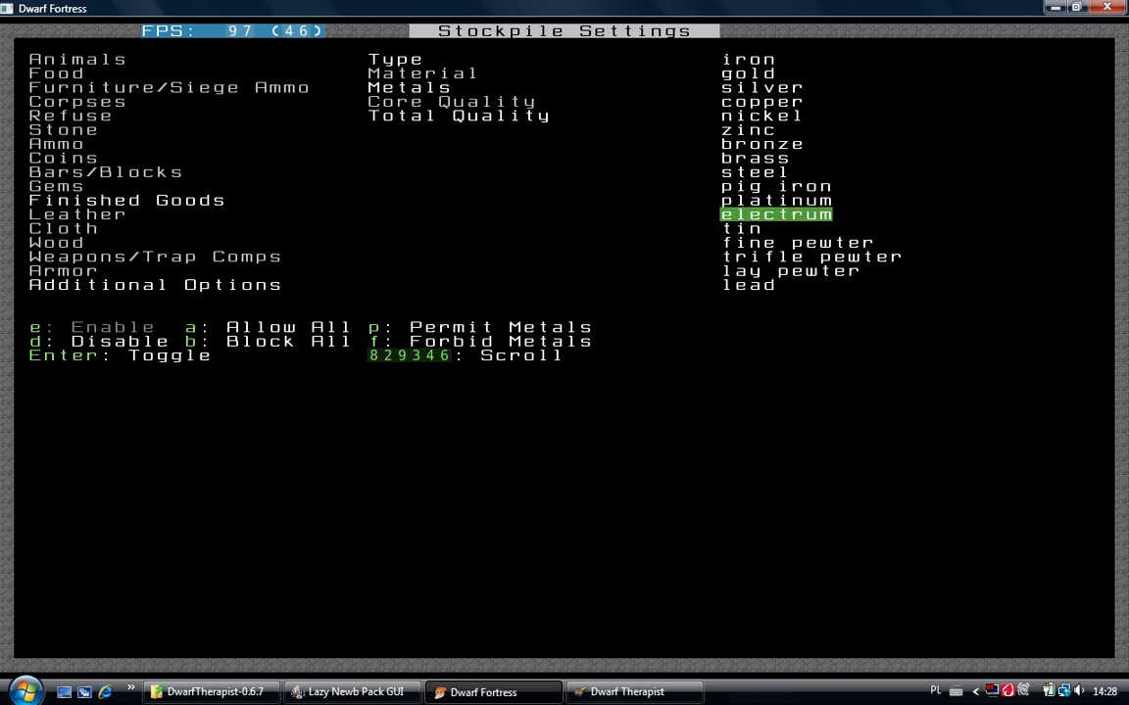
scroll(down, 3)
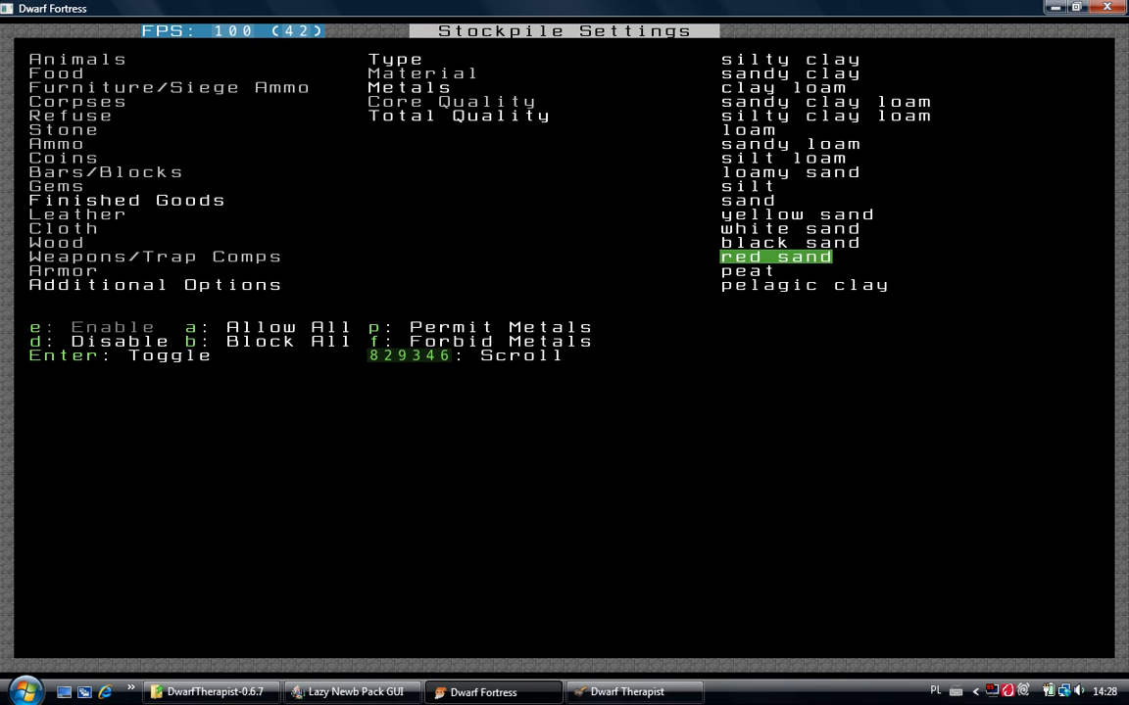
key(down)
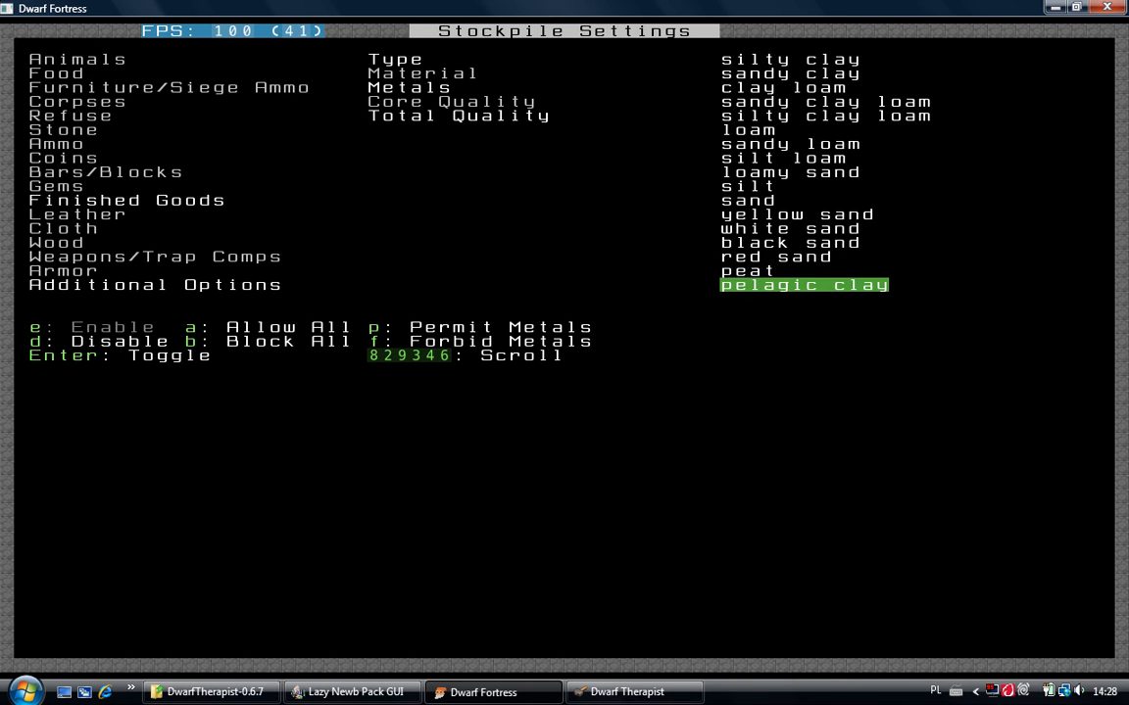